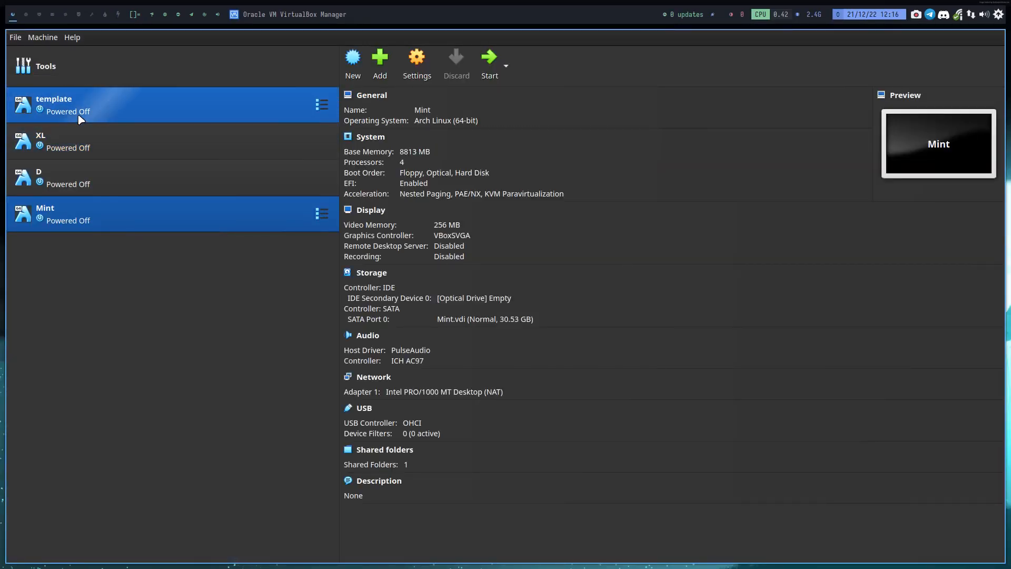
# Clone the template virtual machine, naming the new machine OLD
pyautogui.rightClick(68, 106)
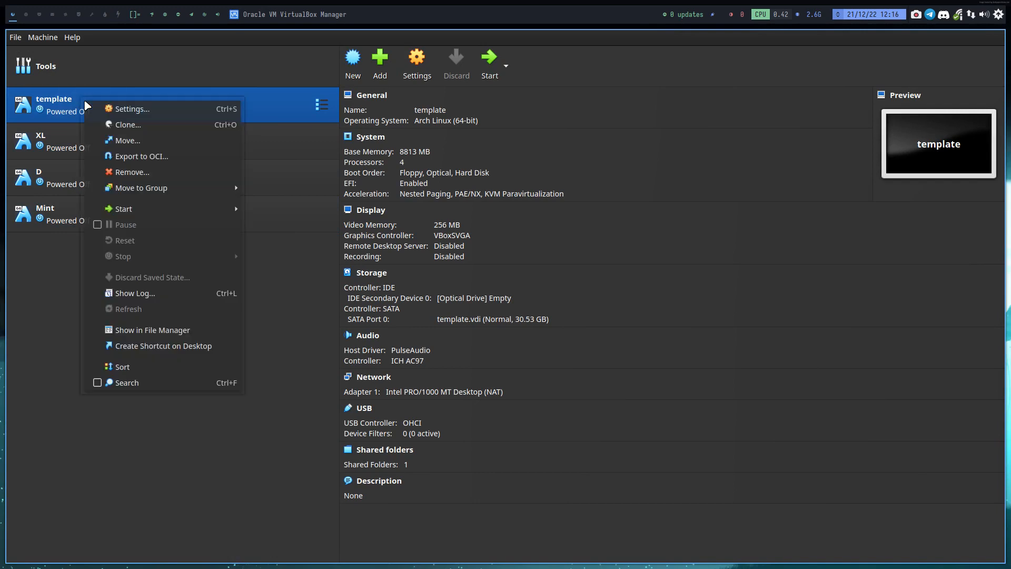
pyautogui.click(127, 124)
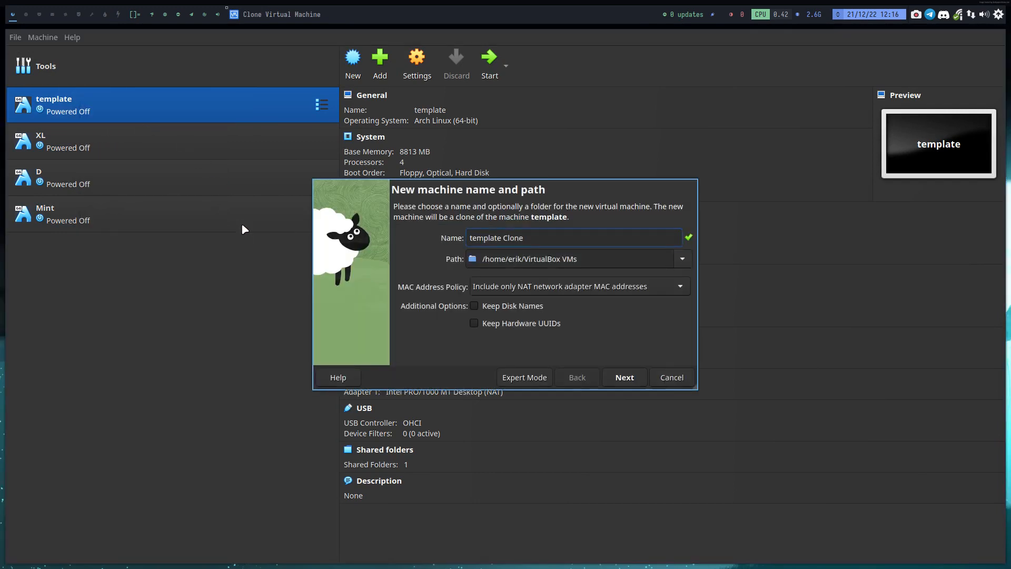
pyautogui.write('OLD')
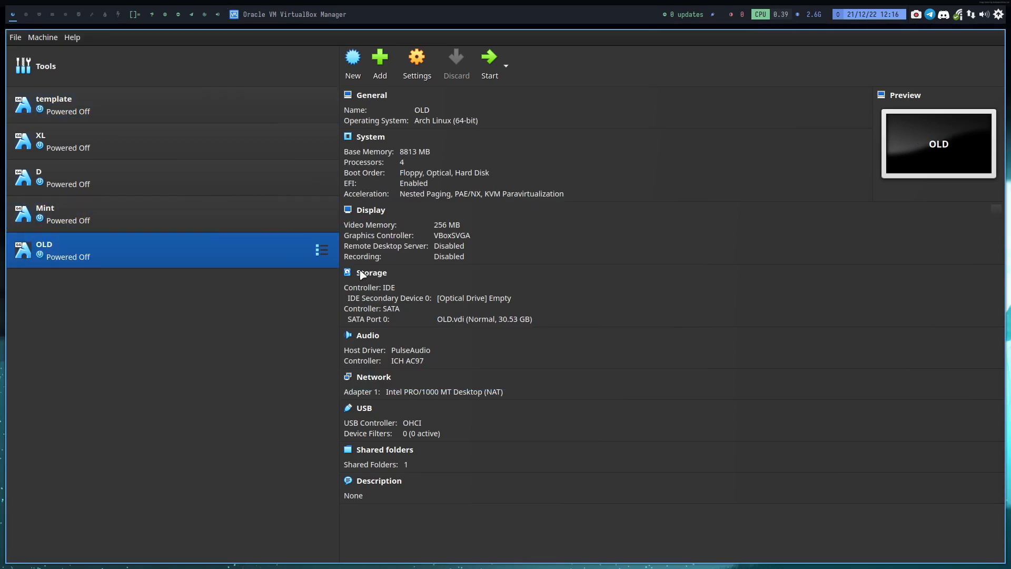
pyautogui.moveTo(541, 323)
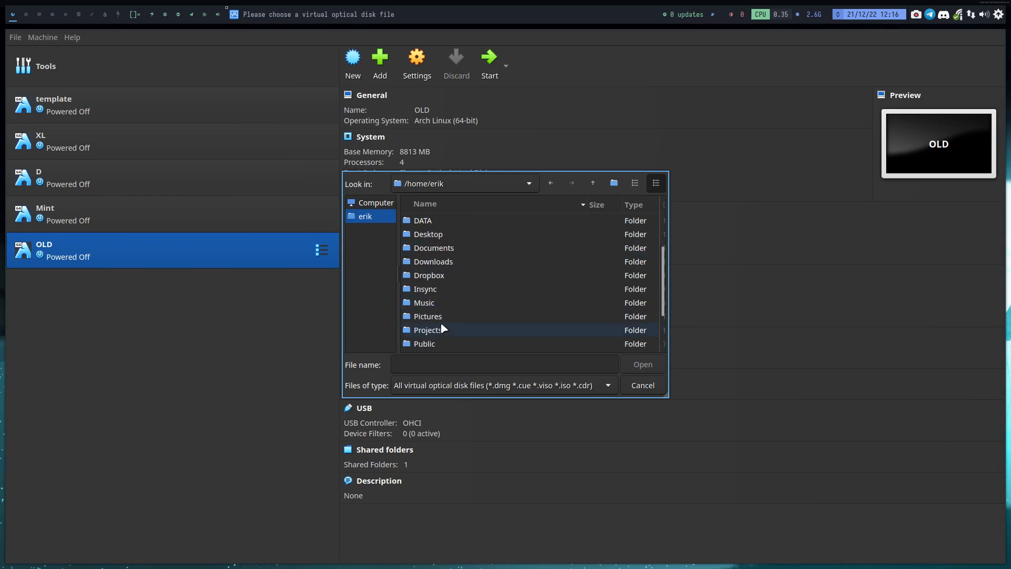
# Load arcolinuxl-v22.12.02-x86_64.iso from Projects/v22.12.02 into OLD's optical drive
pyautogui.click(428, 330)
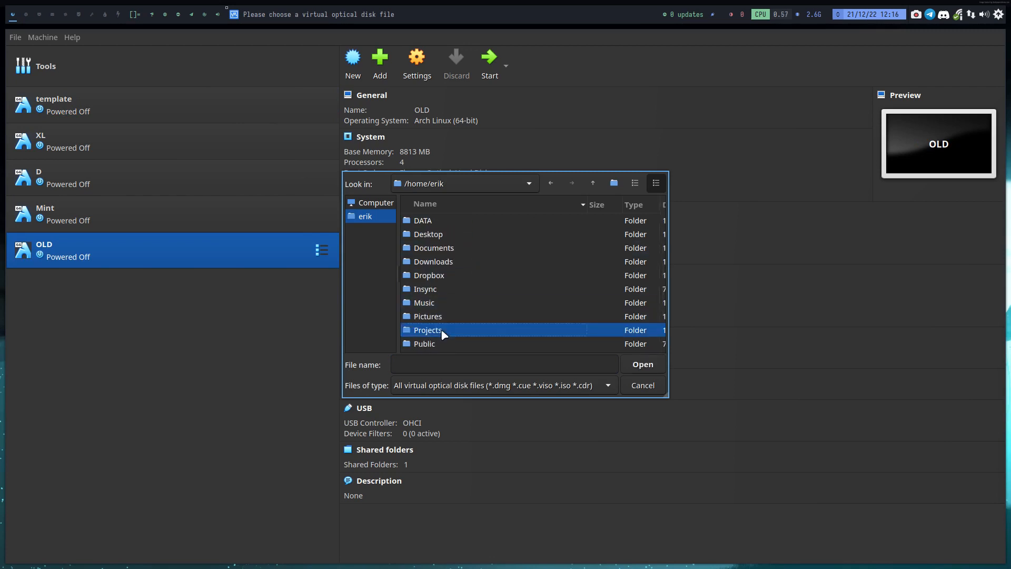
pyautogui.doubleClick(427, 329)
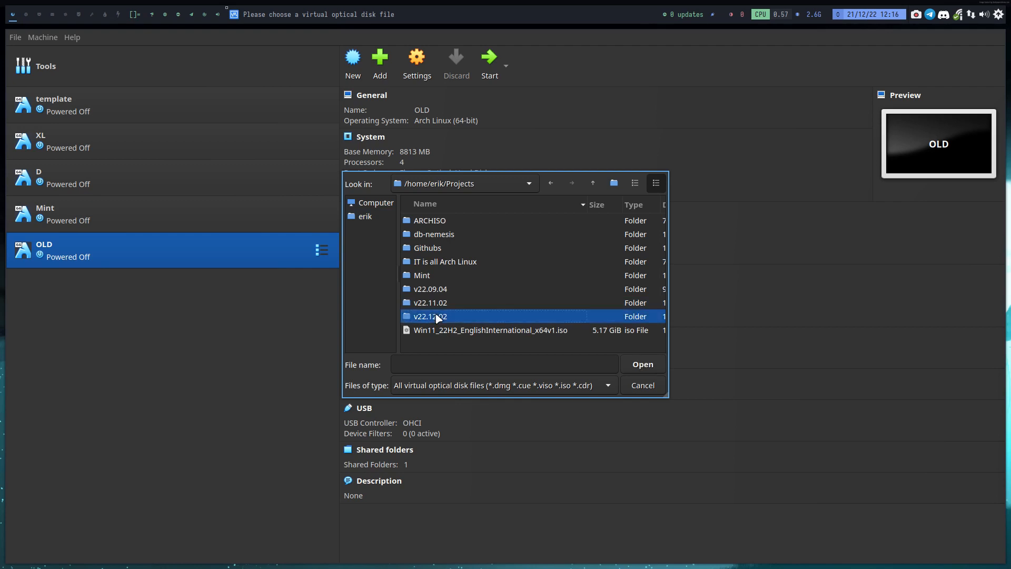
pyautogui.doubleClick(430, 316)
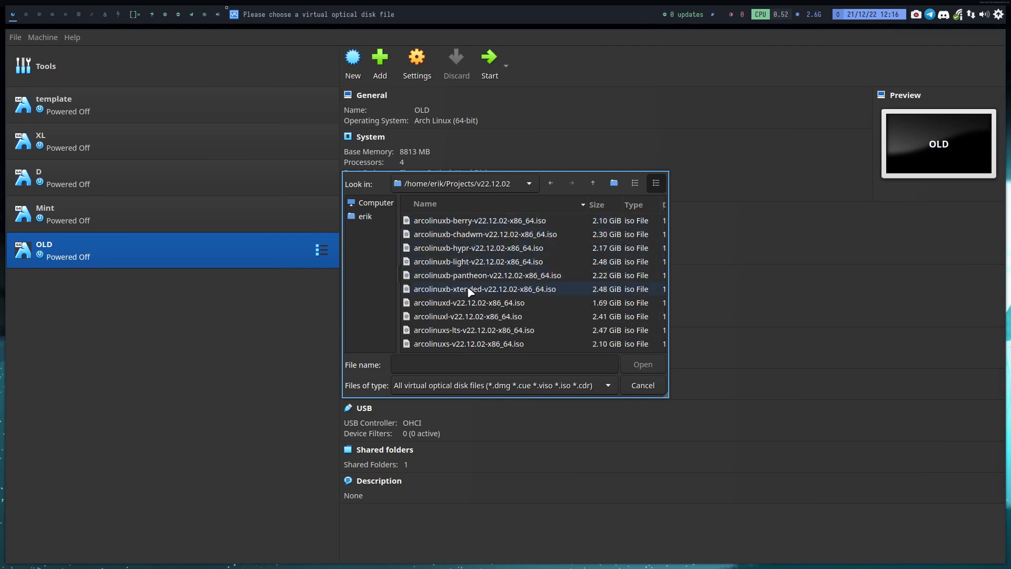
pyautogui.click(468, 316)
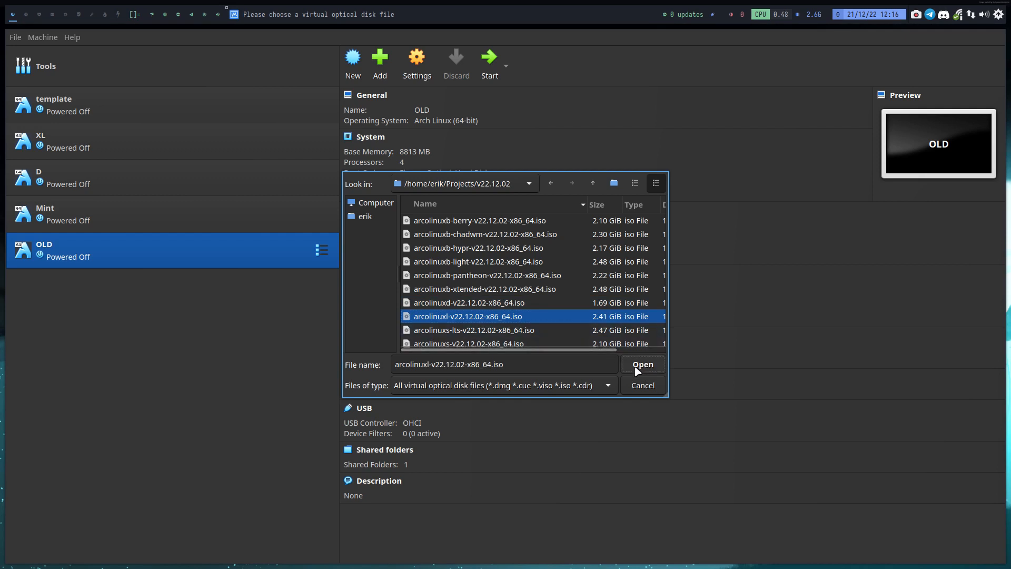
pyautogui.click(641, 363)
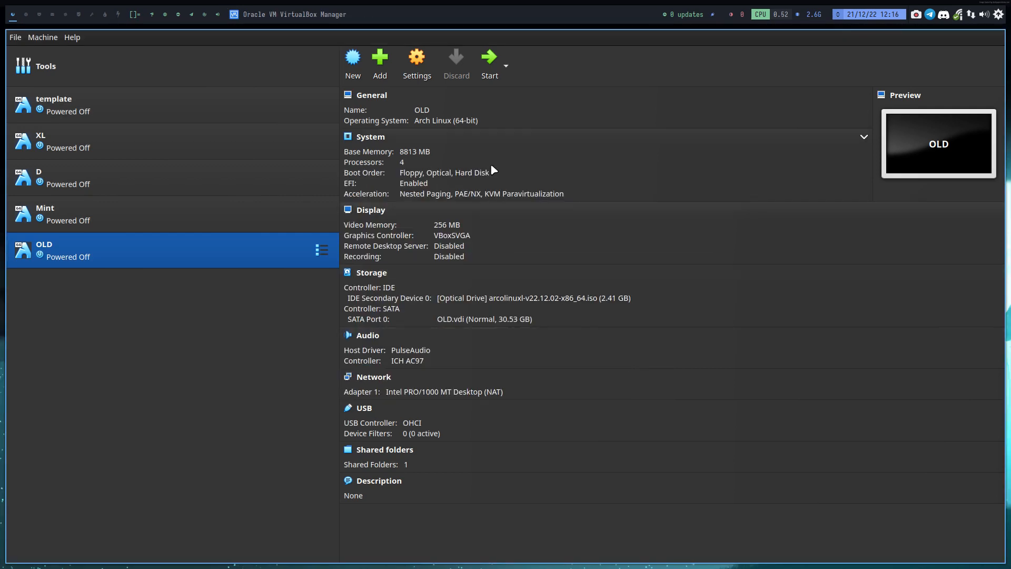
# Start the OLD machine and let it boot into the ArcoLinux live session
pyautogui.click(490, 58)
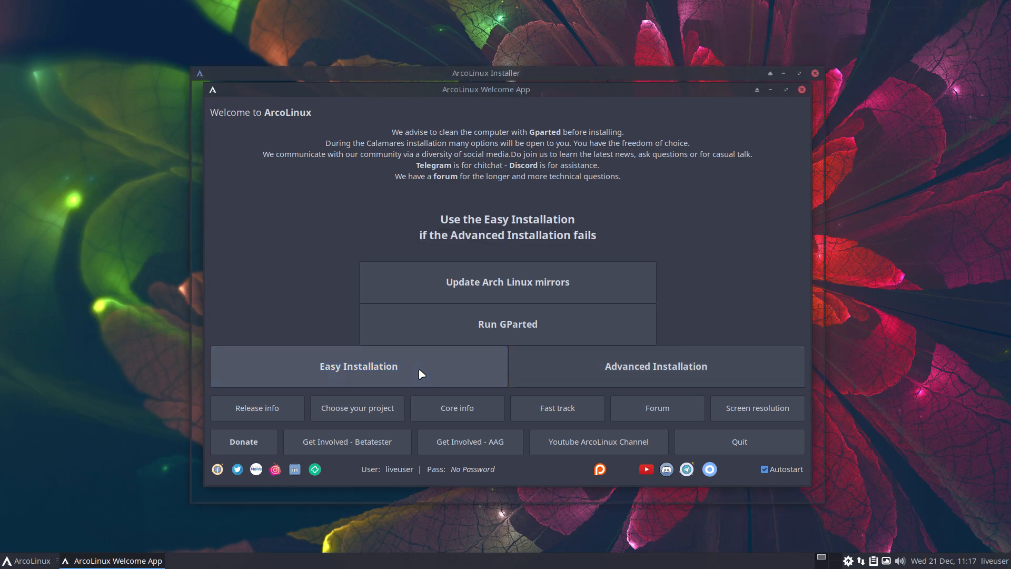
# Run the easy installation with Belgian keyboard, erase disk, user erik, up to the Summary page
pyautogui.click(358, 366)
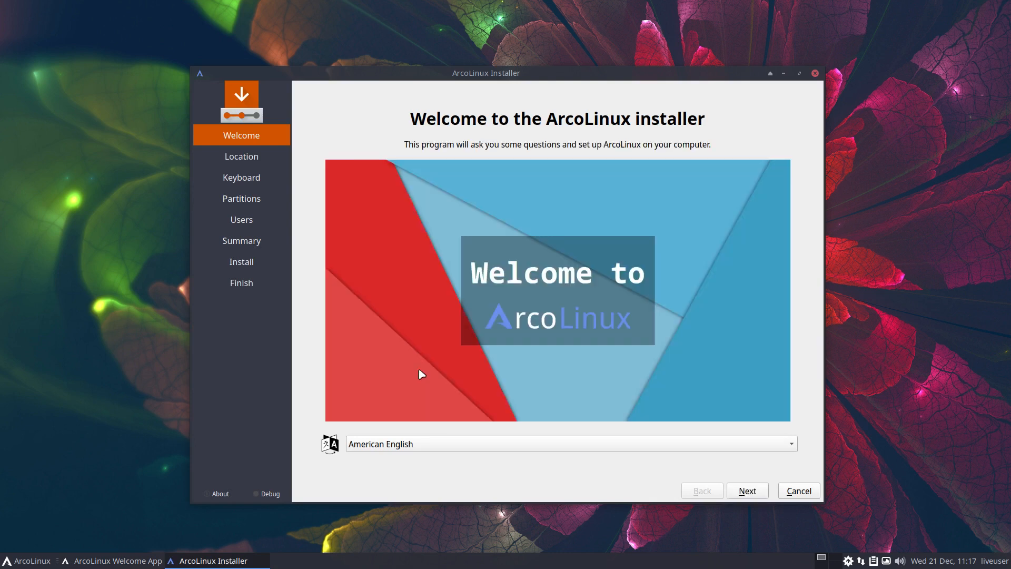
pyautogui.moveTo(734, 478)
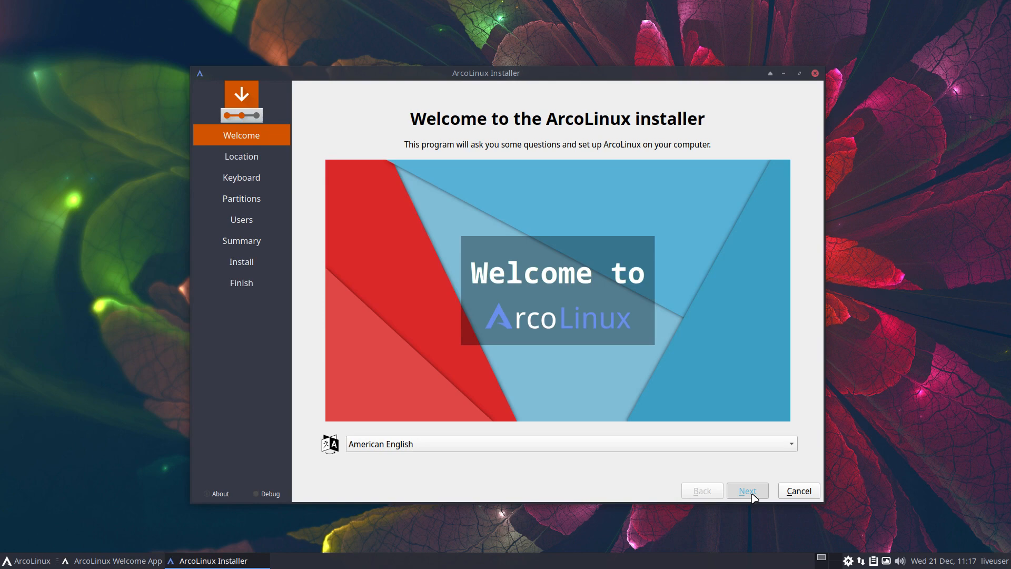
pyautogui.click(747, 490)
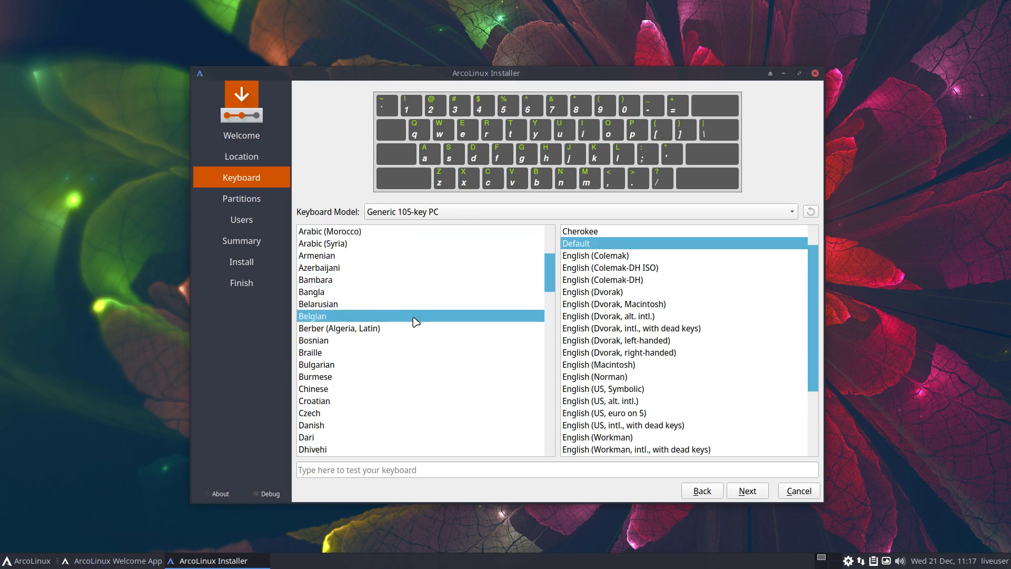
pyautogui.click(747, 490)
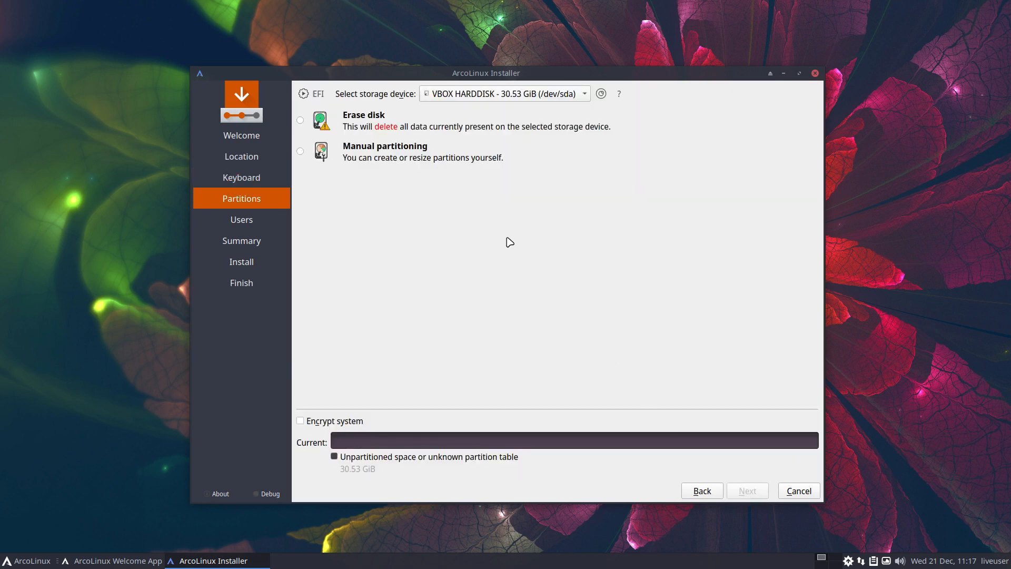
pyautogui.click(300, 120)
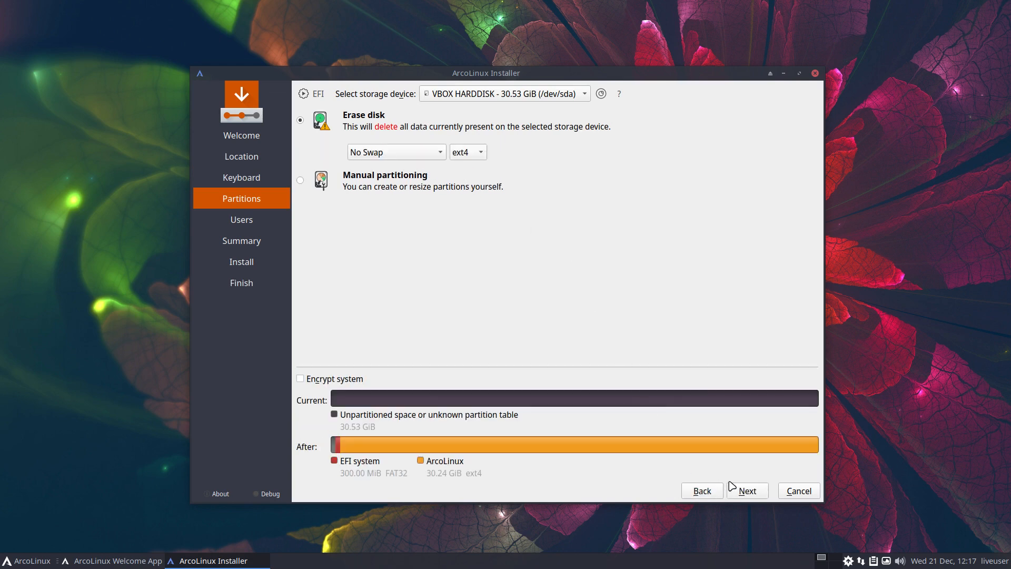
pyautogui.click(747, 491)
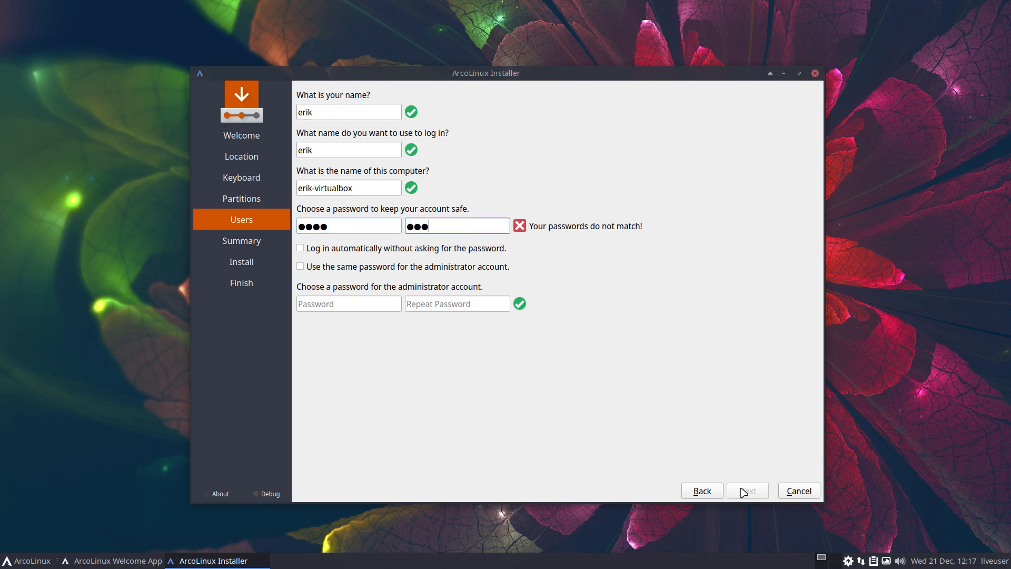
pyautogui.click(746, 490)
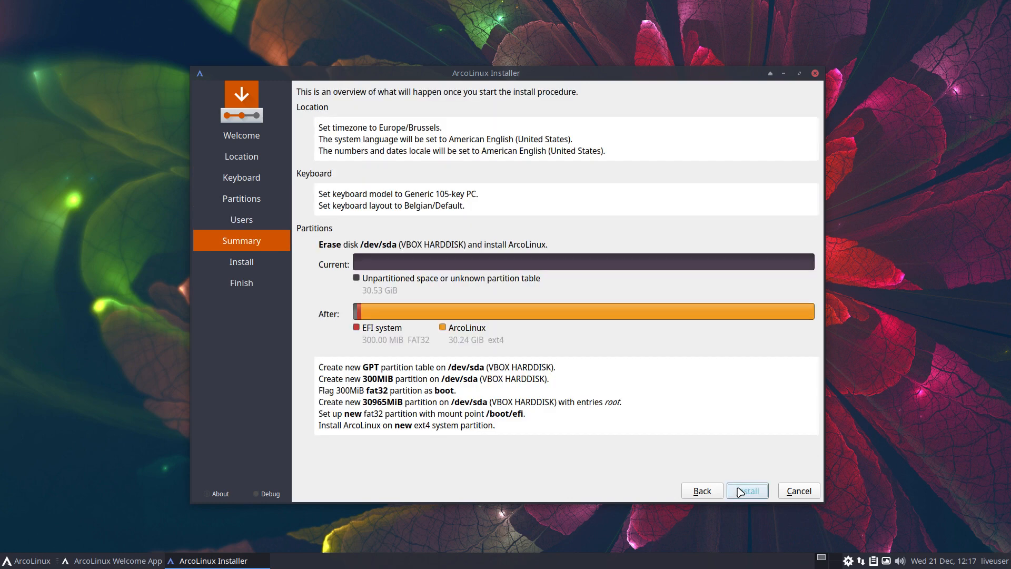
# Install ArcoLinux to the disk and restart into the new system
pyautogui.click(747, 490)
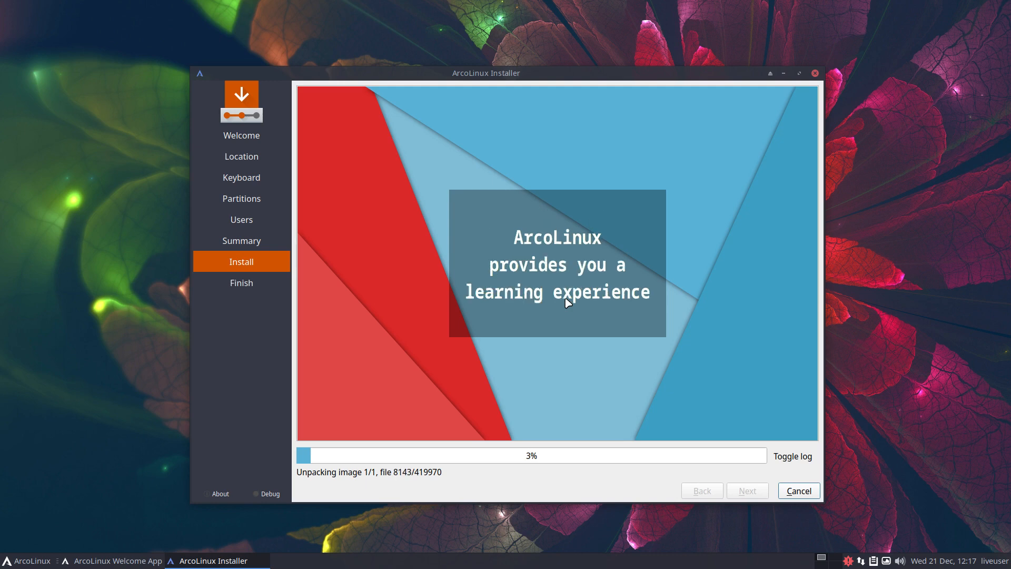
pyautogui.moveTo(650, 235)
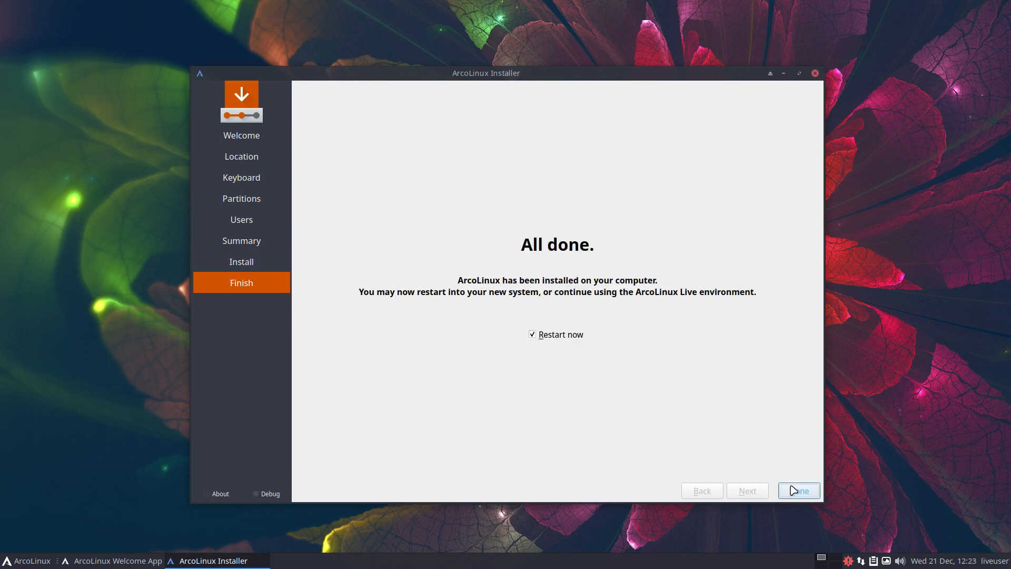
pyautogui.click(797, 491)
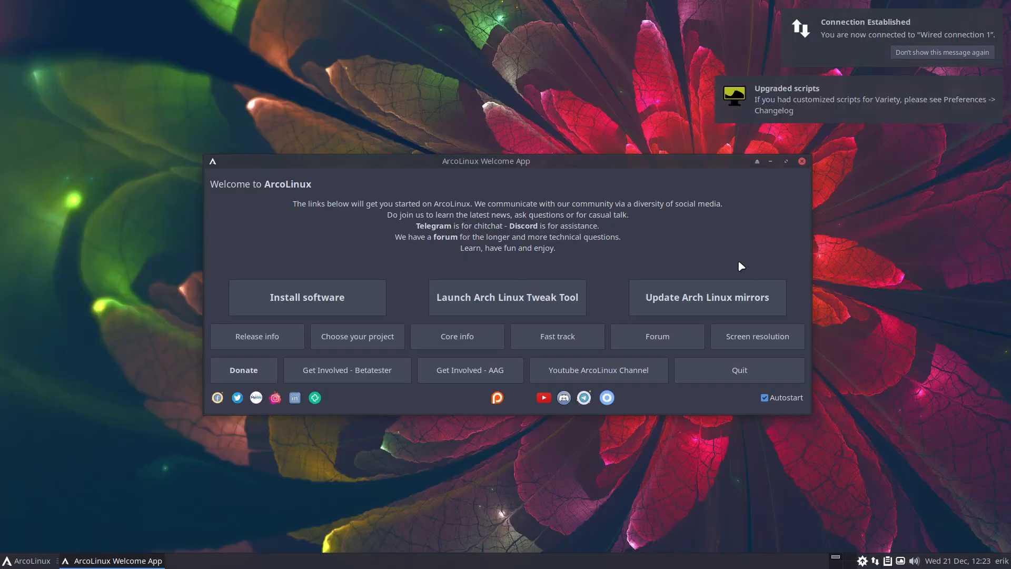
# Run update, cancel it with Ctrl+C at the Proceed prompt, and close the terminal
pyautogui.click(800, 160)
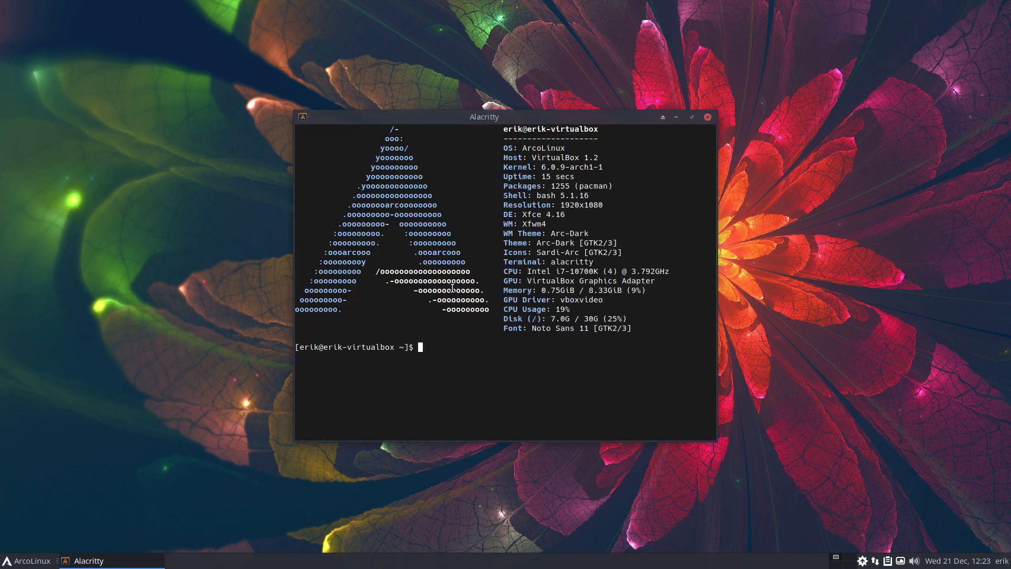
pyautogui.write('update')
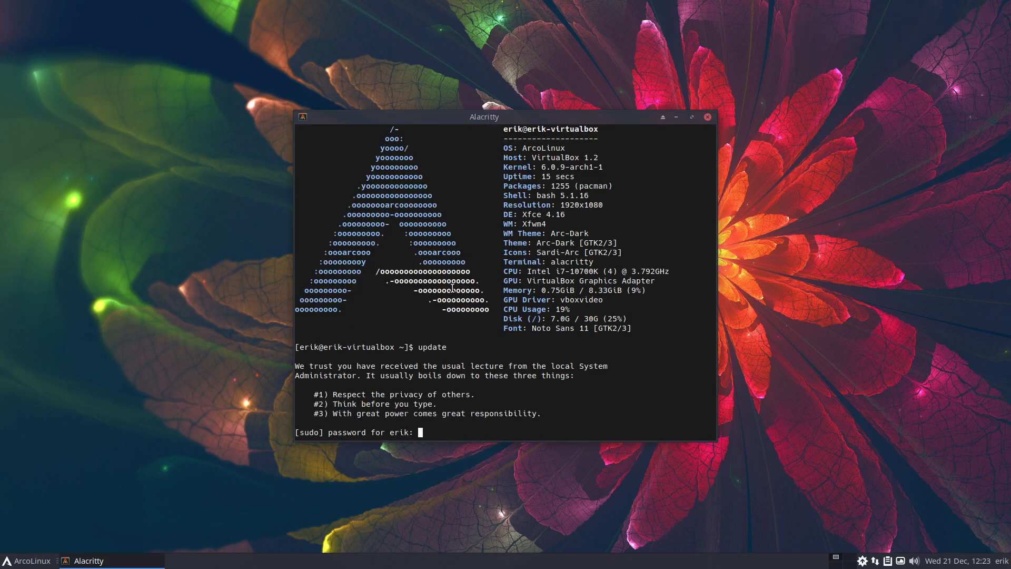
pyautogui.press('Return')
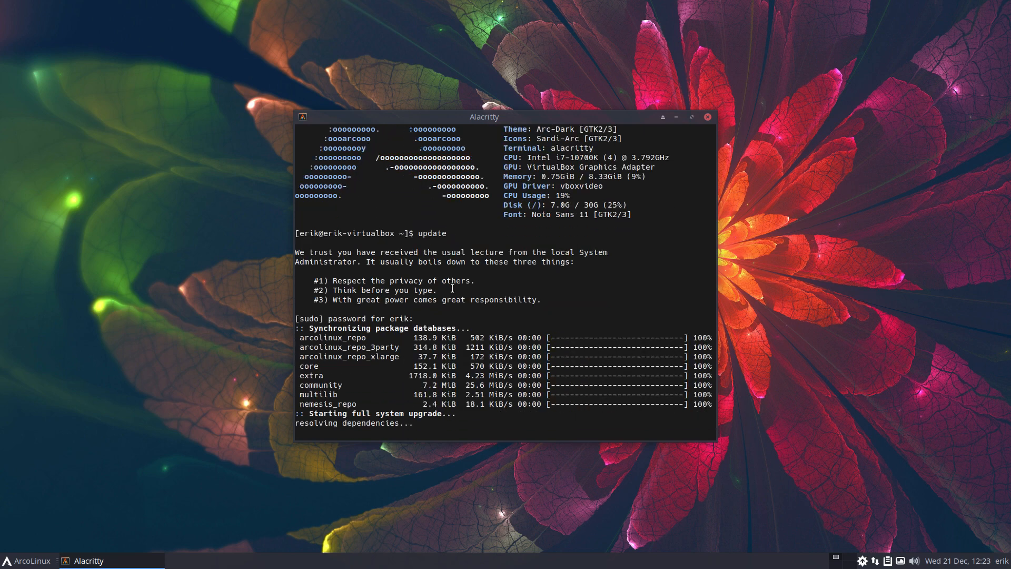
pyautogui.press('ctrl+c')
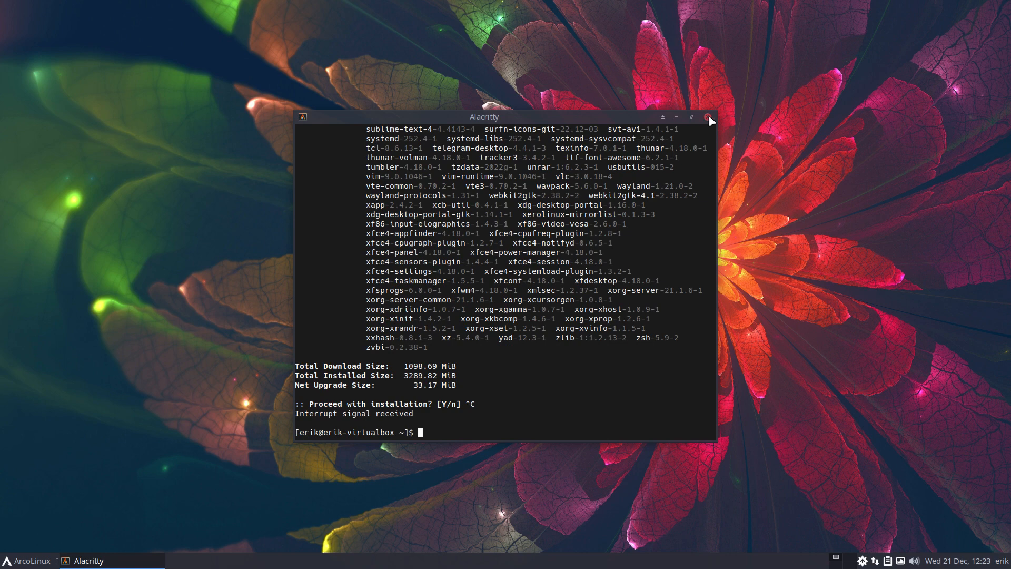
pyautogui.click(708, 117)
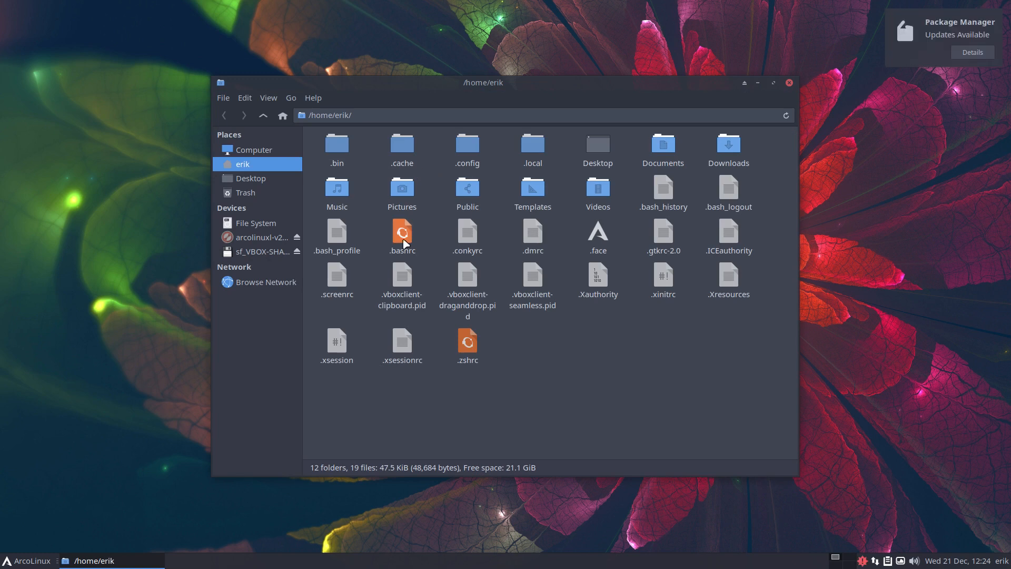
# Browse .config in the home folder, then review the aliases in .bashrc in Sublime Text
pyautogui.click(401, 234)
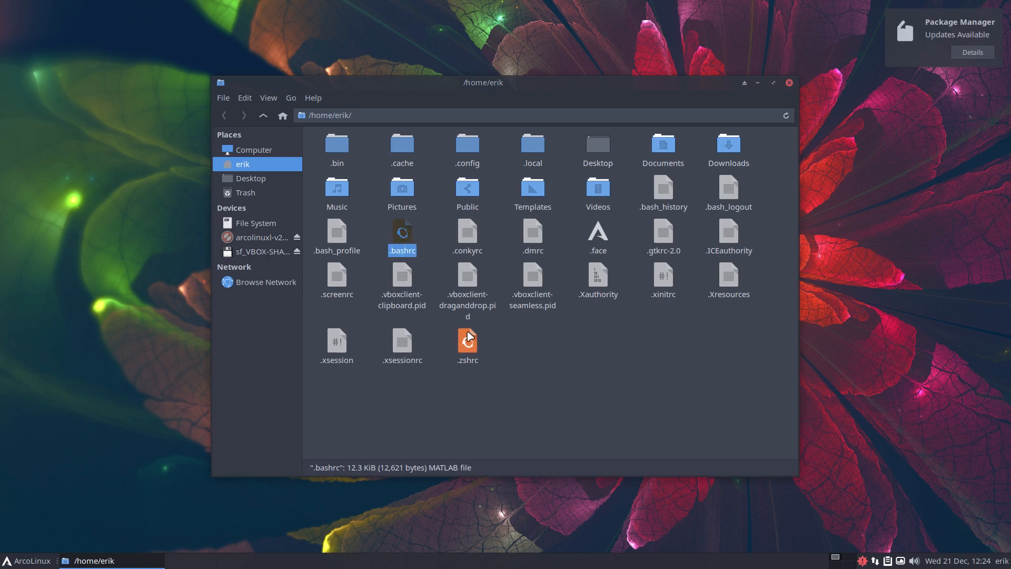
pyautogui.click(467, 342)
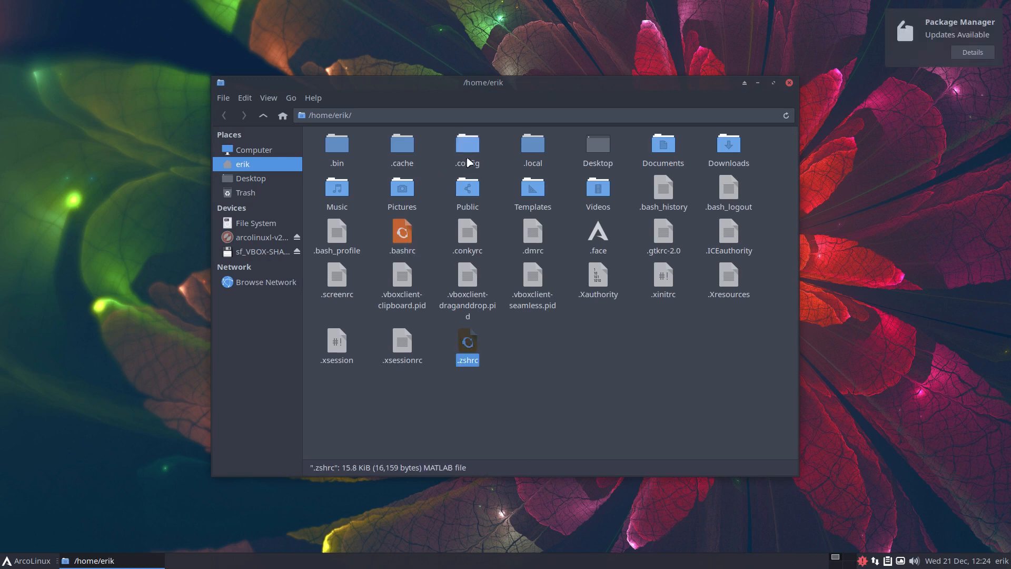
pyautogui.doubleClick(466, 145)
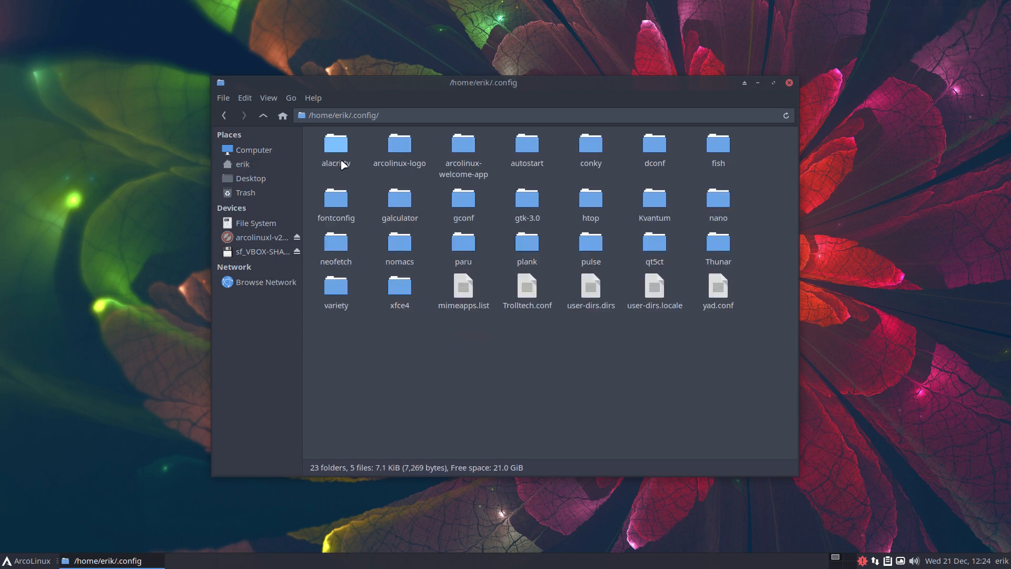
pyautogui.click(262, 115)
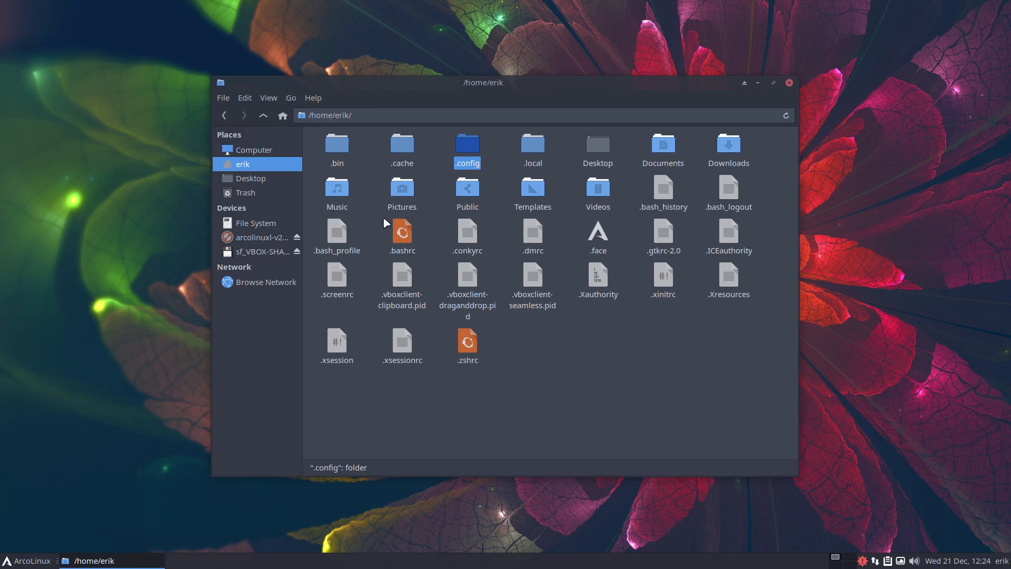
pyautogui.doubleClick(401, 231)
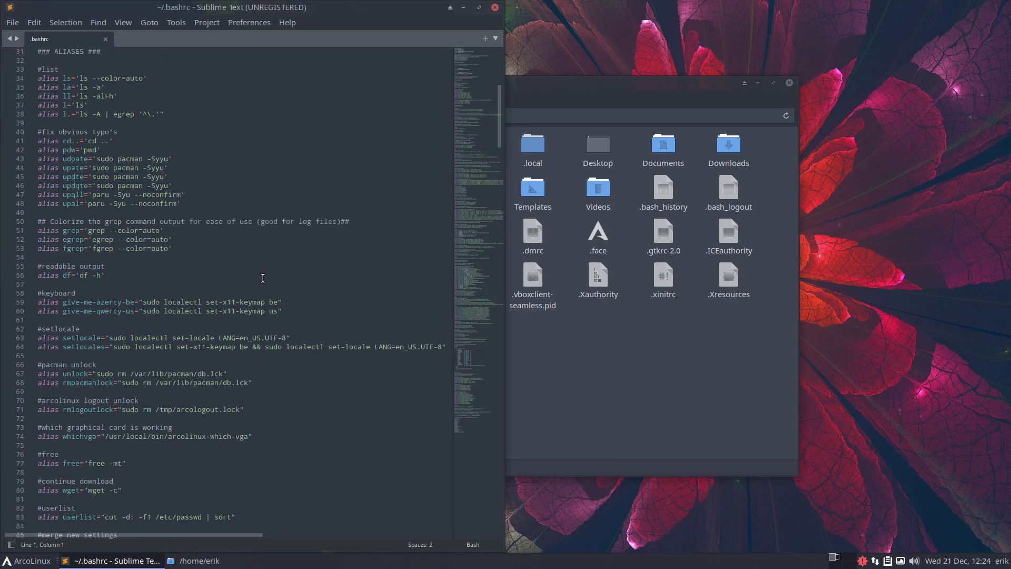
pyautogui.scroll(-3)
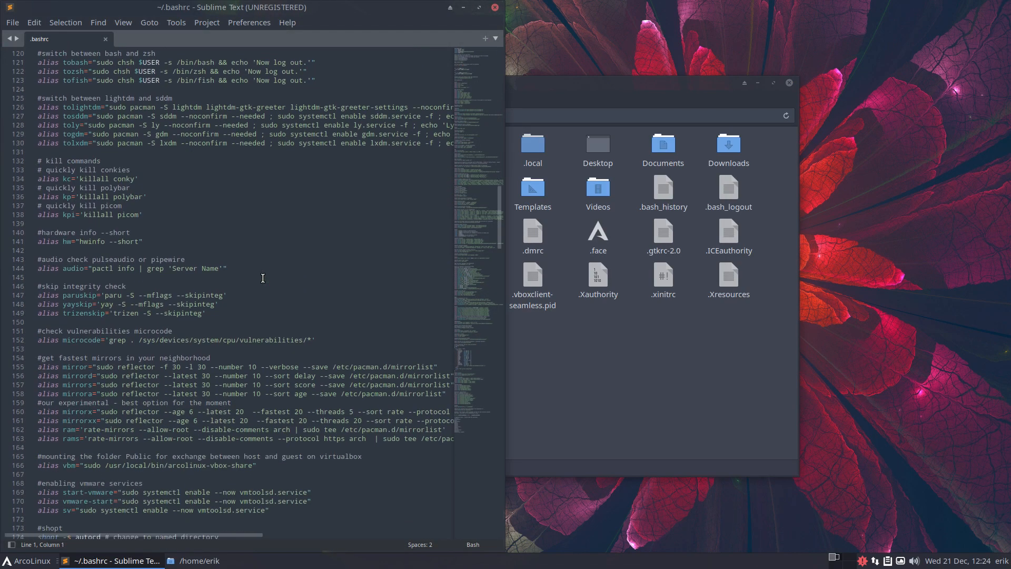
pyautogui.scroll(-3)
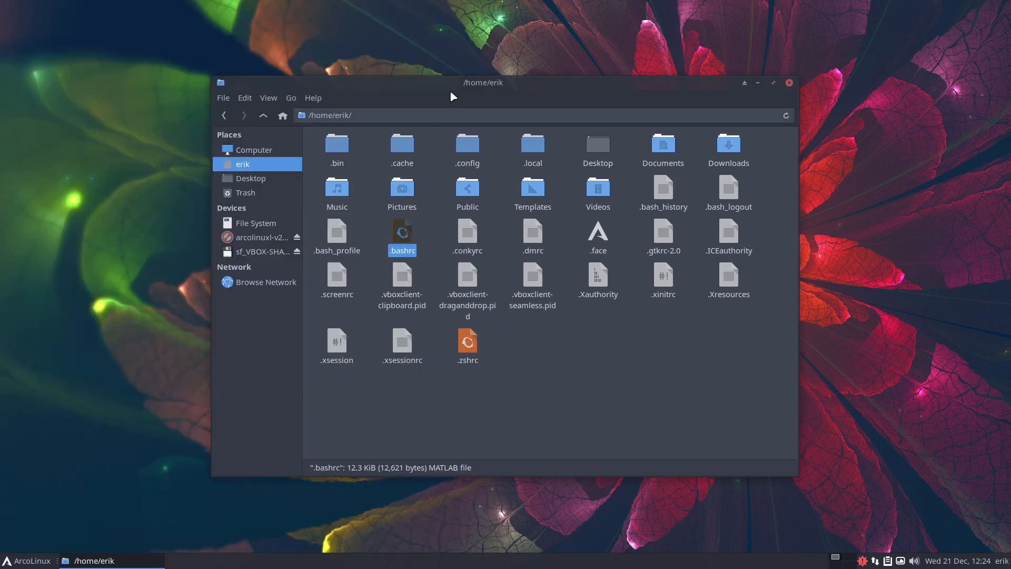
pyautogui.moveTo(644, 403)
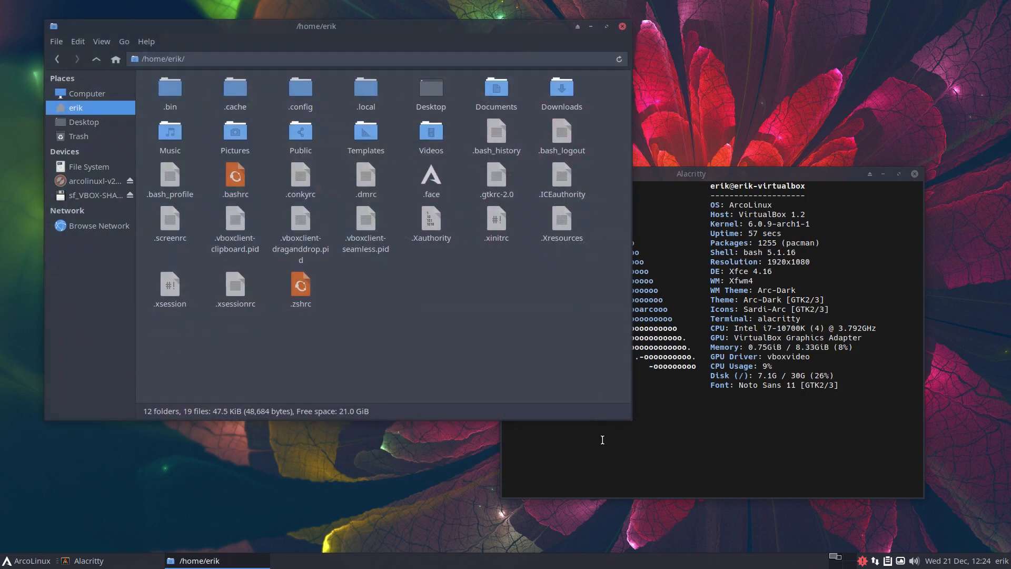
# Select the new dated .skel-backup folder in home and run update again
pyautogui.write('bupskel')
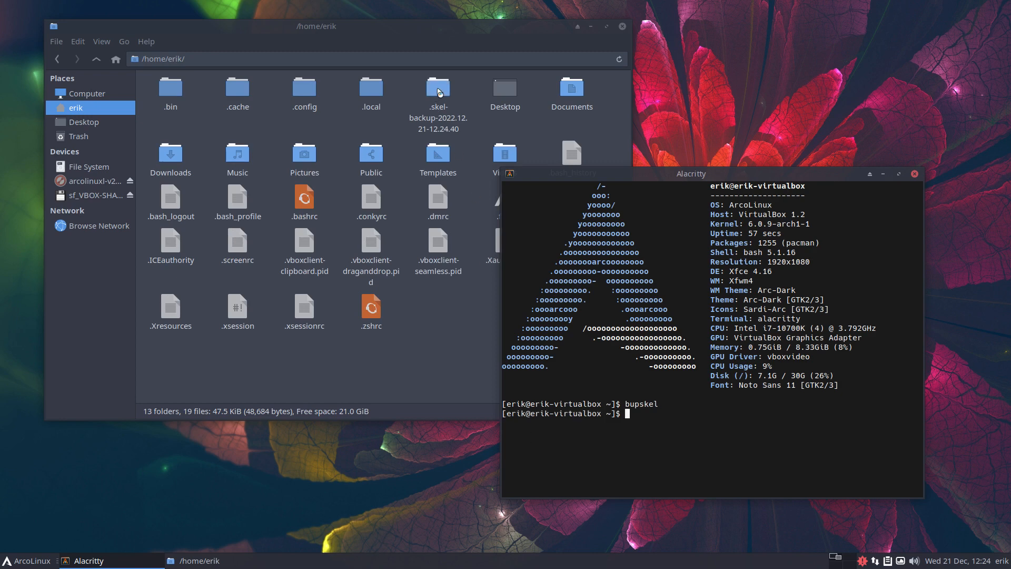
pyautogui.click(438, 91)
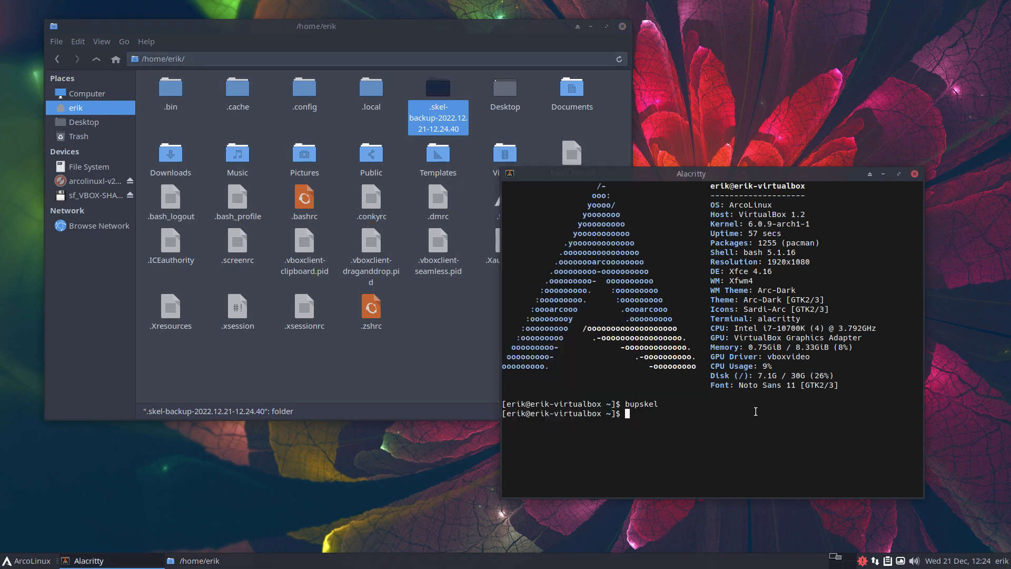
pyautogui.write('update')
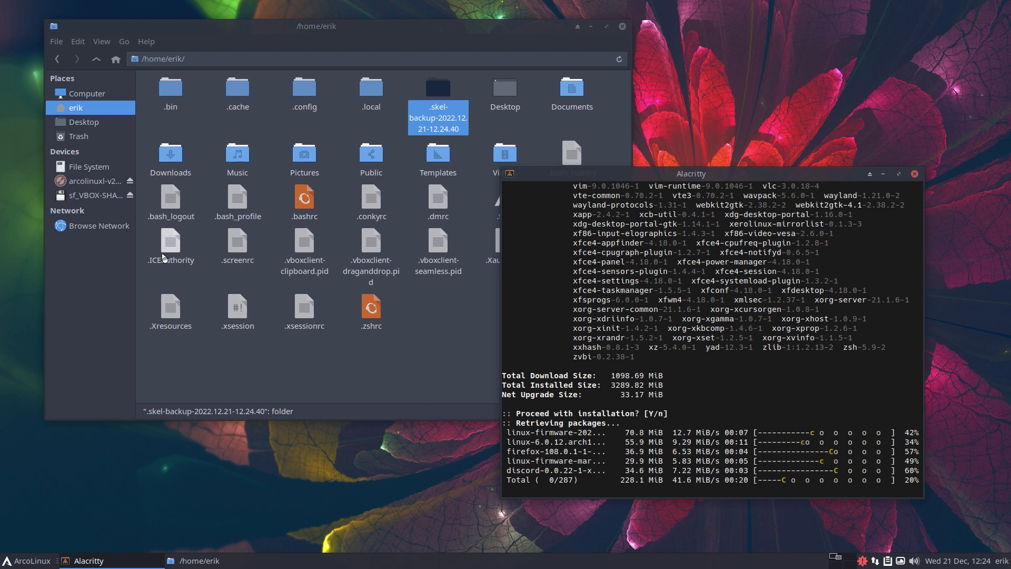
# Inspect /etc/skel from the file system root, then return to the erik home folder
pyautogui.click(88, 167)
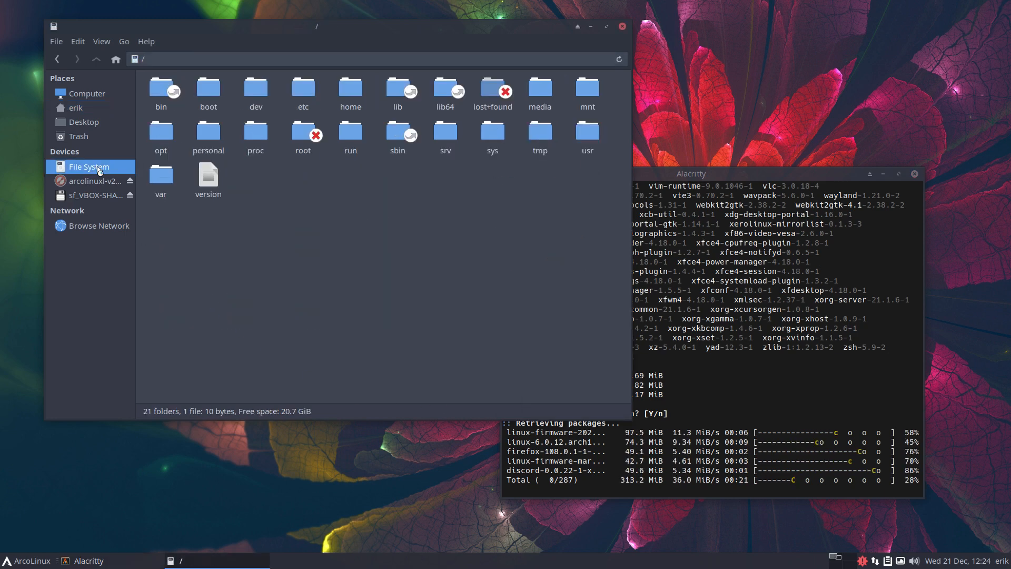
pyautogui.write('ske')
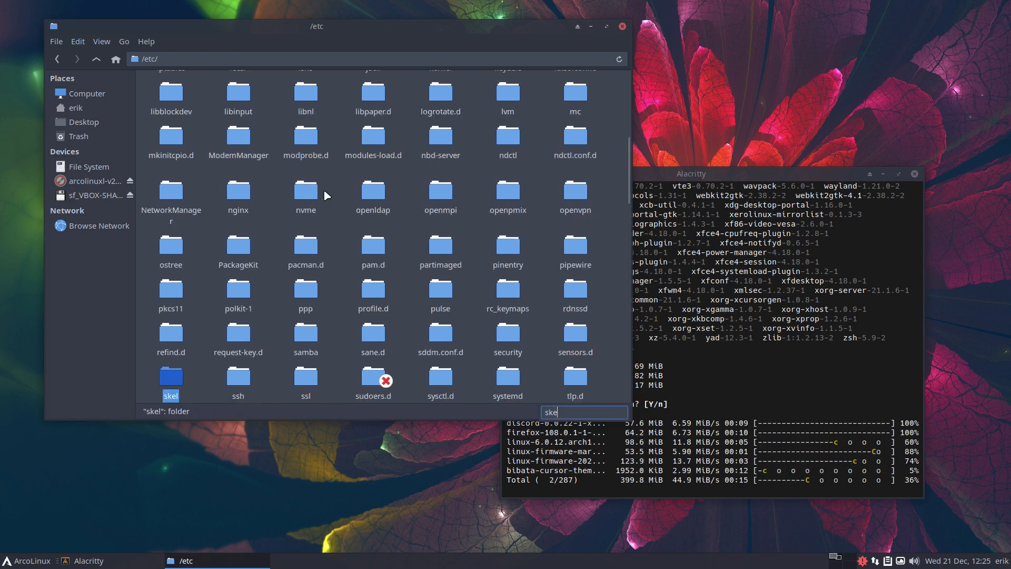
pyautogui.doubleClick(170, 381)
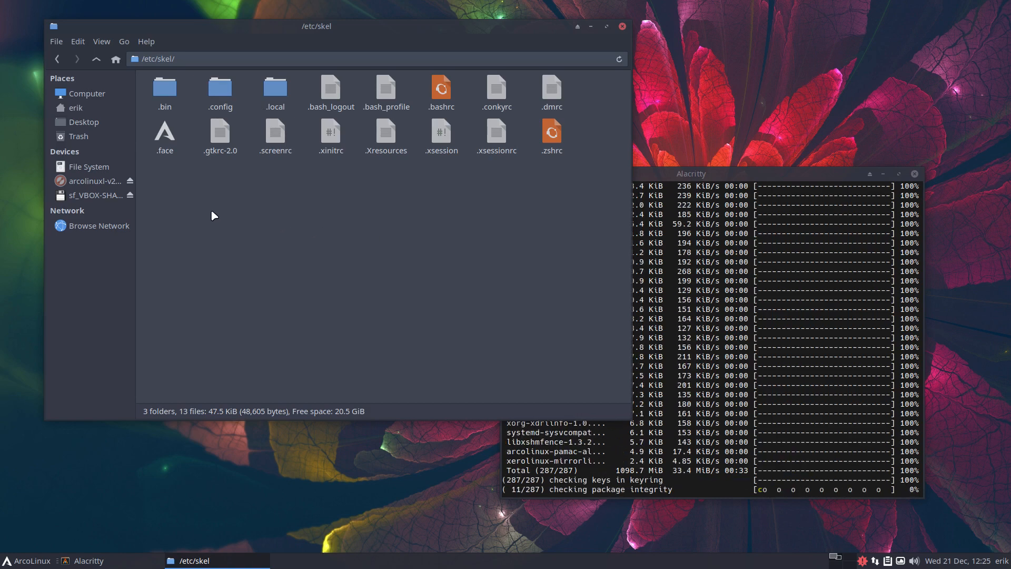
pyautogui.moveTo(328, 198)
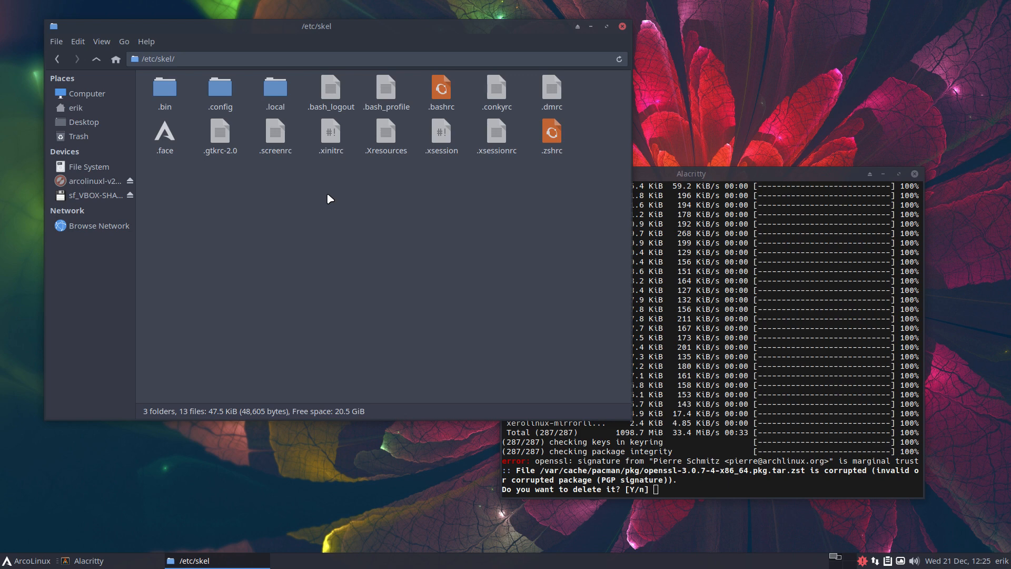
pyautogui.moveTo(93, 121)
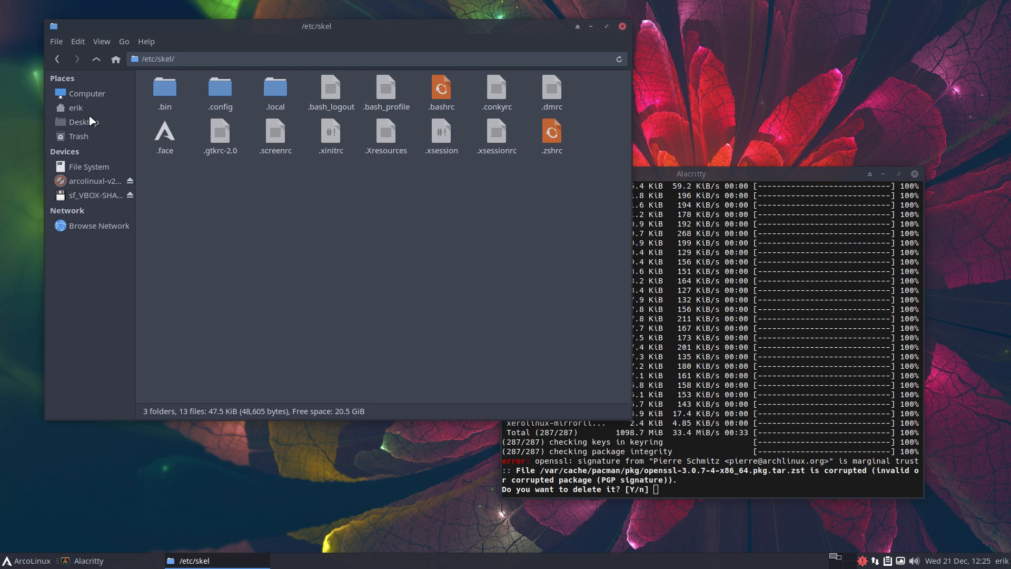
pyautogui.click(76, 107)
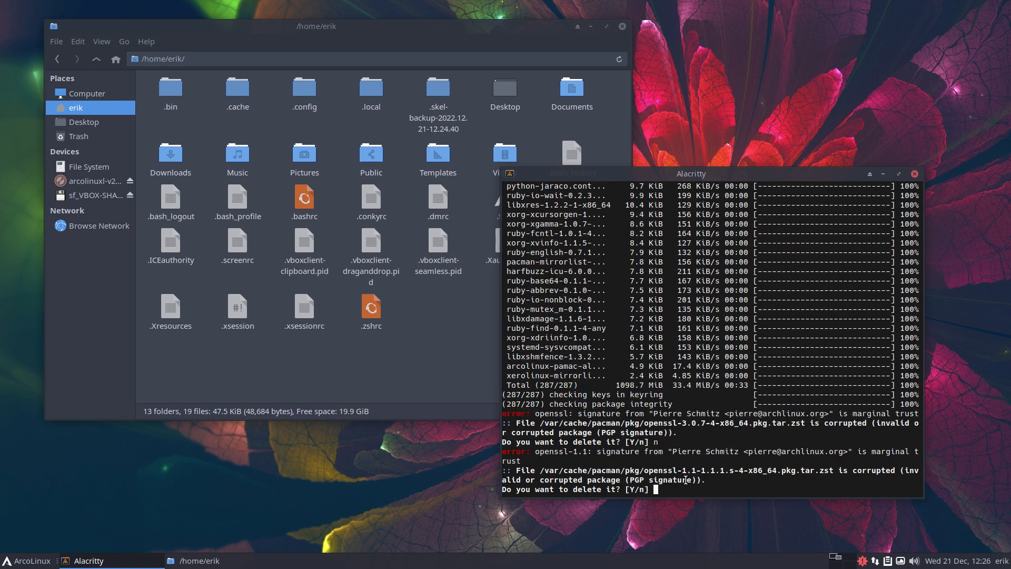
# Refuse deleting the corrupted packages and install archlinux-keyring via sudo pacman -S
pyautogui.write('n')
pyautogui.write('sudo pacman -S a')
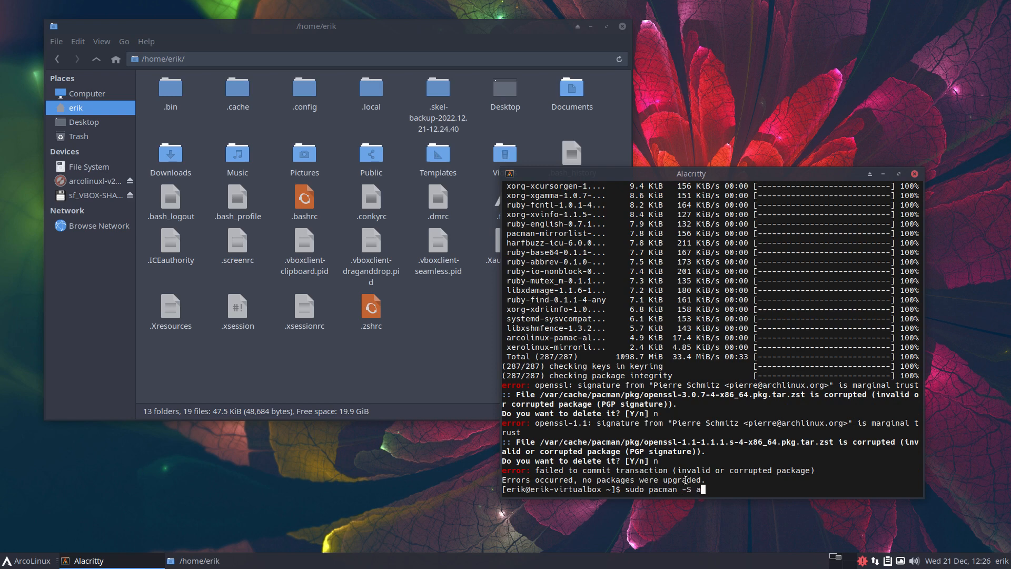
pyautogui.write('rchlinux-')
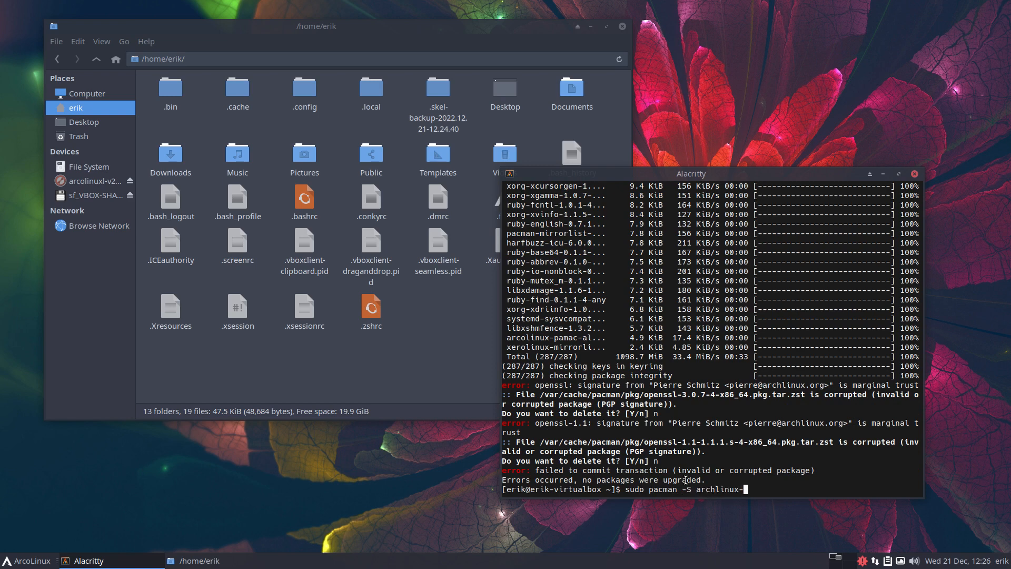
pyautogui.press('Tab')
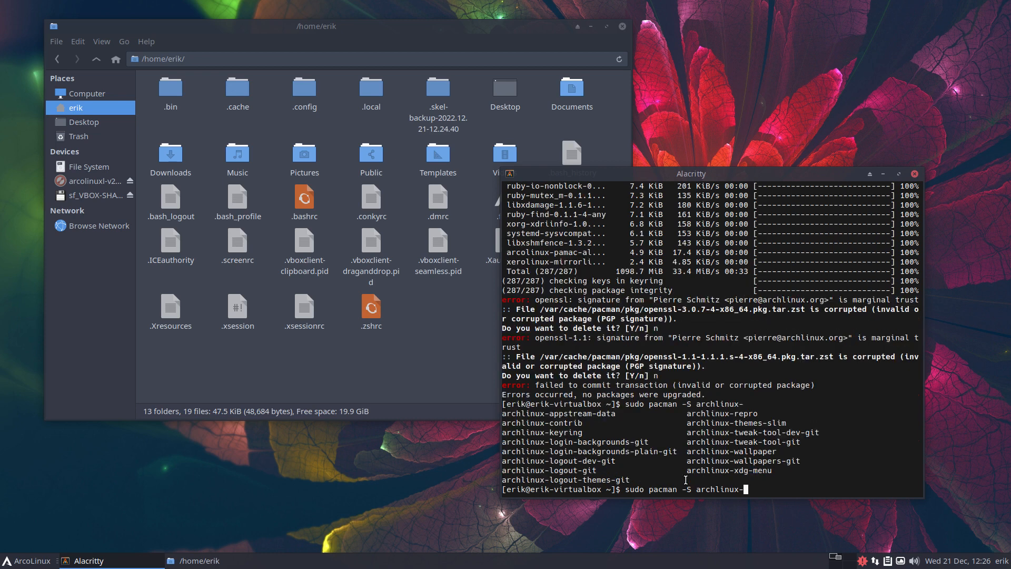
pyautogui.write('keyring')
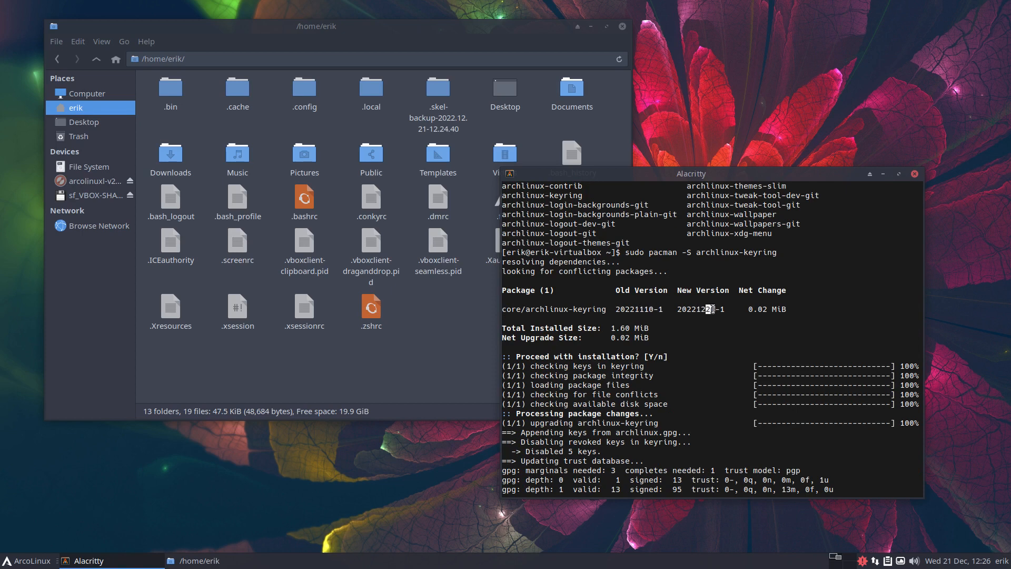
pyautogui.moveTo(951, 560)
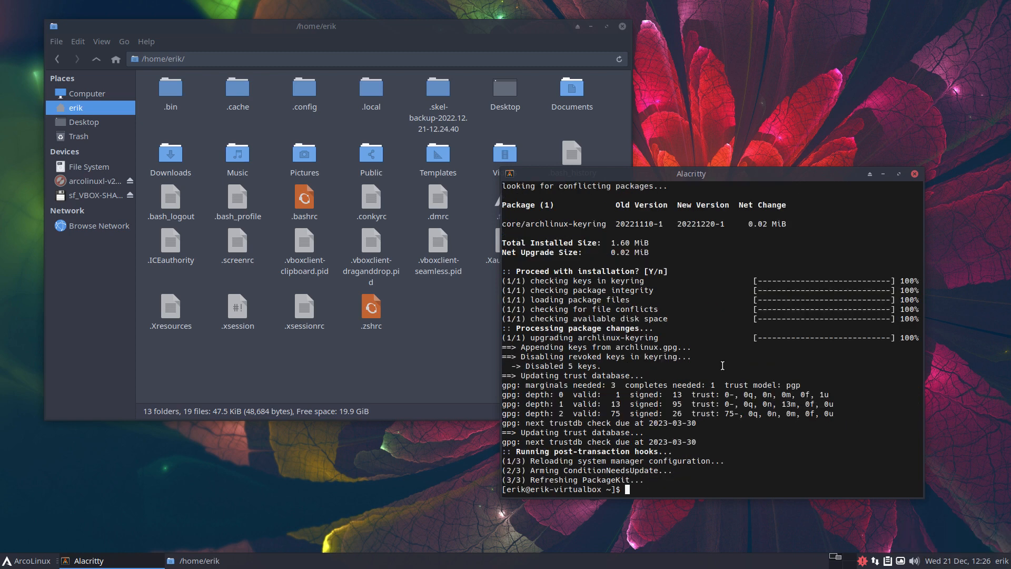
pyautogui.write('sudo pacman -S archlinux-keyring')
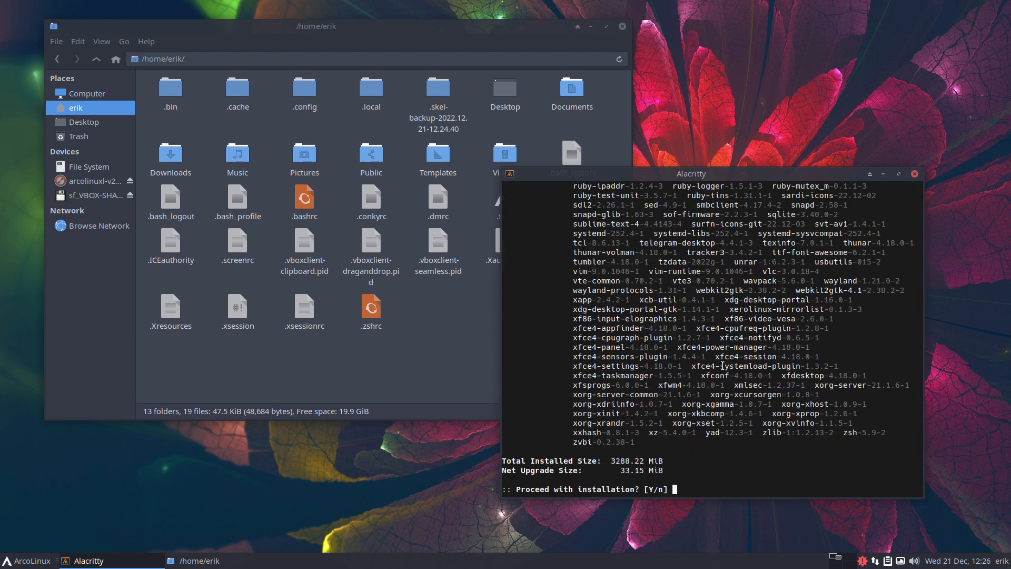
# Proceed with the system upgrade and open a second terminal in the home folder
pyautogui.press('Return')
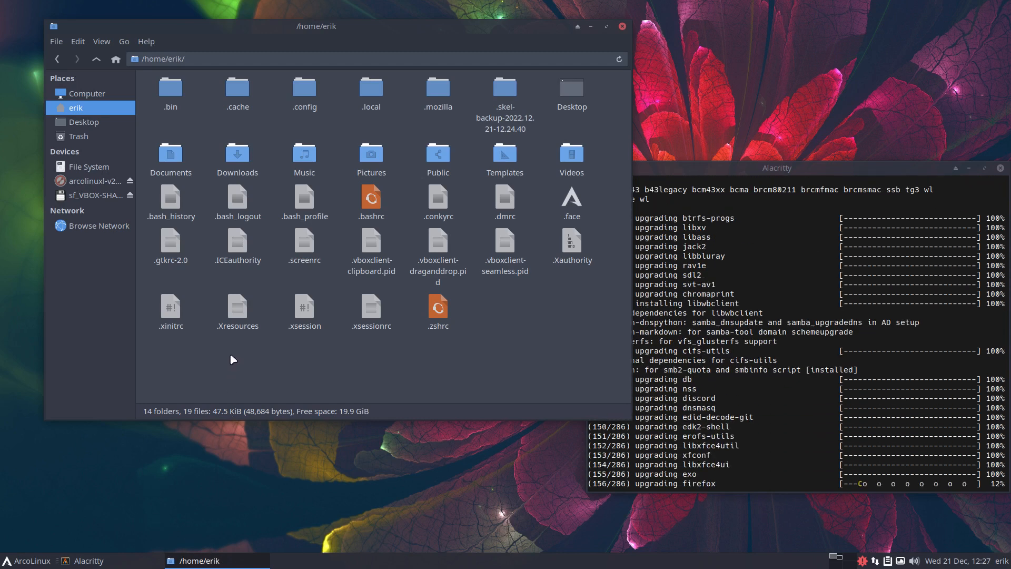
pyautogui.rightClick(232, 360)
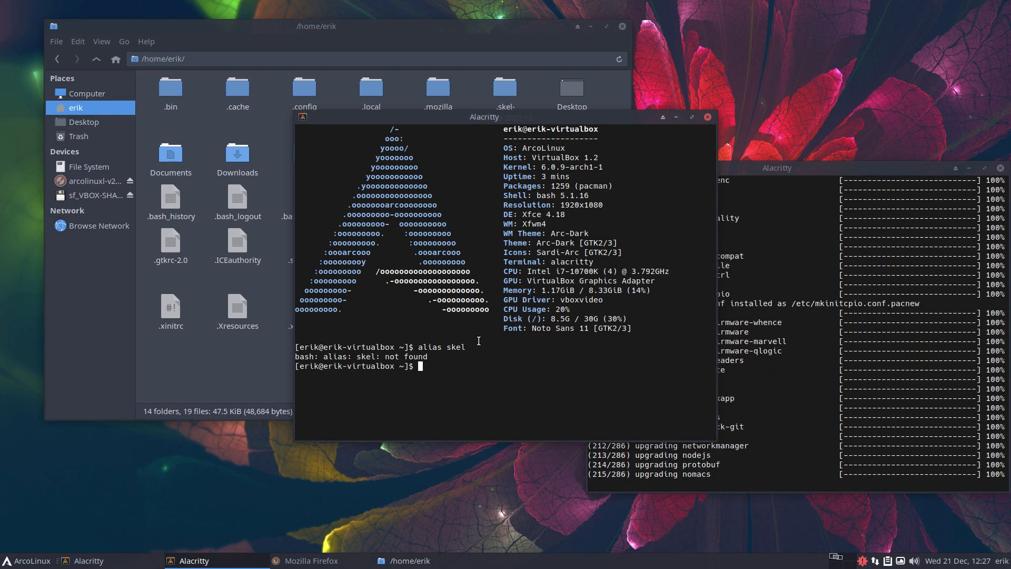
# Bring Firefox to the front and dismiss its data-sharing notice
pyautogui.write('alias skel')
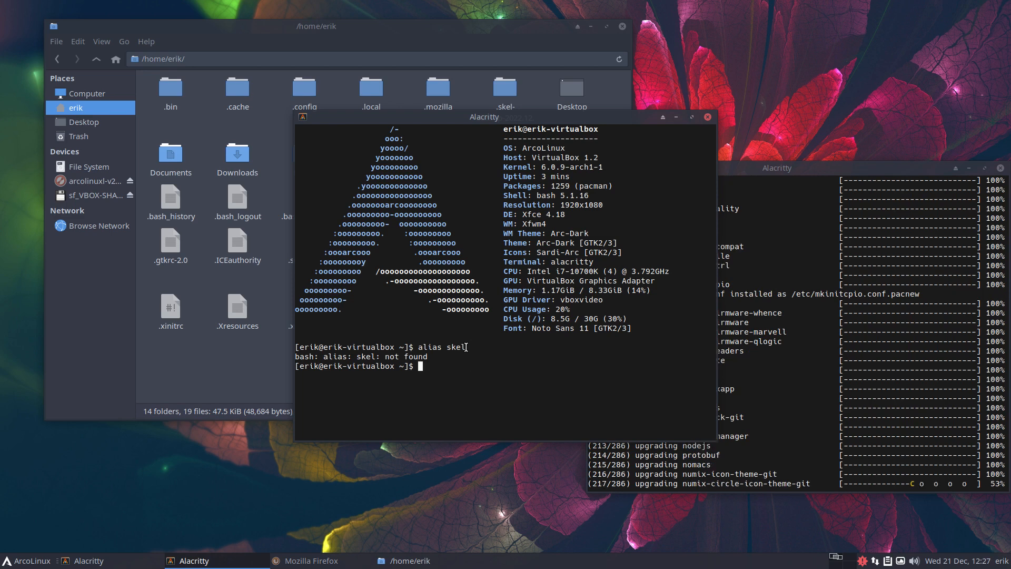
pyautogui.click(303, 559)
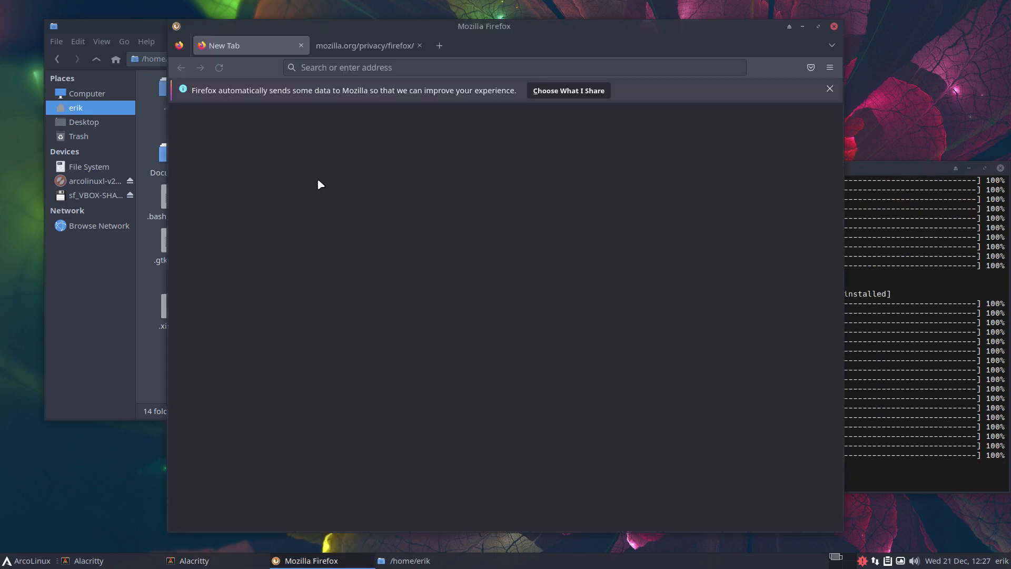
pyautogui.write('arcoli')
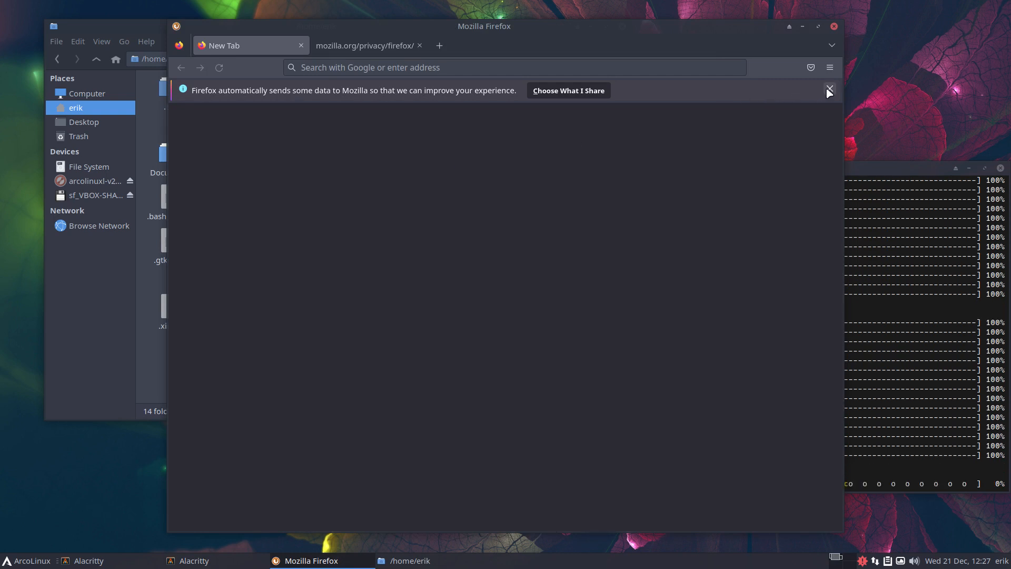
pyautogui.click(828, 90)
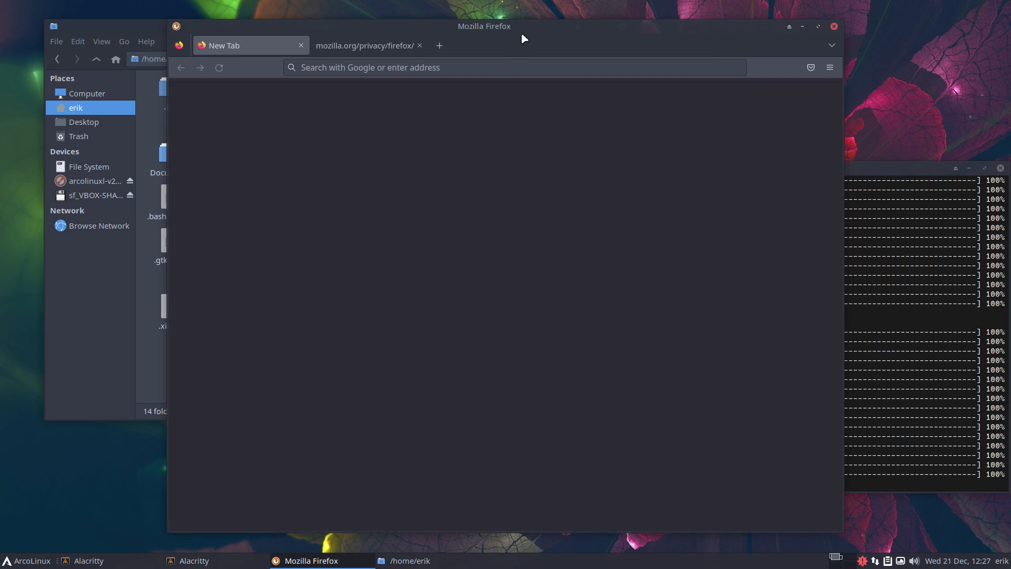
# Start an 'arc' search in the address bar, abandon it and close Firefox
pyautogui.click(438, 65)
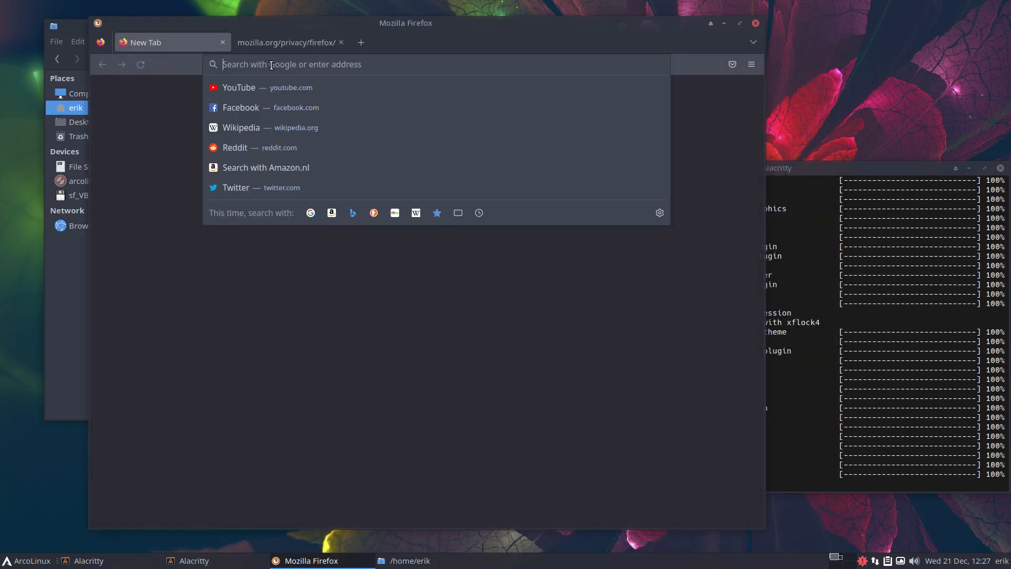
pyautogui.write('arc')
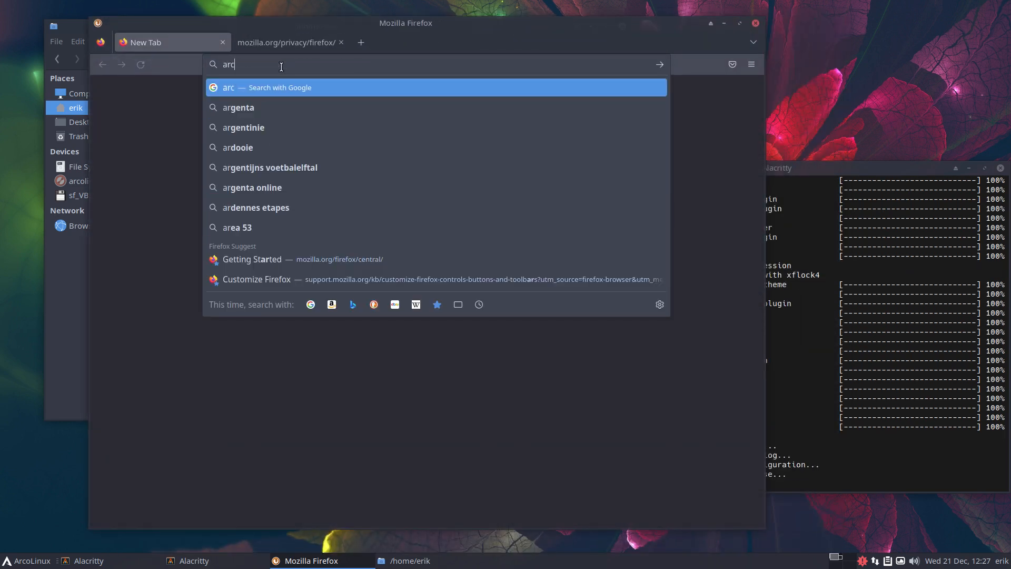
pyautogui.press('Escape')
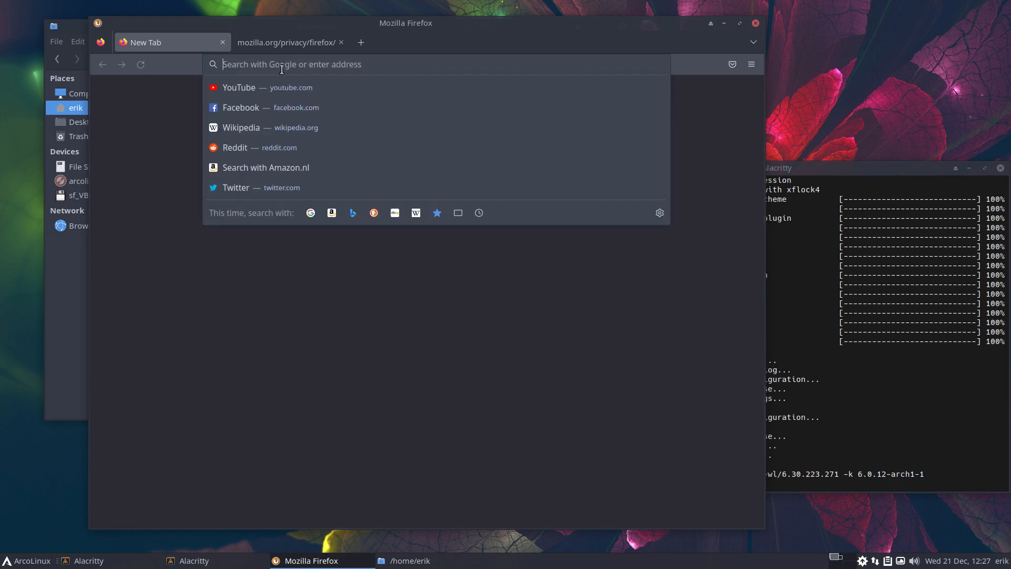
pyautogui.click(371, 171)
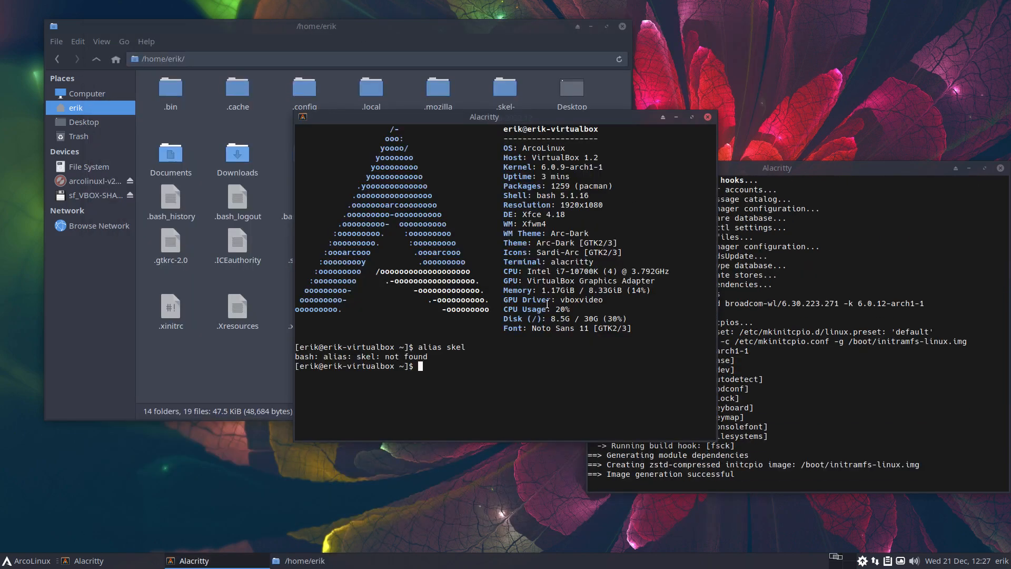
# Close the extra terminal and rerun the full upgrade, which finds nothing to do
pyautogui.click(708, 117)
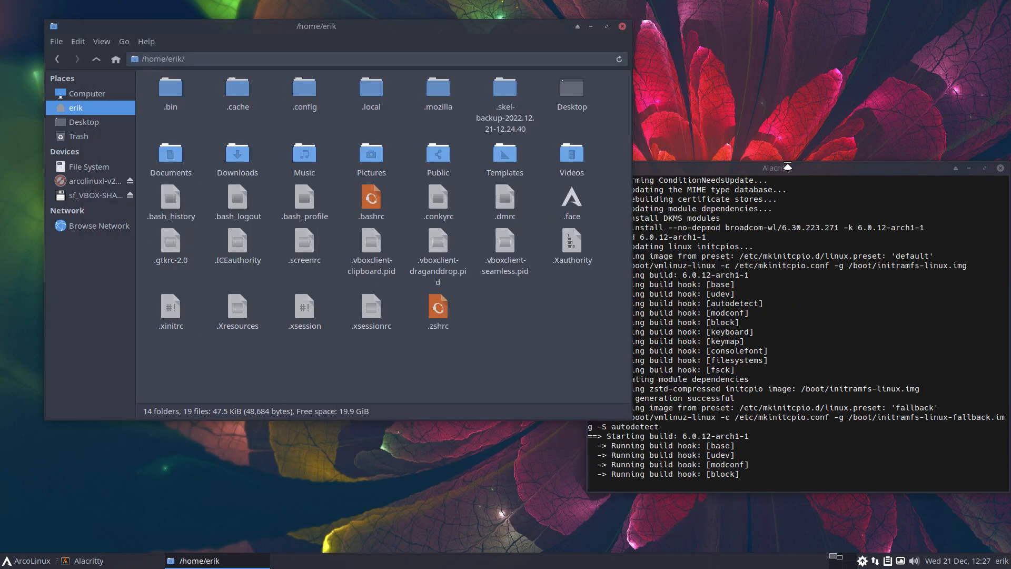
pyautogui.moveTo(777, 168); pyautogui.dragTo(625, 165)
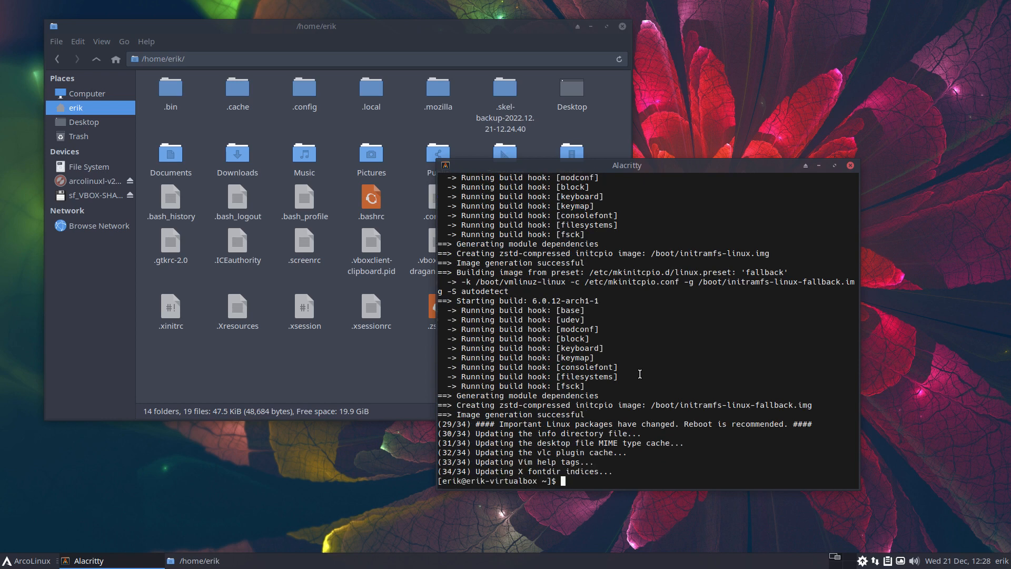
pyautogui.write('update')
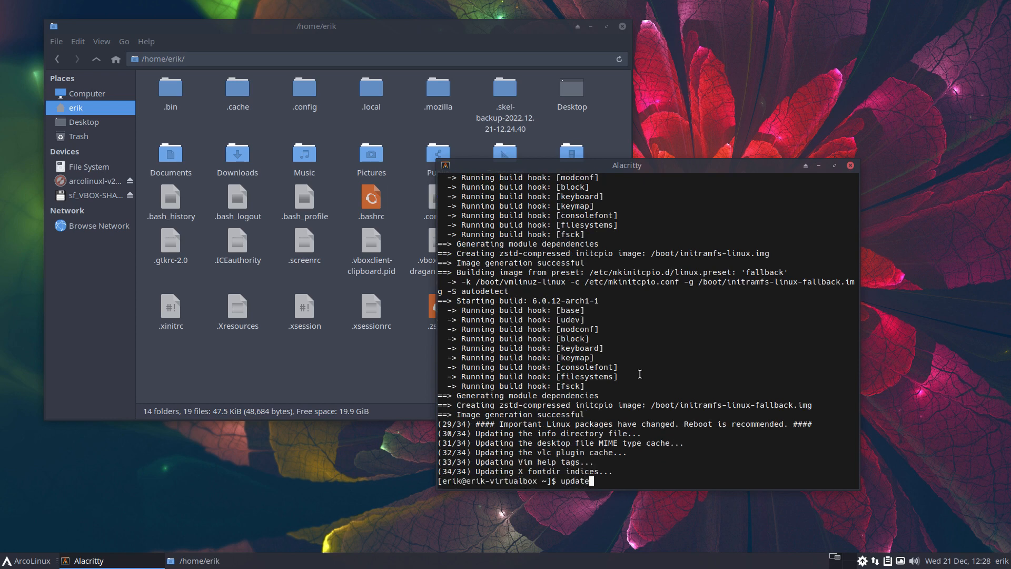
pyautogui.press('BackSpace')
pyautogui.write('ll')
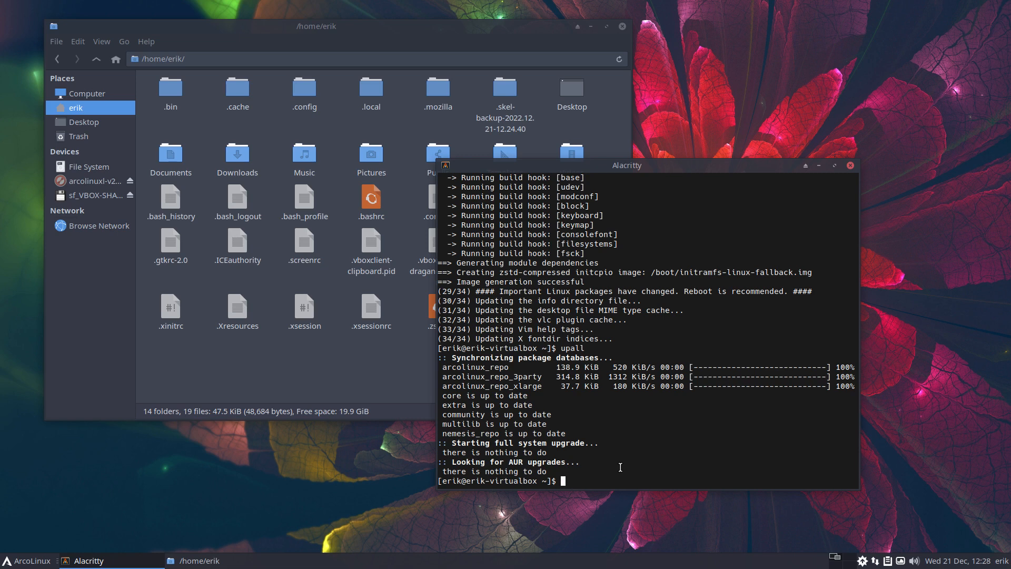
# Run bupskel to make a fresh skel backup and compare both backups in Meld
pyautogui.write('bupskel')
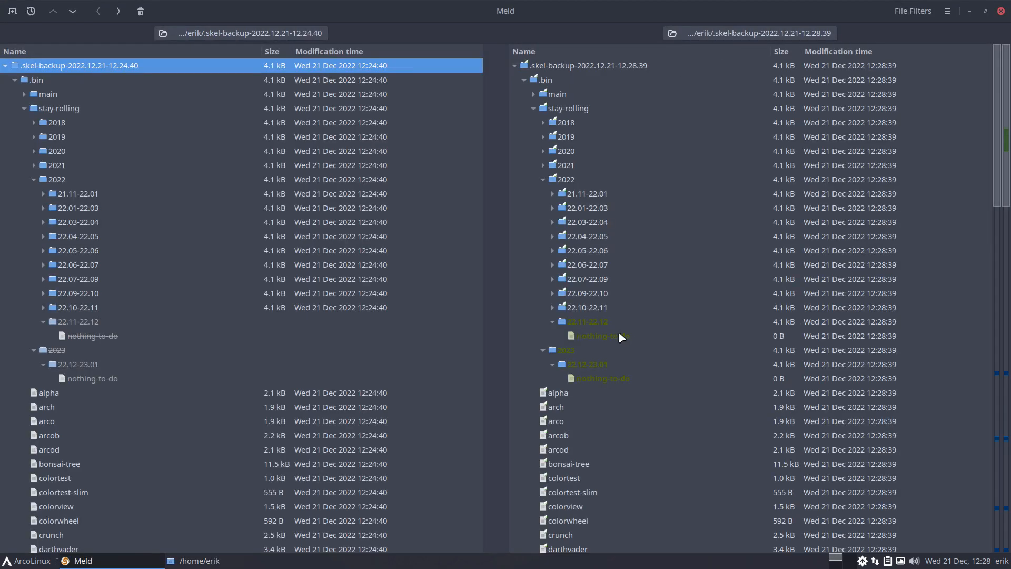
# Untick the Same file filter so identical files are hidden
pyautogui.click(912, 11)
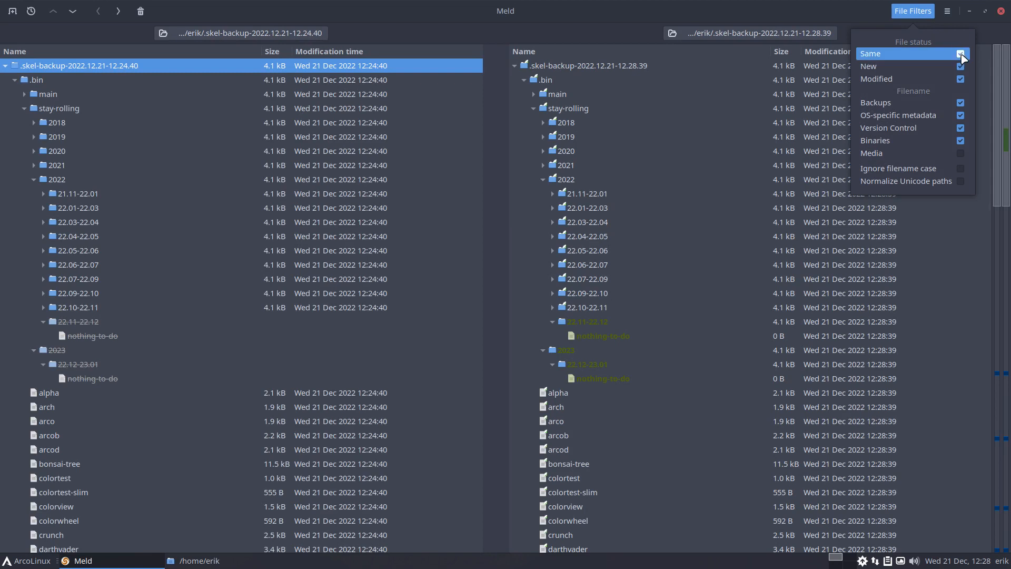
pyautogui.click(961, 53)
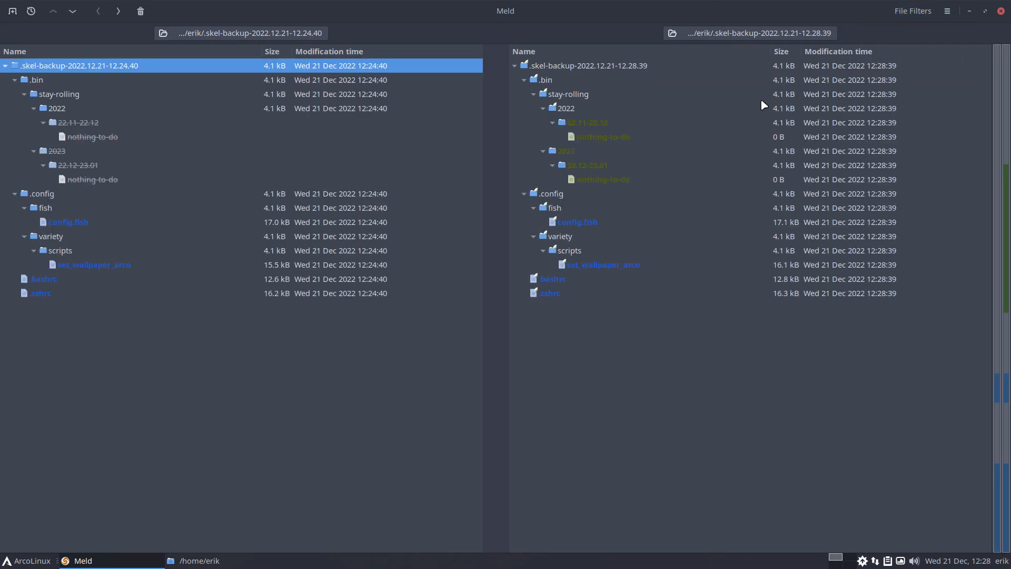
# Inspect the new nothing-to-do files, the stay-rolling folder and the changed config.fish
pyautogui.click(602, 136)
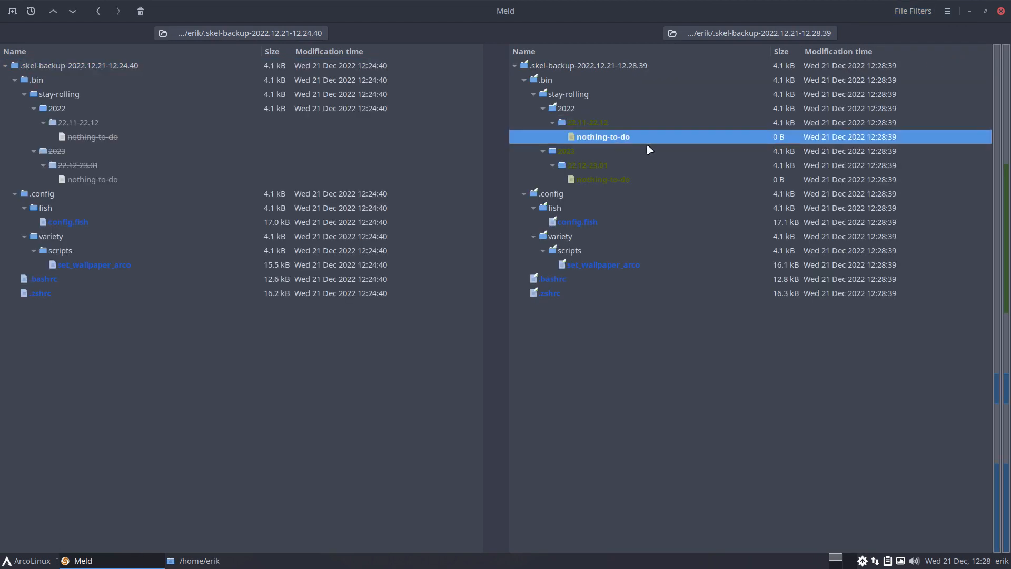
pyautogui.click(601, 179)
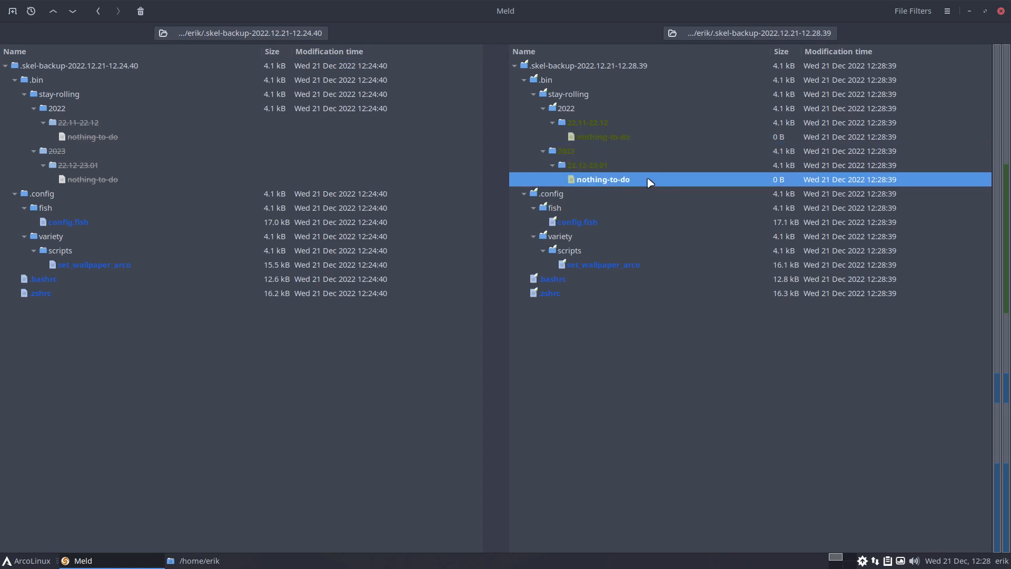
pyautogui.click(567, 93)
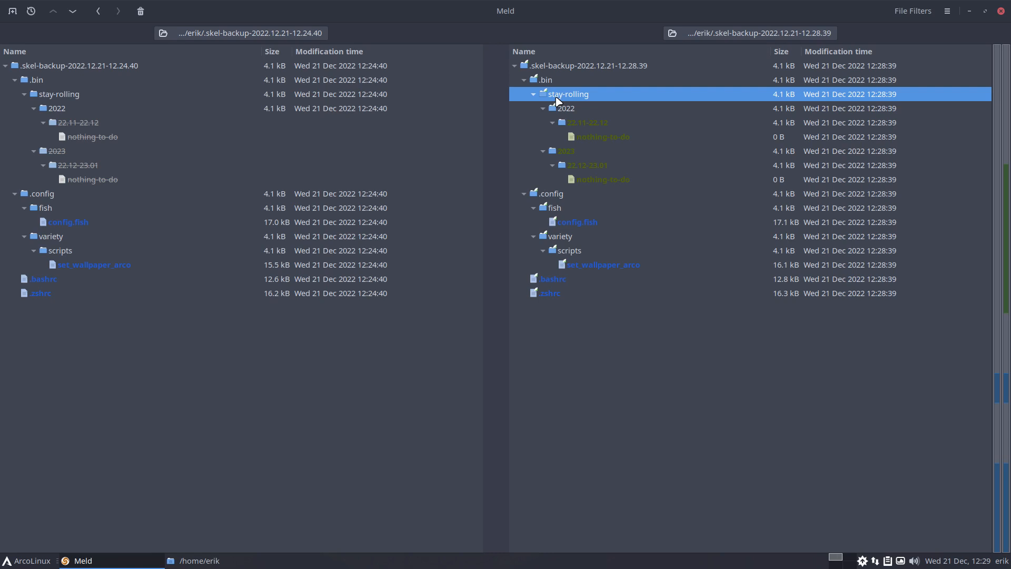
pyautogui.moveTo(621, 142)
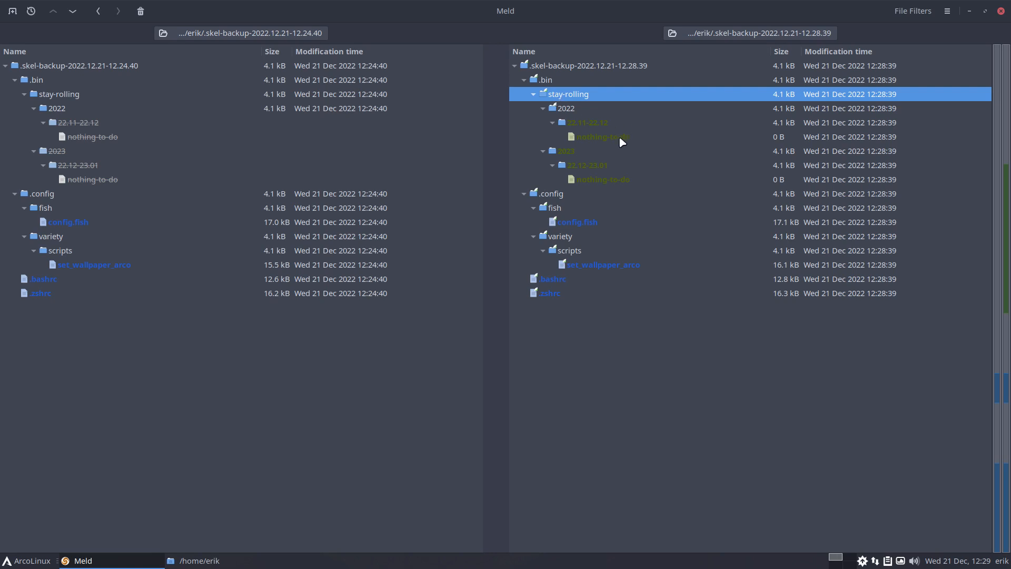
pyautogui.click(577, 222)
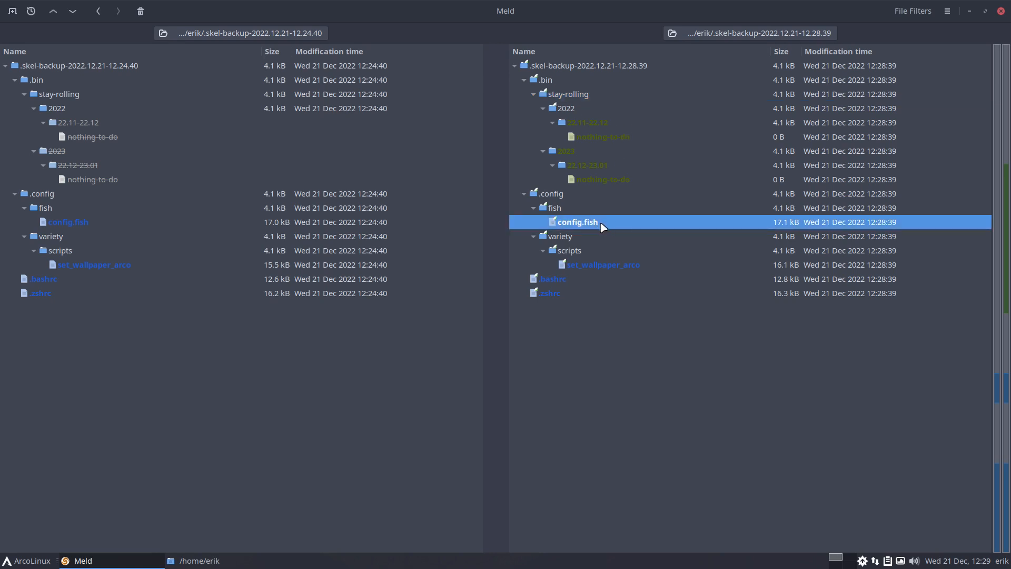
pyautogui.doubleClick(576, 222)
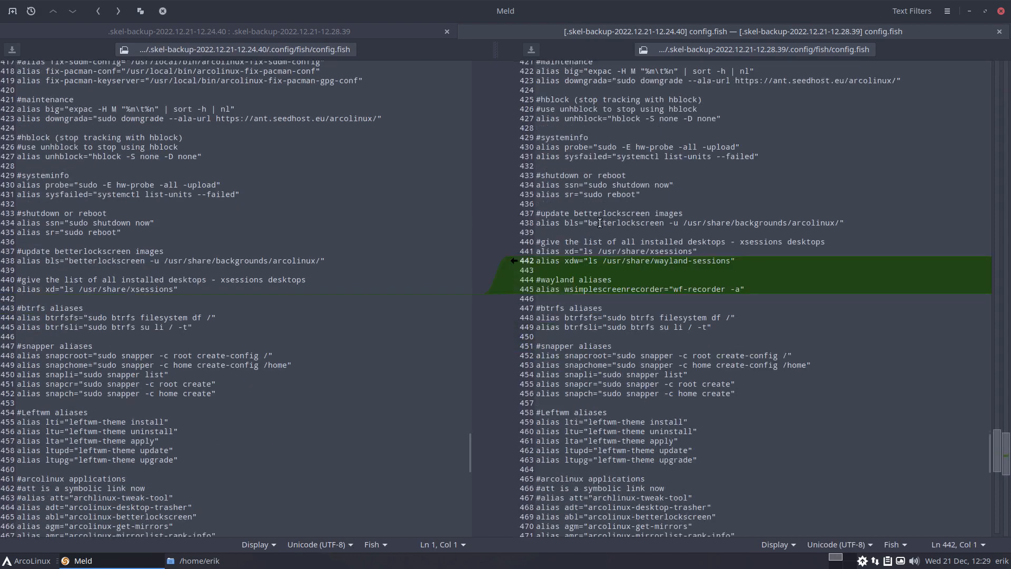
pyautogui.doubleClick(569, 260)
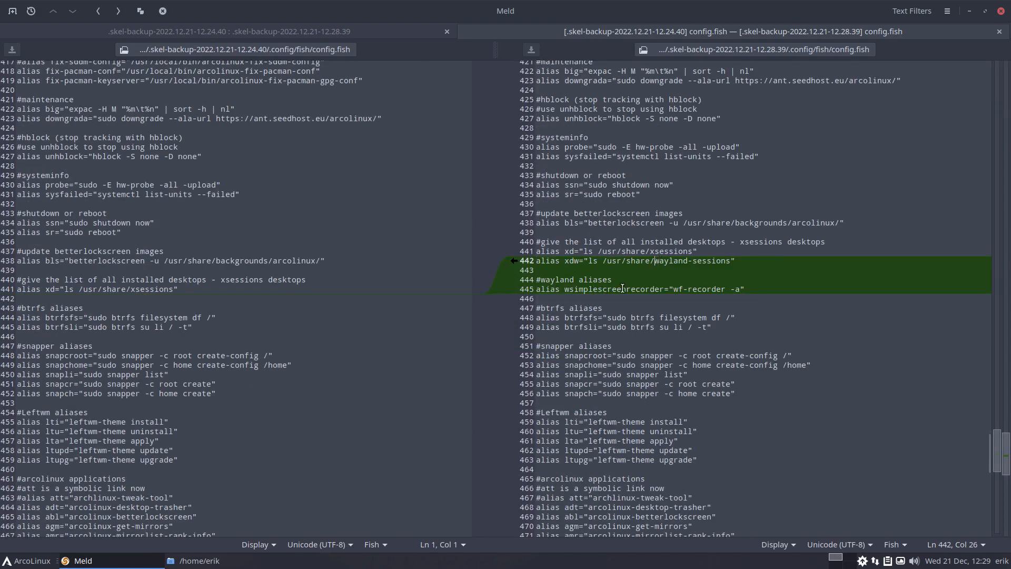
pyautogui.scroll(-3)
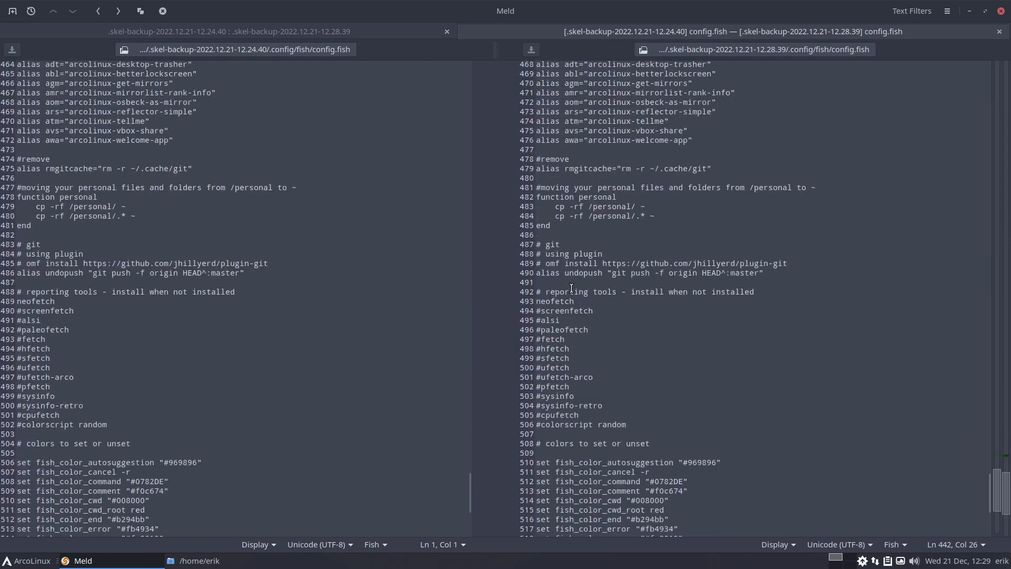
pyautogui.scroll(-3)
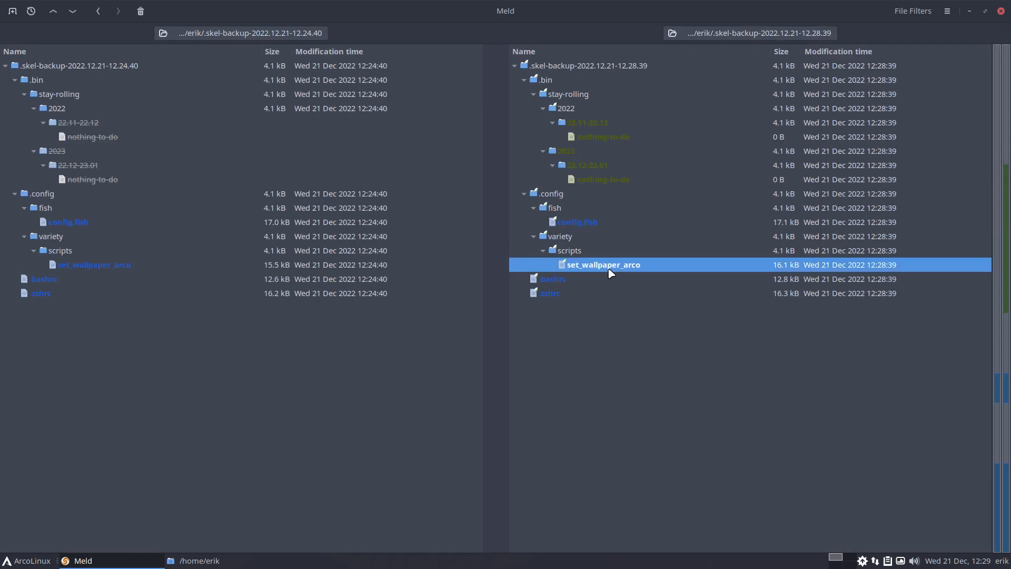
pyautogui.doubleClick(602, 264)
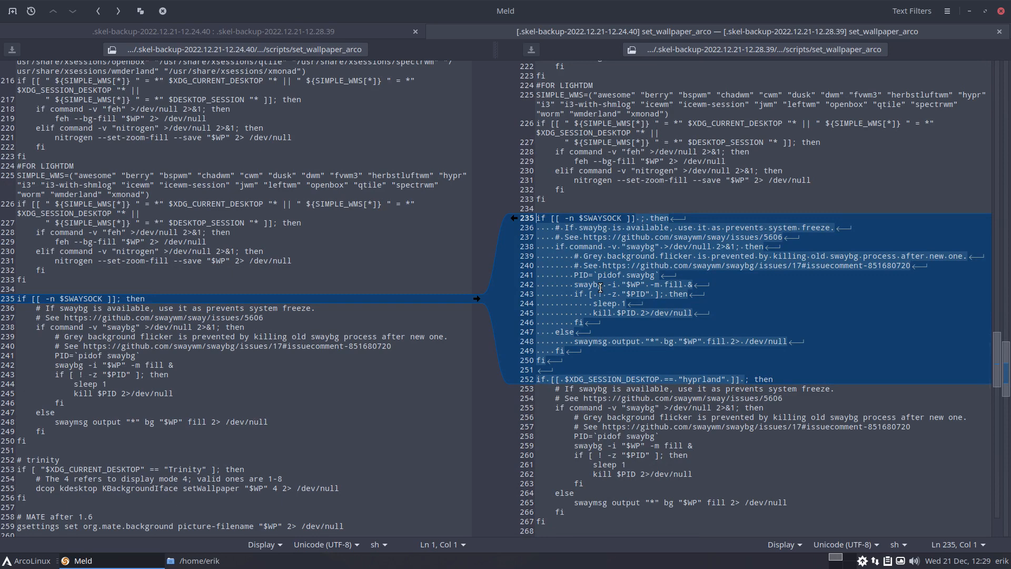
pyautogui.moveTo(598, 286)
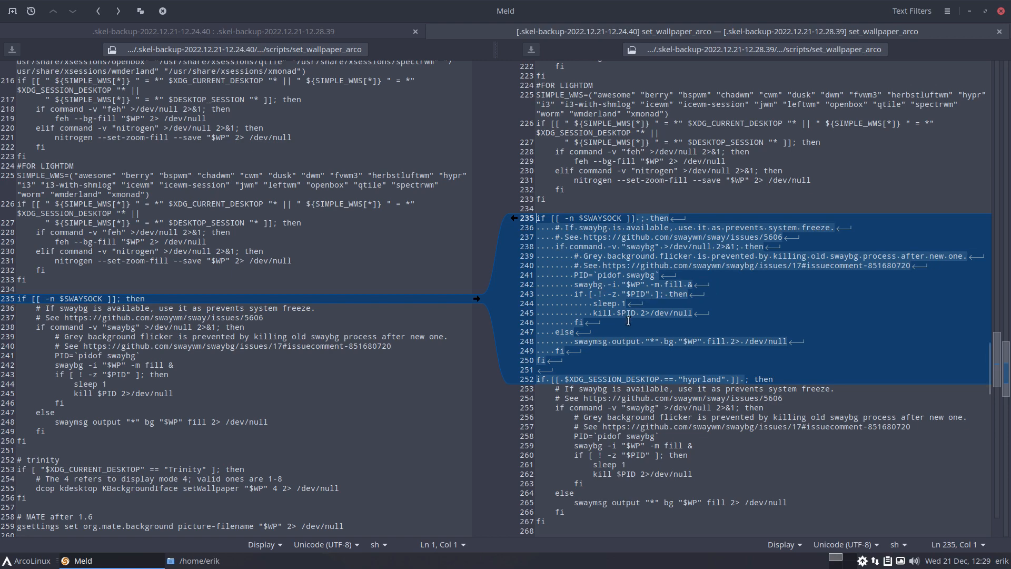
pyautogui.scroll(-3)
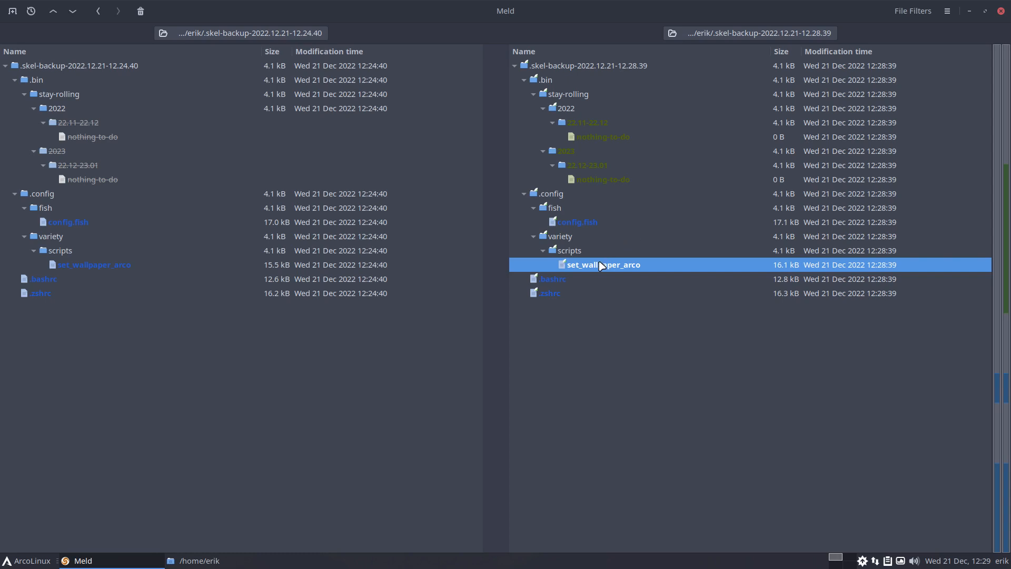
pyautogui.moveTo(591, 278)
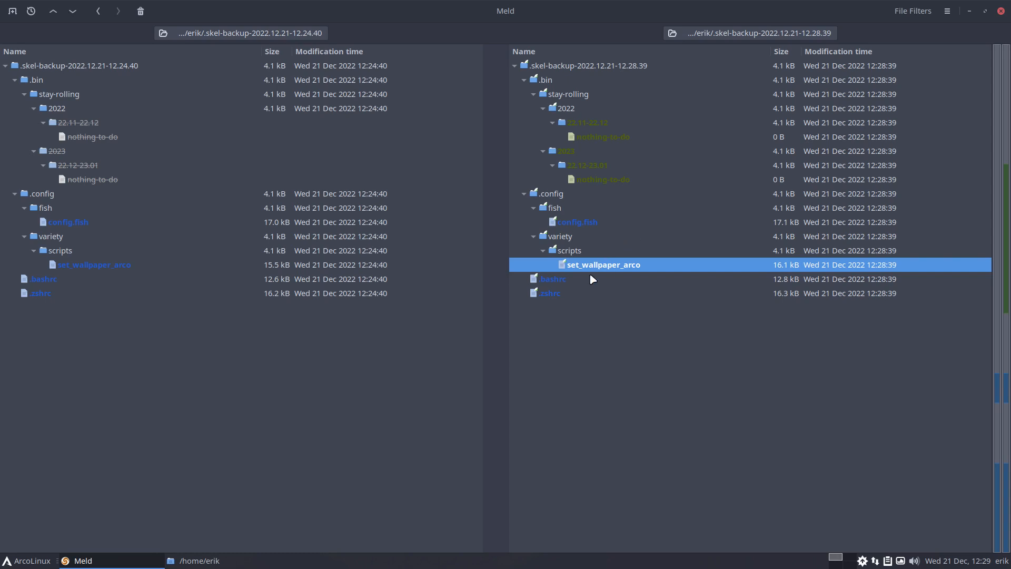
# Review the .bashrc diff with its new pacman and wf-recorder aliases
pyautogui.doubleClick(553, 278)
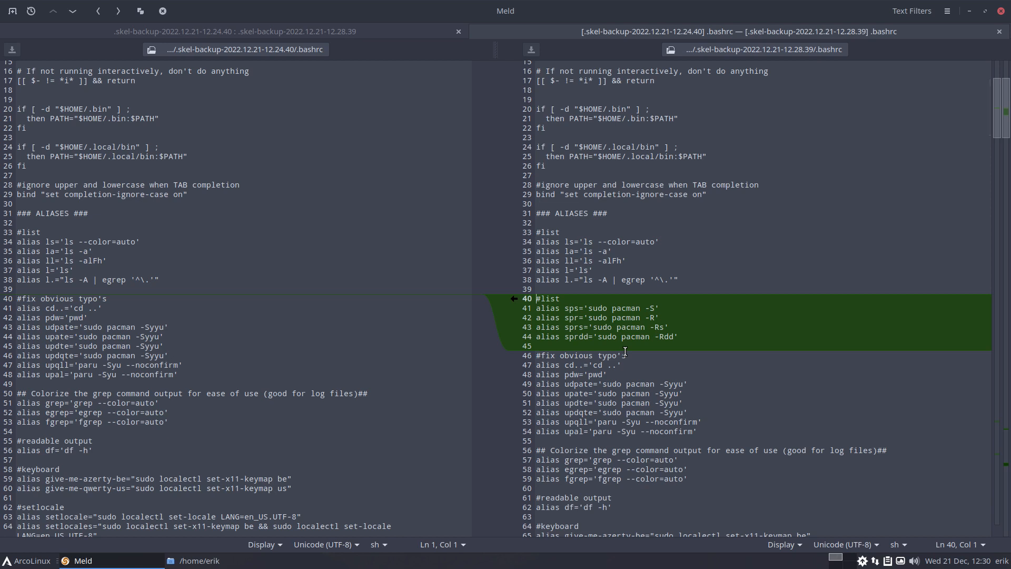
pyautogui.click(619, 308)
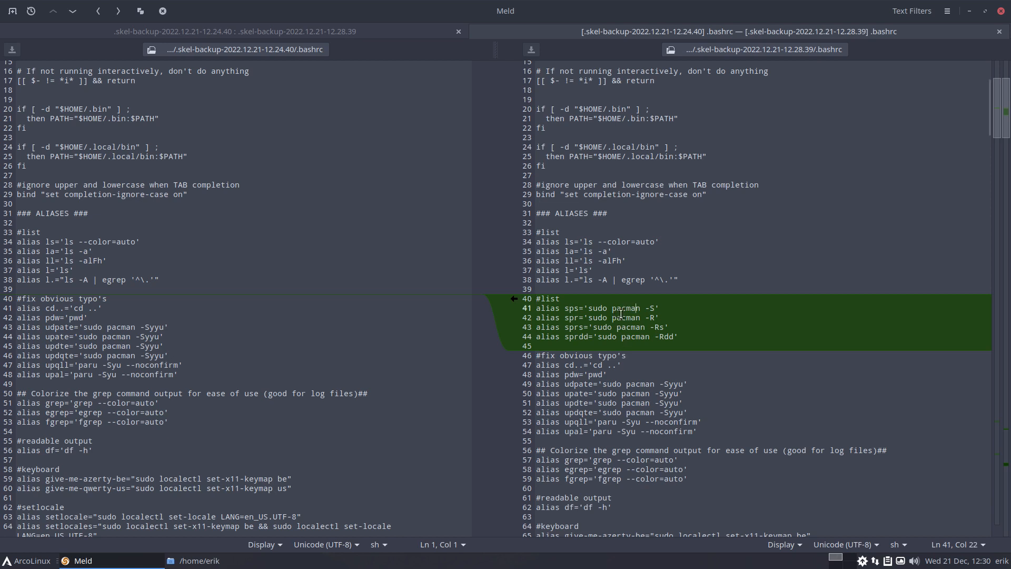
pyautogui.doubleClick(570, 308)
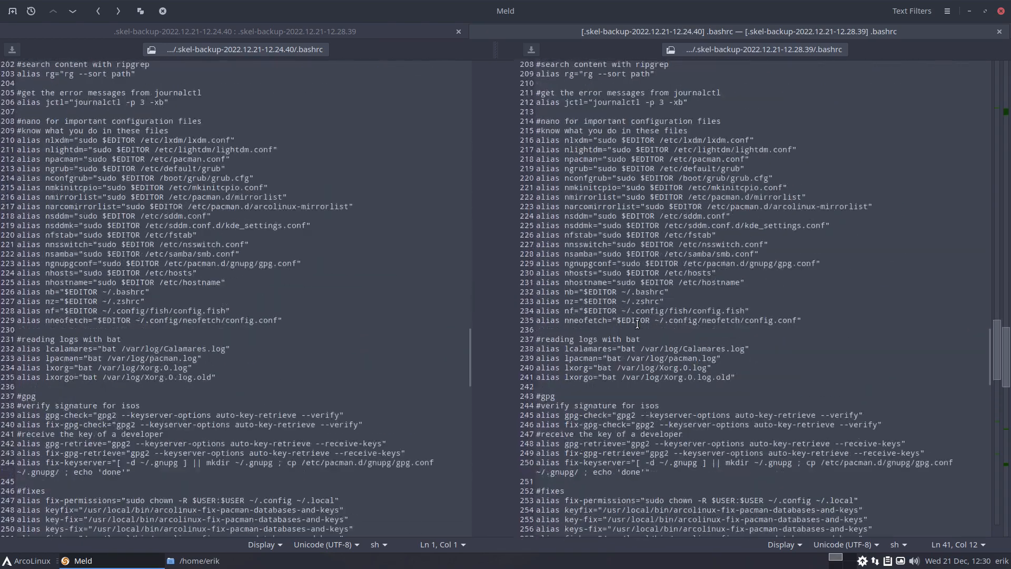
pyautogui.scroll(-3)
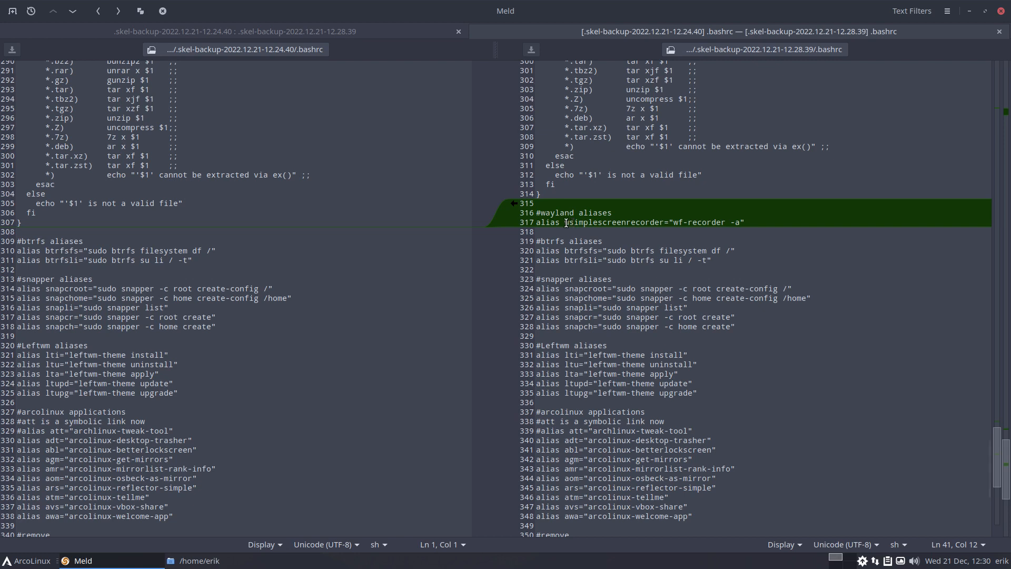
pyautogui.doubleClick(610, 222)
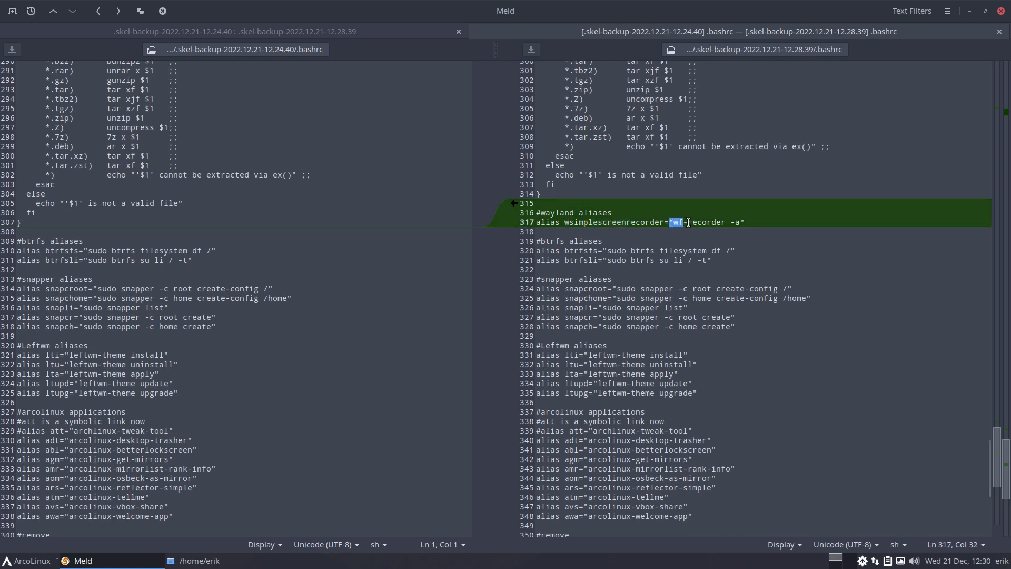
pyautogui.scroll(-3)
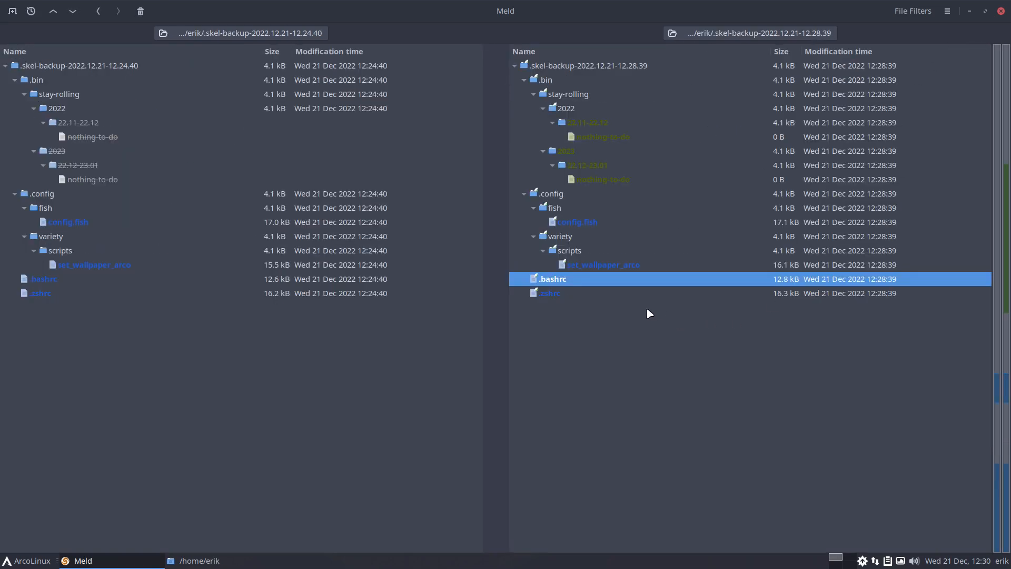
# Review the .zshrc diff and close Meld
pyautogui.doubleClick(550, 292)
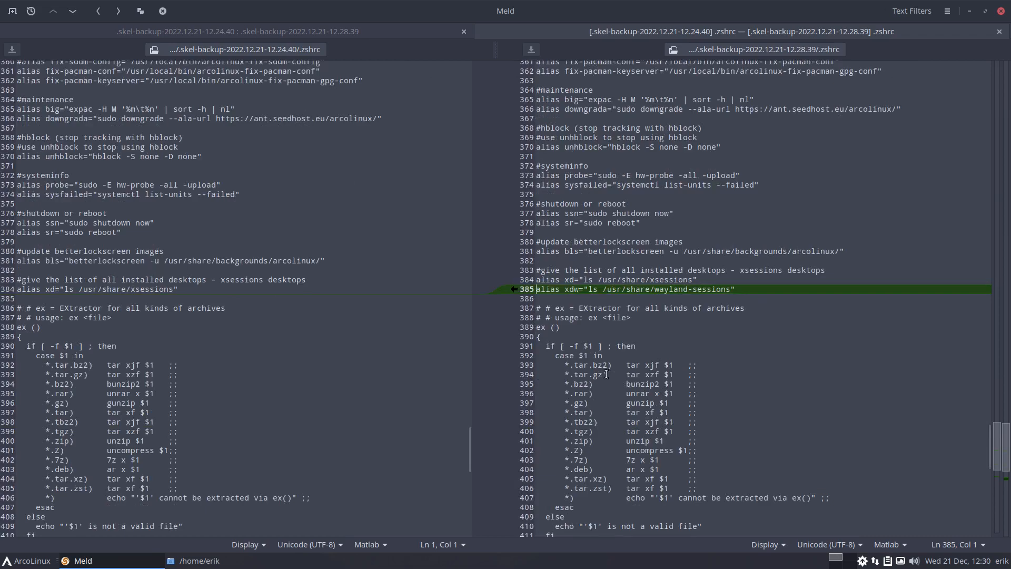
pyautogui.scroll(-3)
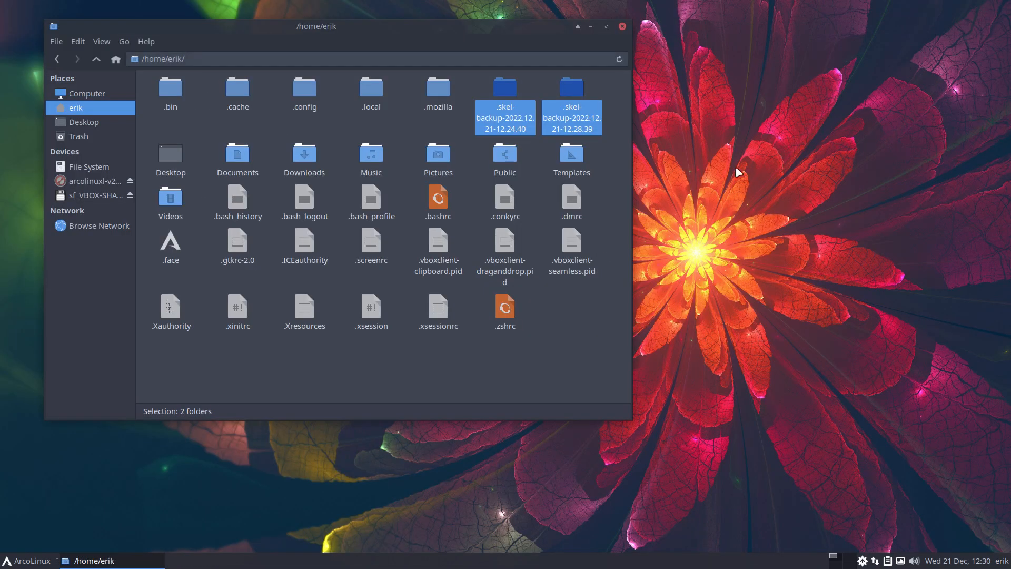
# Run skel in a new terminal and answer y to copy /etc/skel into home
pyautogui.click(594, 372)
pyautogui.write('s')
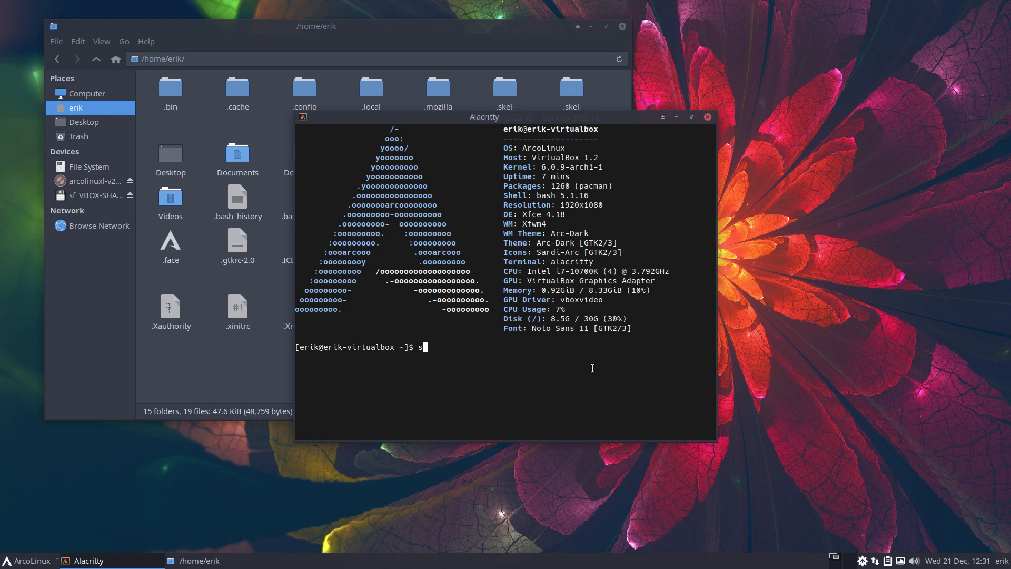
pyautogui.write('kel')
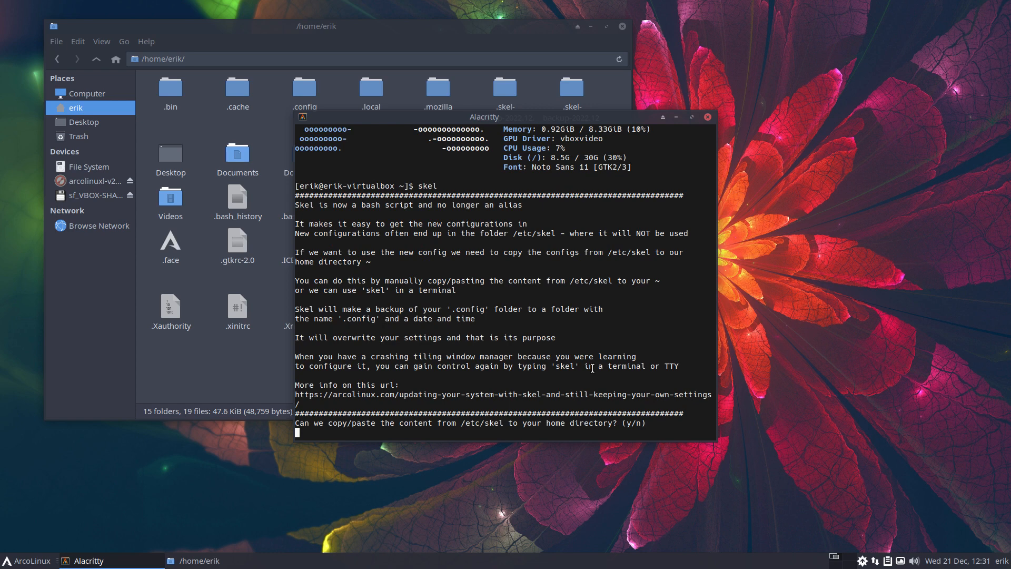
pyautogui.write('y')
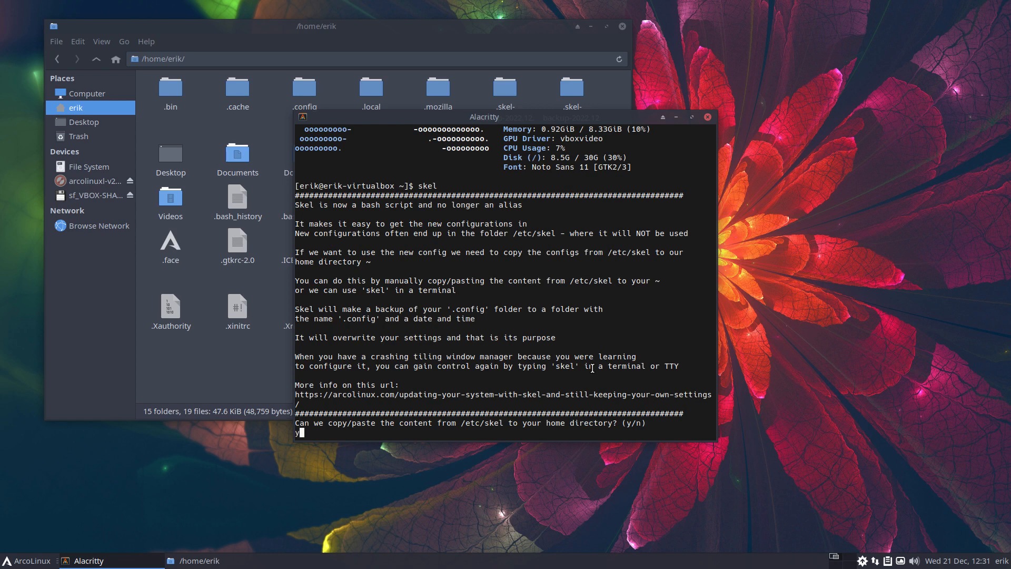
pyautogui.moveTo(373, 380)
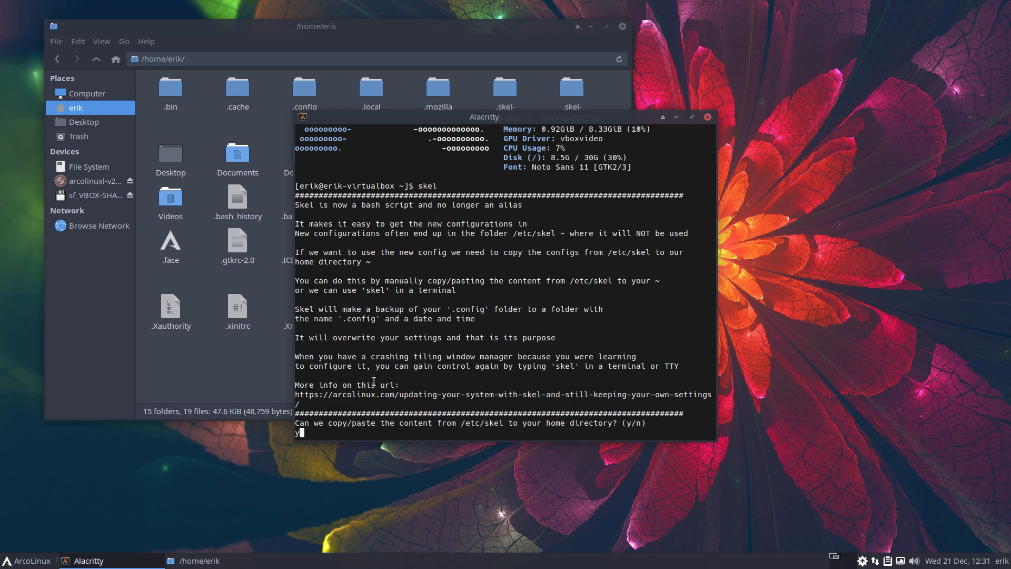
pyautogui.moveTo(474, 399)
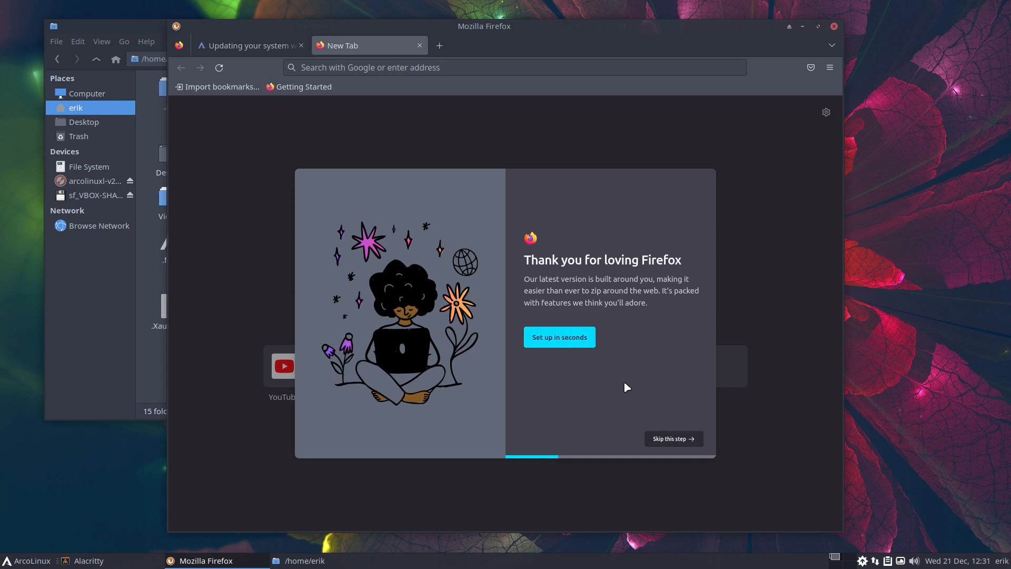
# Skip the Firefox welcome tour and read the skel article, highlighting CURSE and BLESSING
pyautogui.click(558, 337)
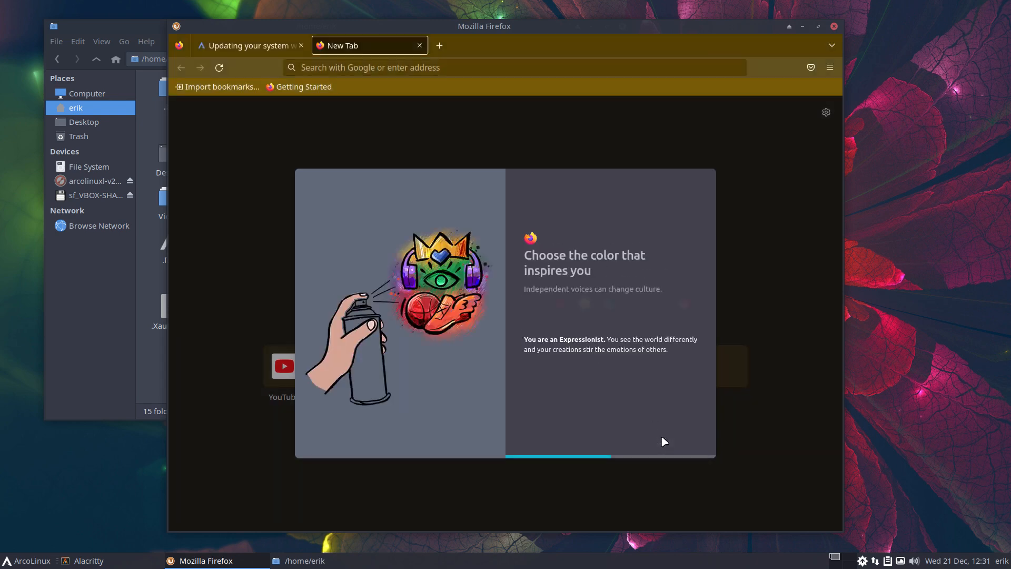
pyautogui.click(248, 45)
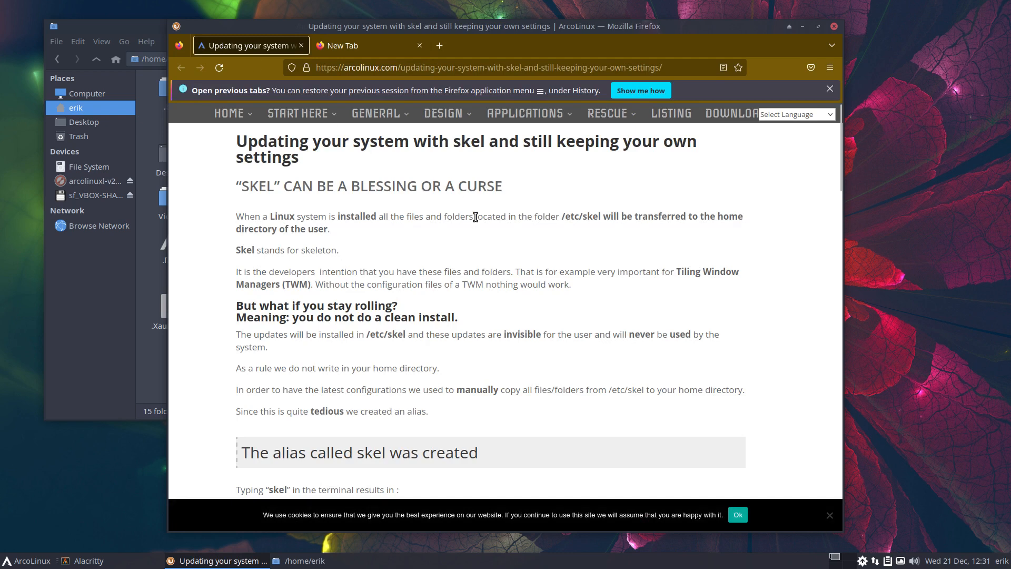
pyautogui.moveTo(381, 258)
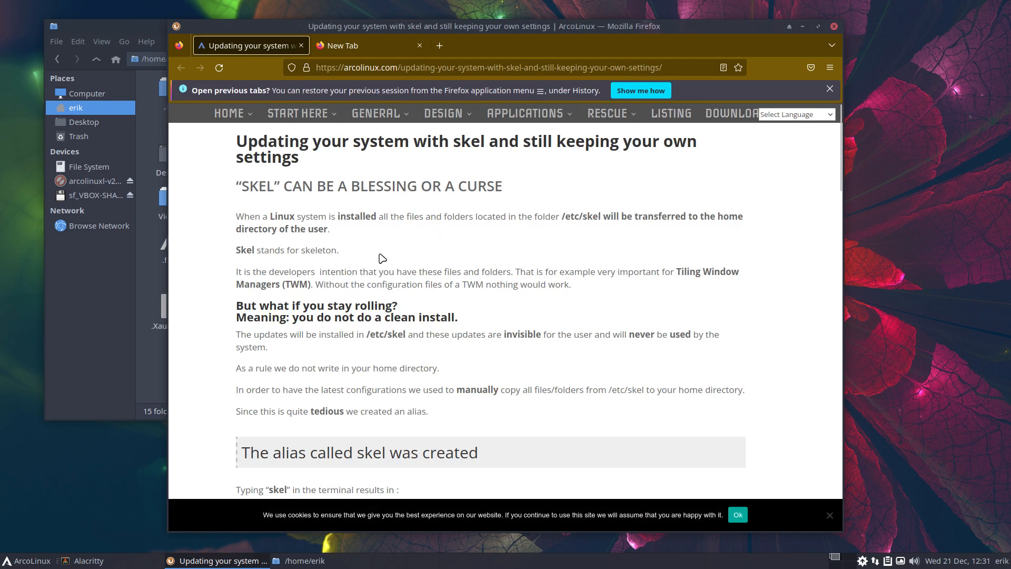
pyautogui.doubleClick(383, 186)
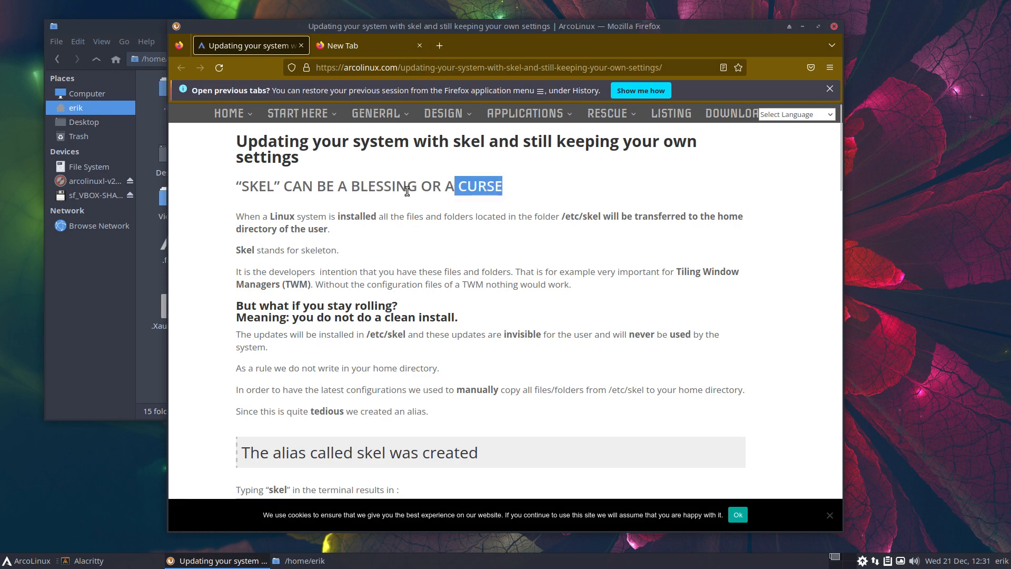
pyautogui.doubleClick(383, 186)
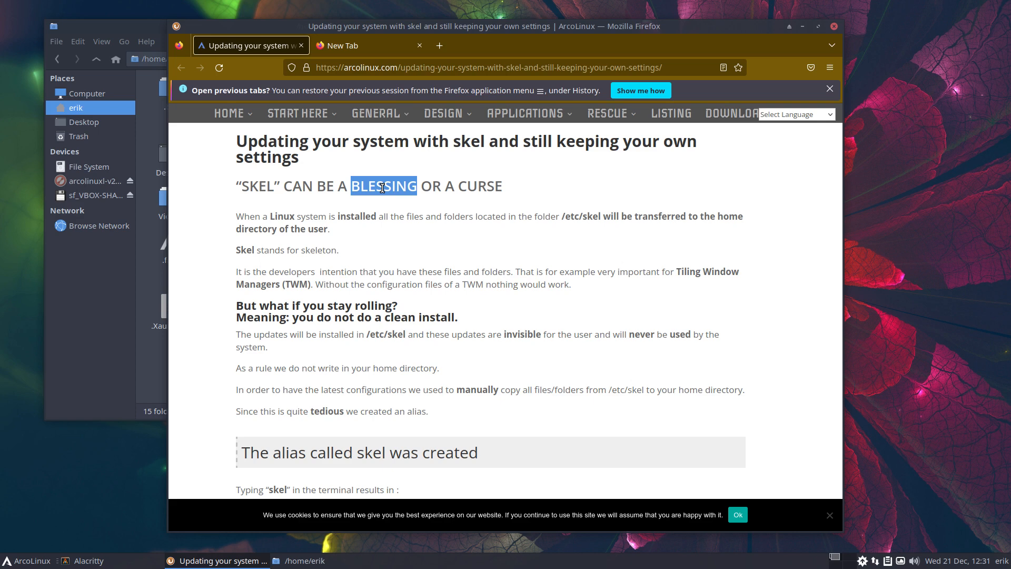
pyautogui.moveTo(772, 76)
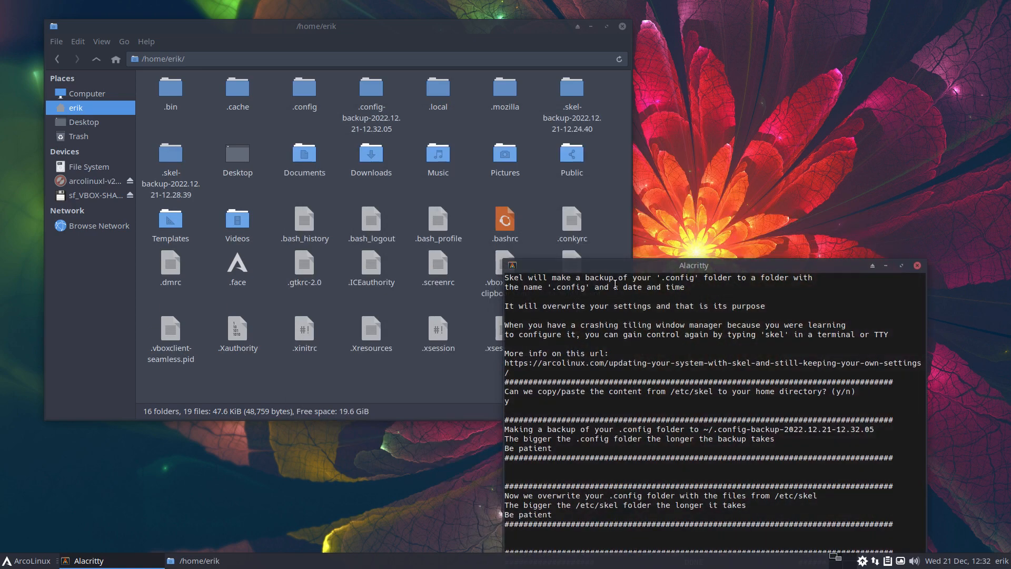
# Bring the Thunar home folder forward showing the new .config-backup-2022.12.21-12.32.05
pyautogui.click(570, 103)
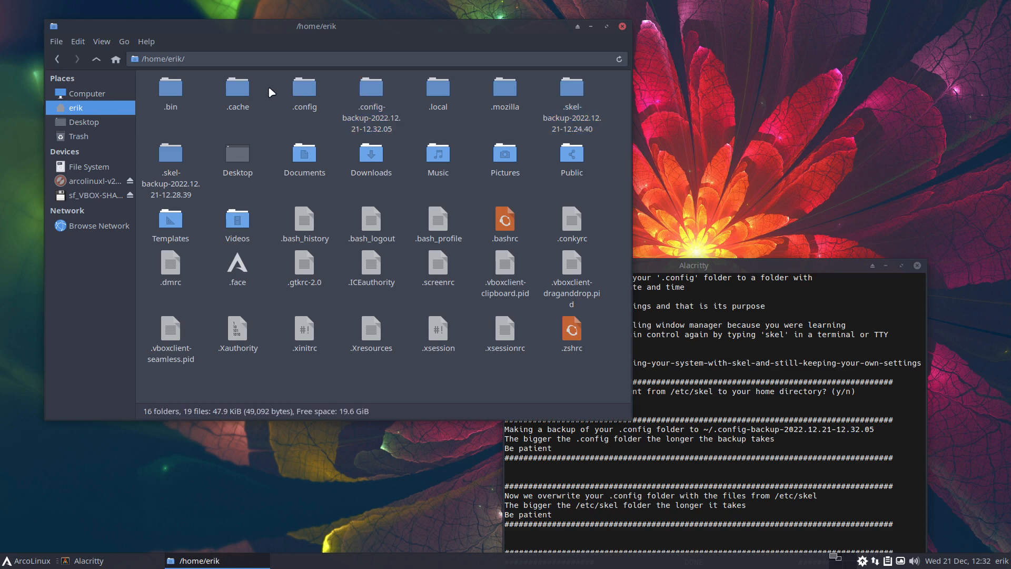
pyautogui.moveTo(303, 87)
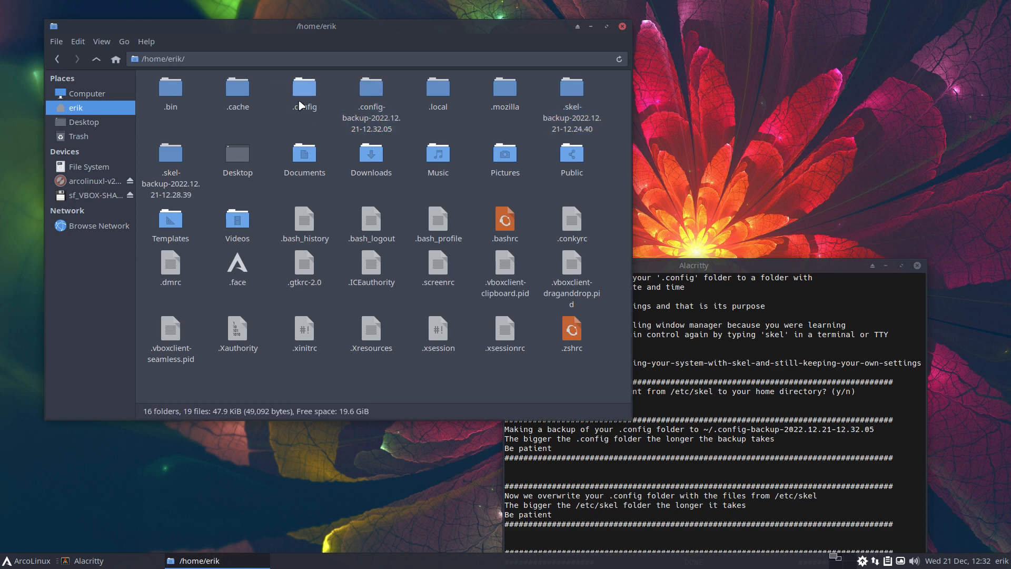
pyautogui.moveTo(363, 94)
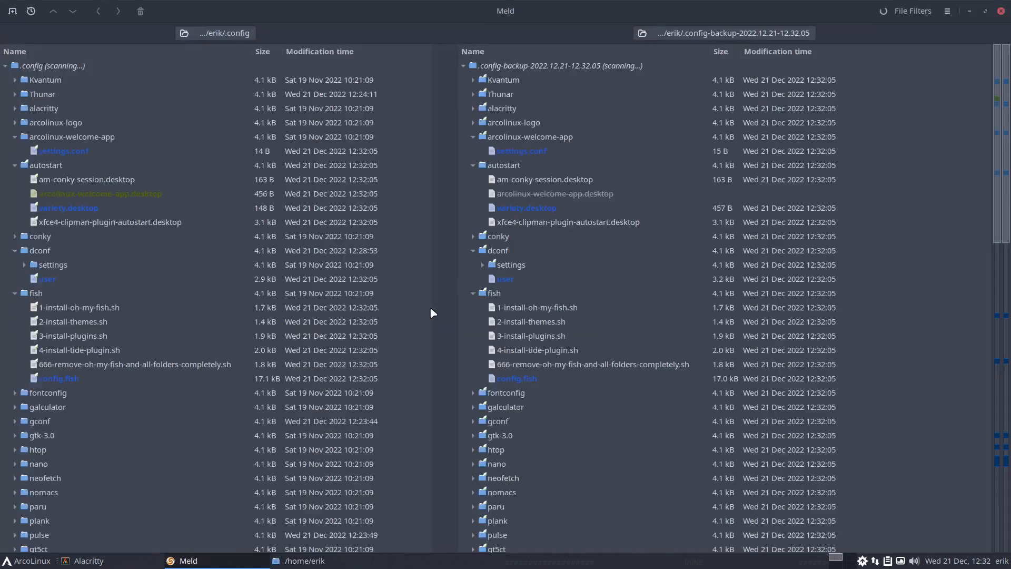
# Select the top-level .config row and bring up its actions in the comparison
pyautogui.click(32, 65)
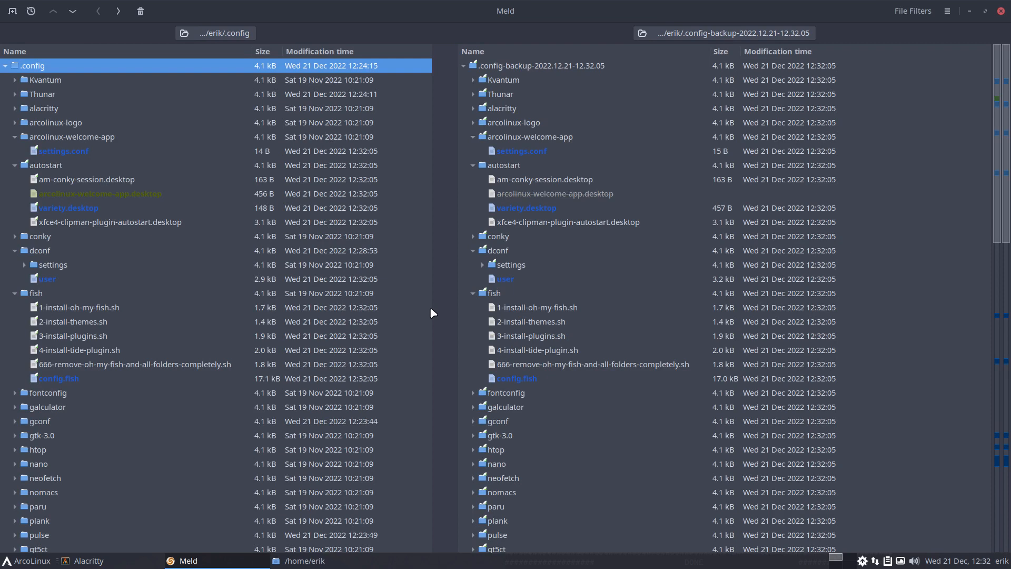
pyautogui.rightClick(523, 208)
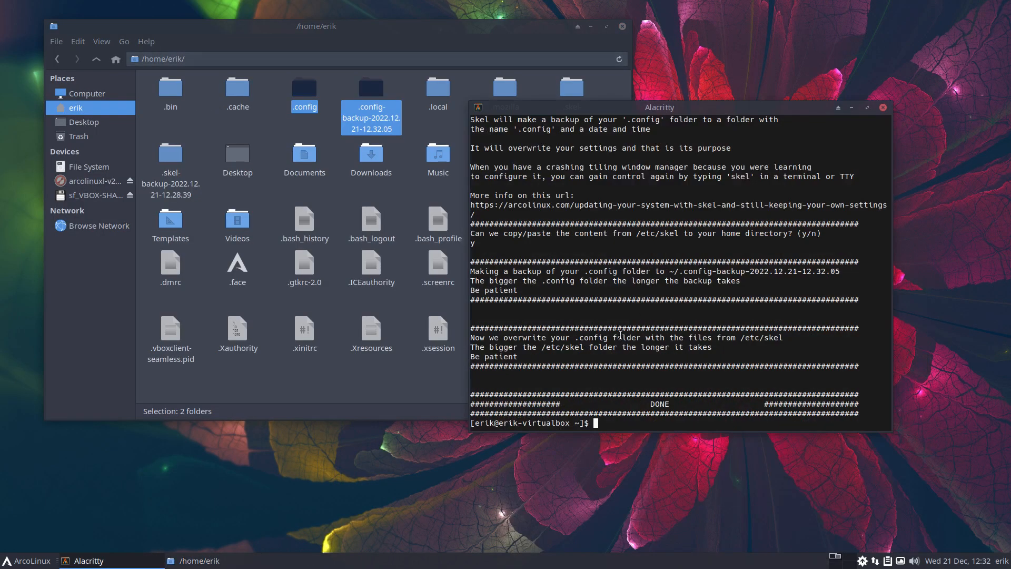
# Run sudo reboot to restart the virtual machine
pyautogui.write('sudo reboot')
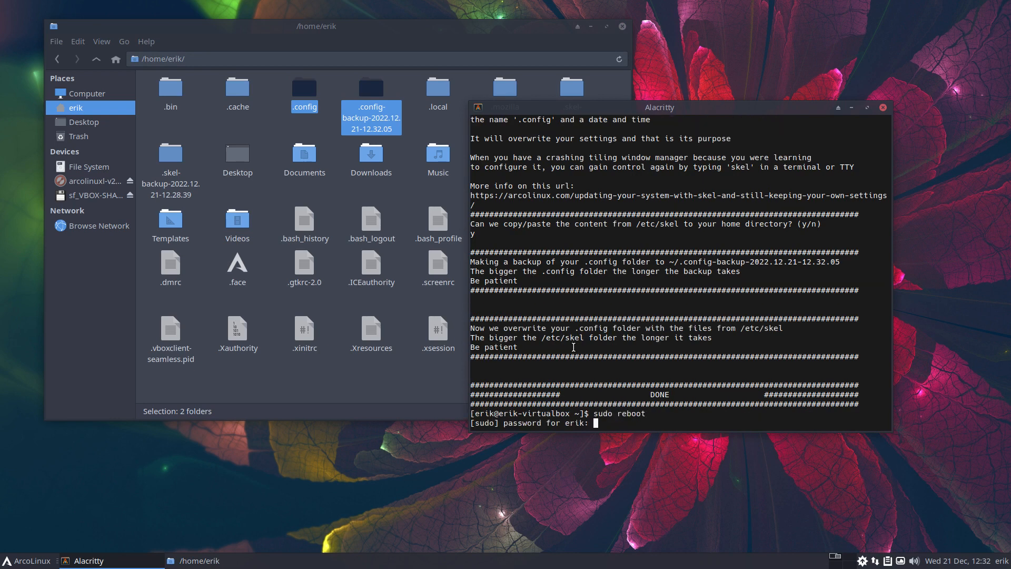
pyautogui.press('Return')
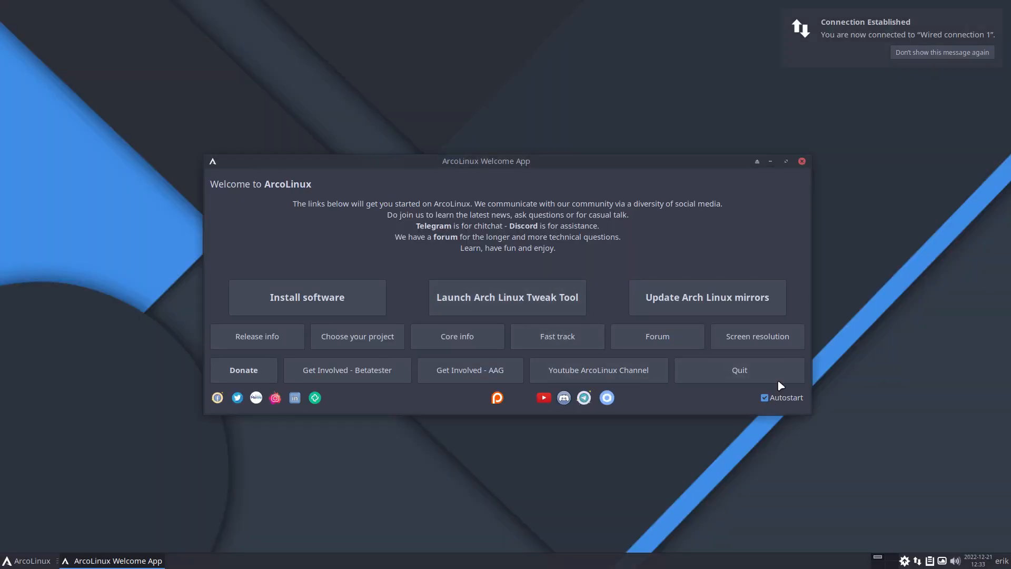
# Quit the Welcome App and run update, which finds nothing to do
pyautogui.click(764, 397)
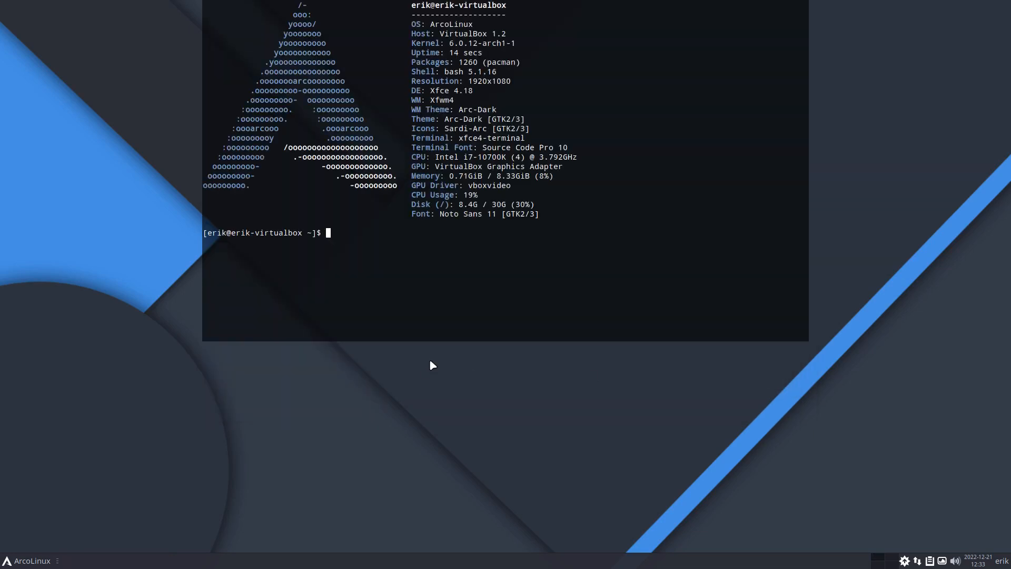
pyautogui.write('update')
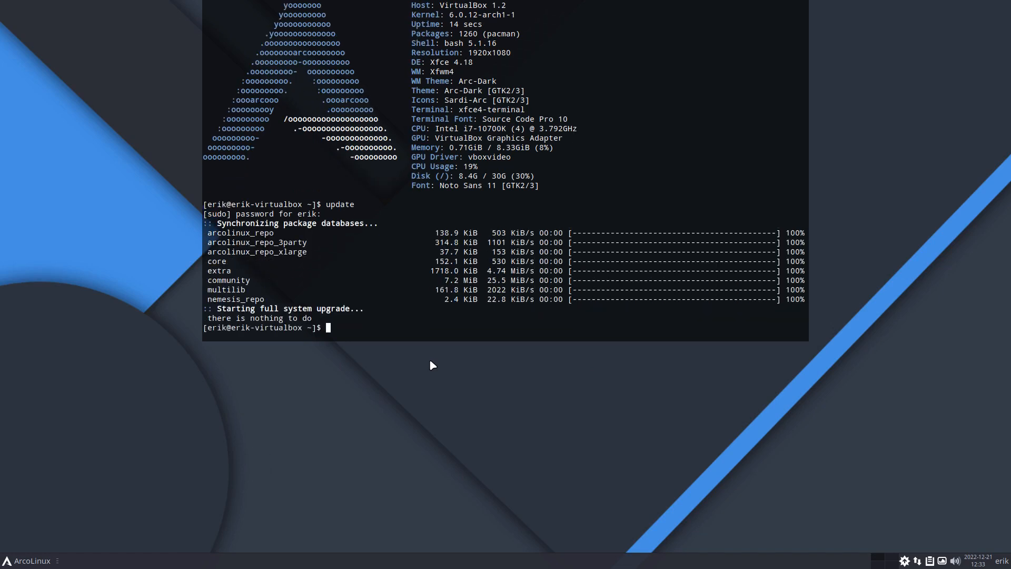
pyautogui.write('app')
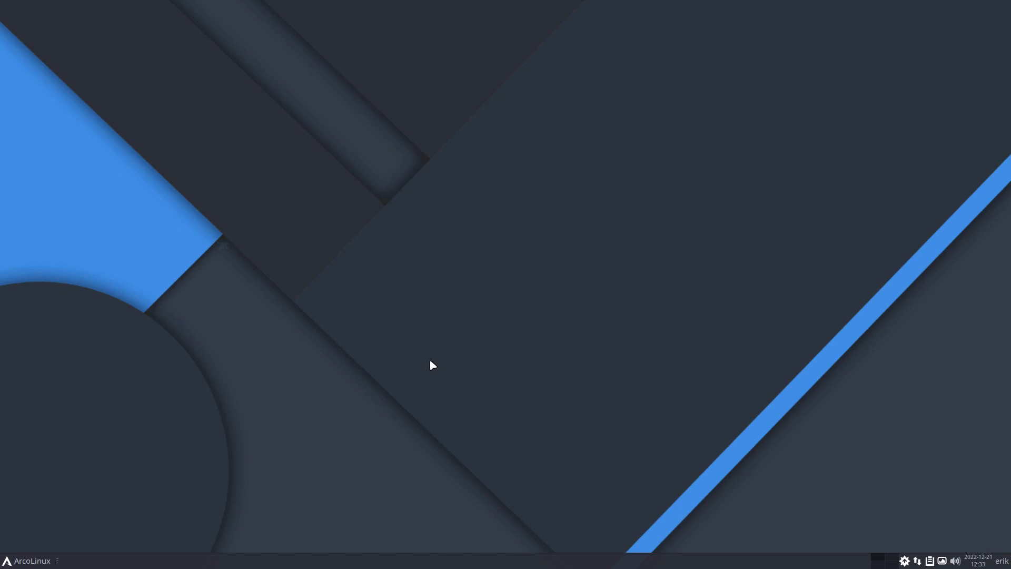
# Launch a fresh Alacritty terminal from the applications menu
pyautogui.click(31, 560)
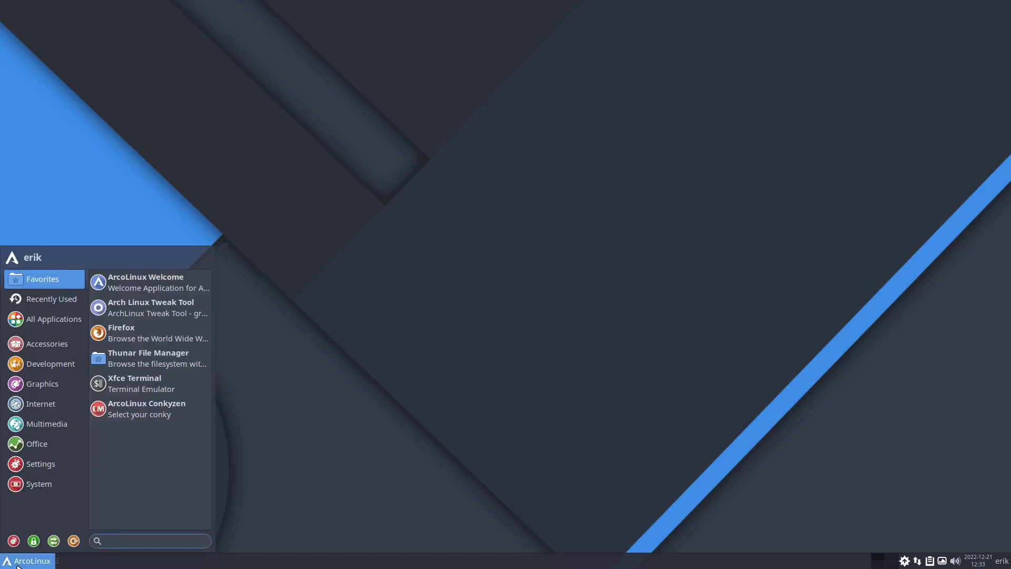
pyautogui.click(151, 541)
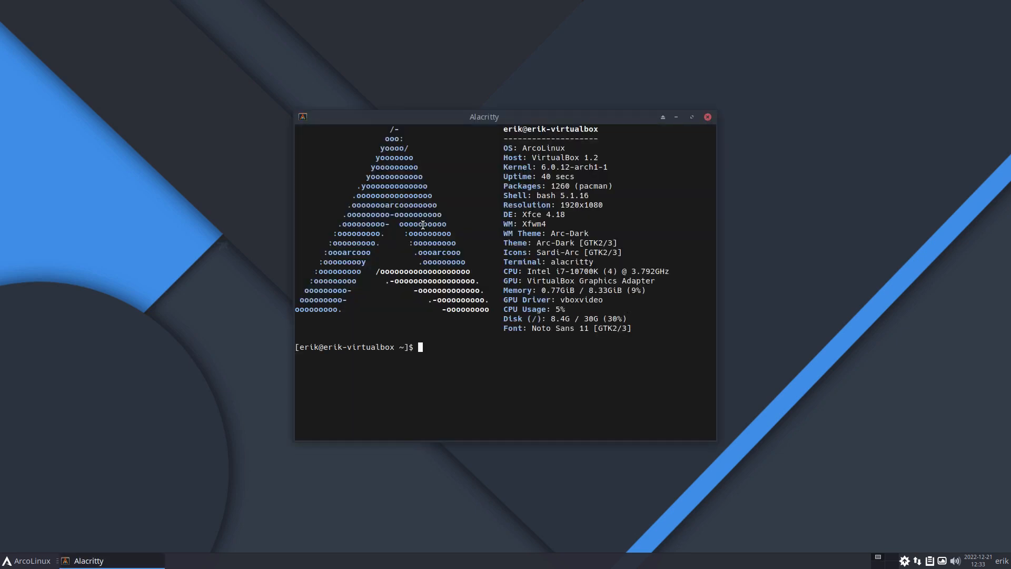
# Run get-nemesis-on-arcolinux via Tab completion to download the nemesis scripts into DATA
pyautogui.write('get-')
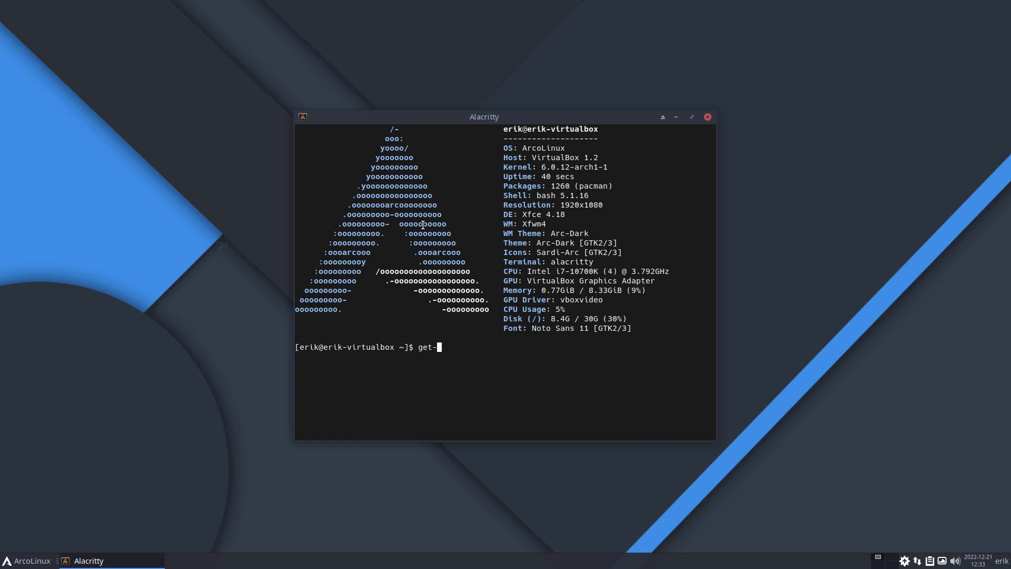
pyautogui.write('nemesis-on-a')
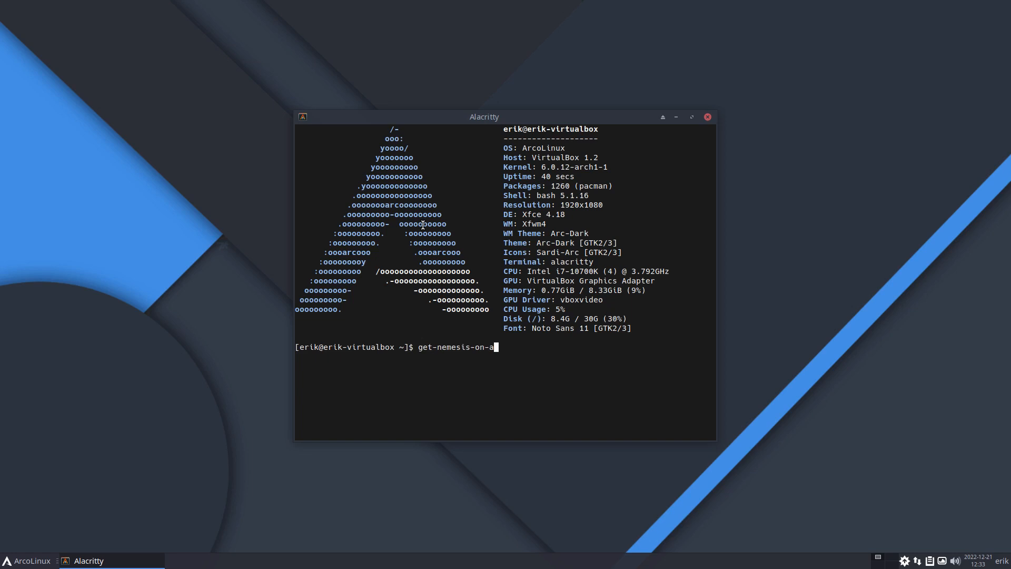
pyautogui.press('Tab')
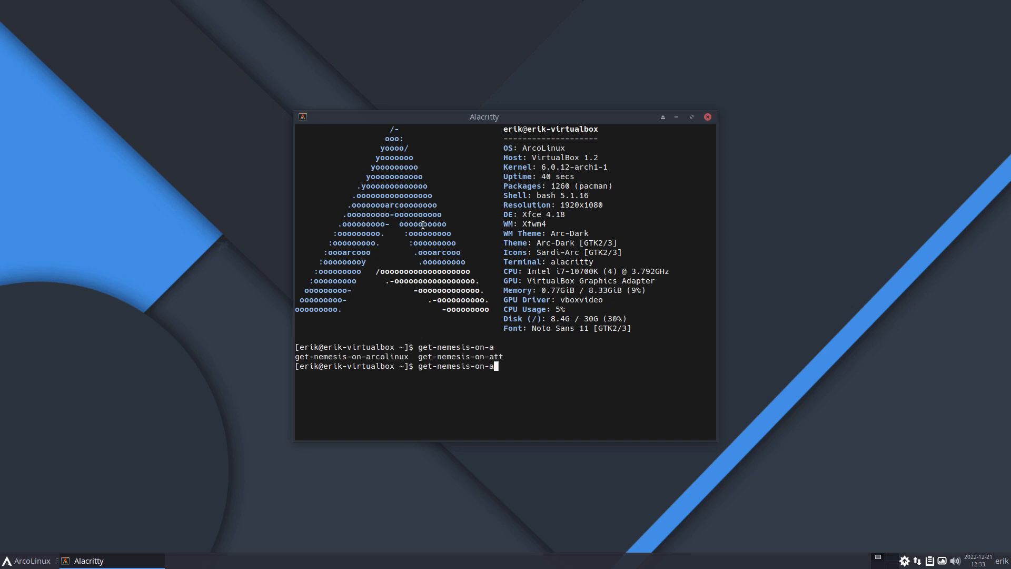
pyautogui.moveTo(447, 289)
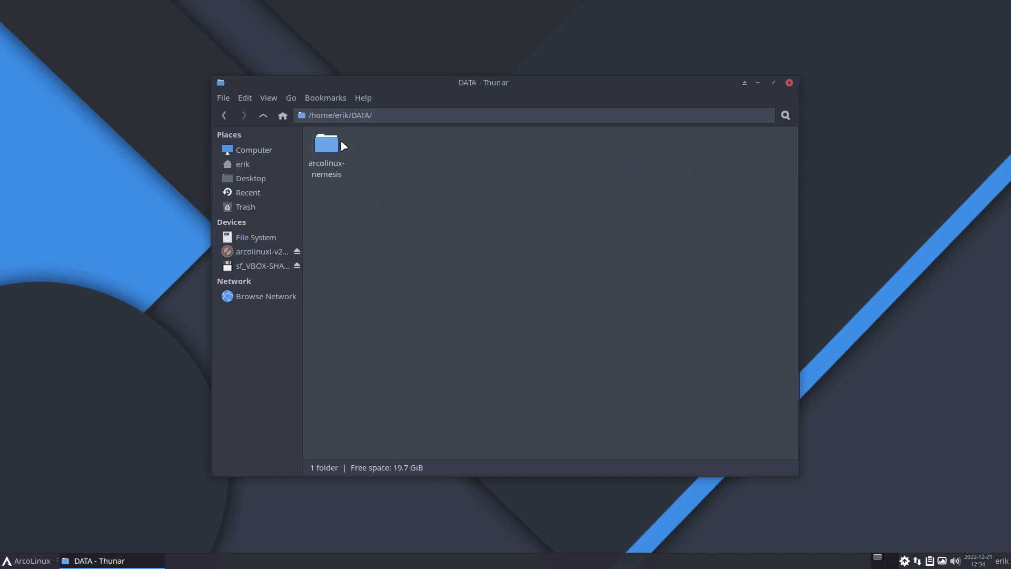
# Enter DATA/arcolinux-nemesis and pick out the 0-current-choices.sh script
pyautogui.doubleClick(326, 144)
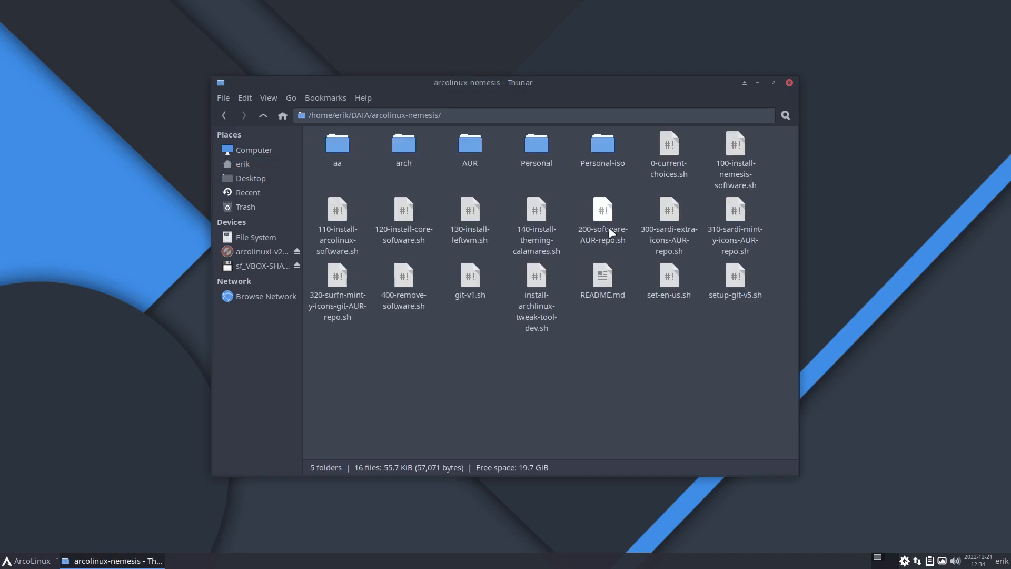
pyautogui.click(668, 155)
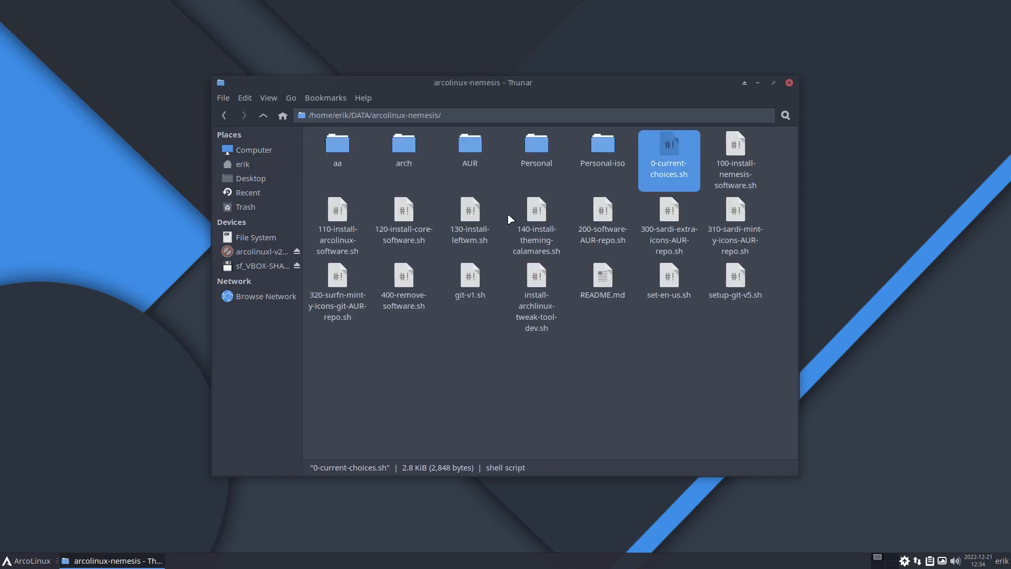
pyautogui.moveTo(696, 375)
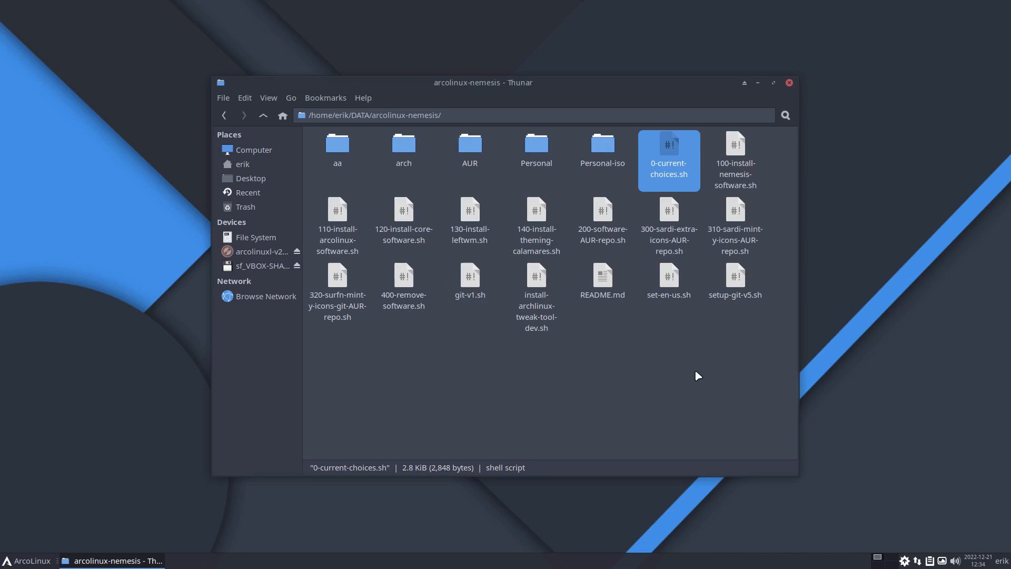